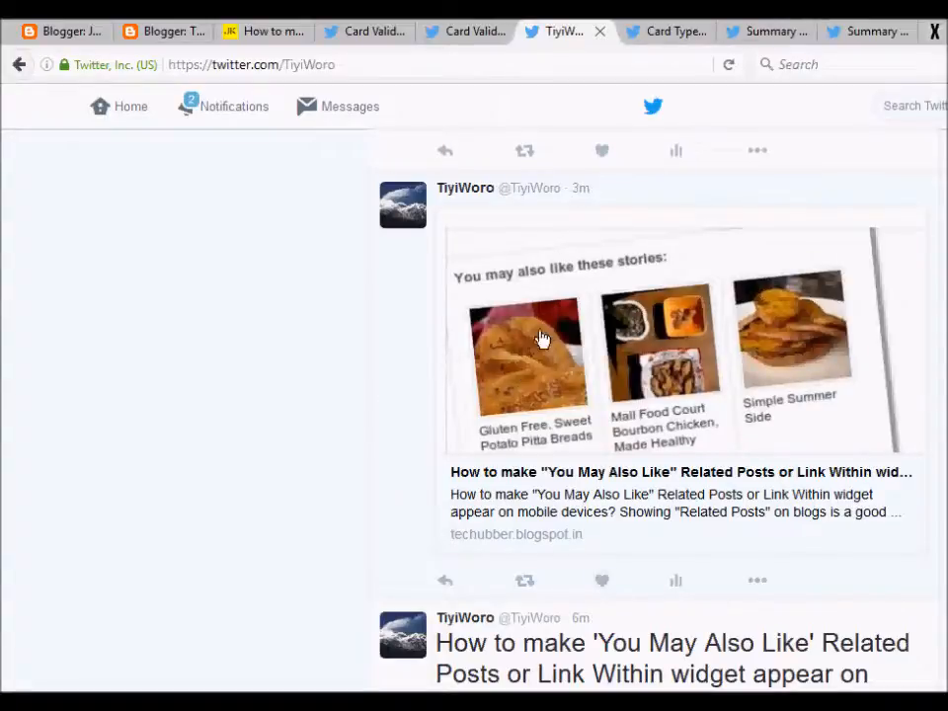
pyautogui.moveTo(680, 518)
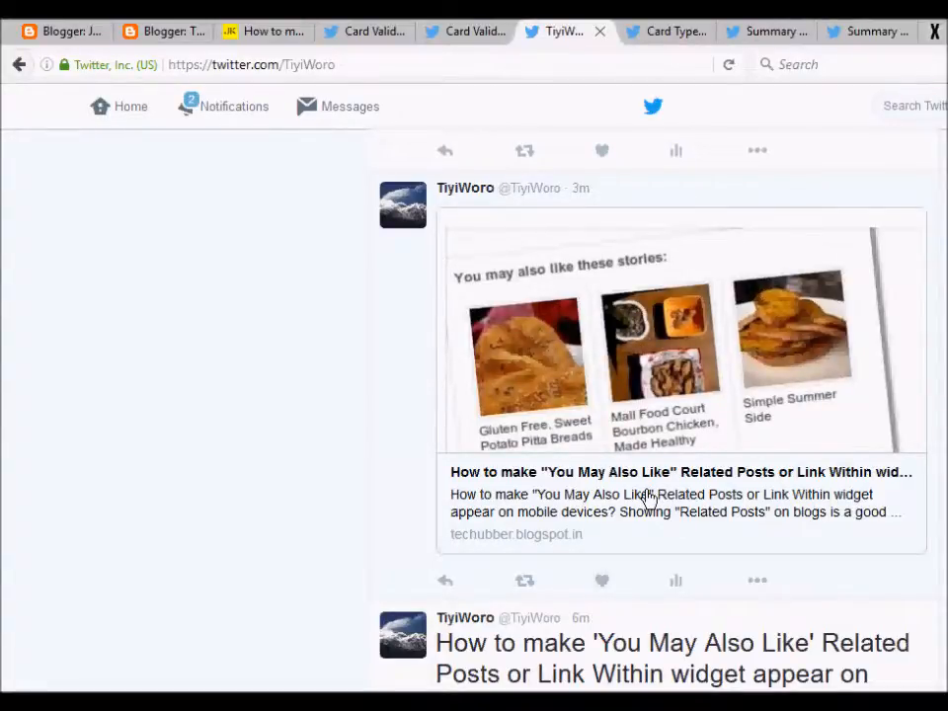
pyautogui.moveTo(672, 332)
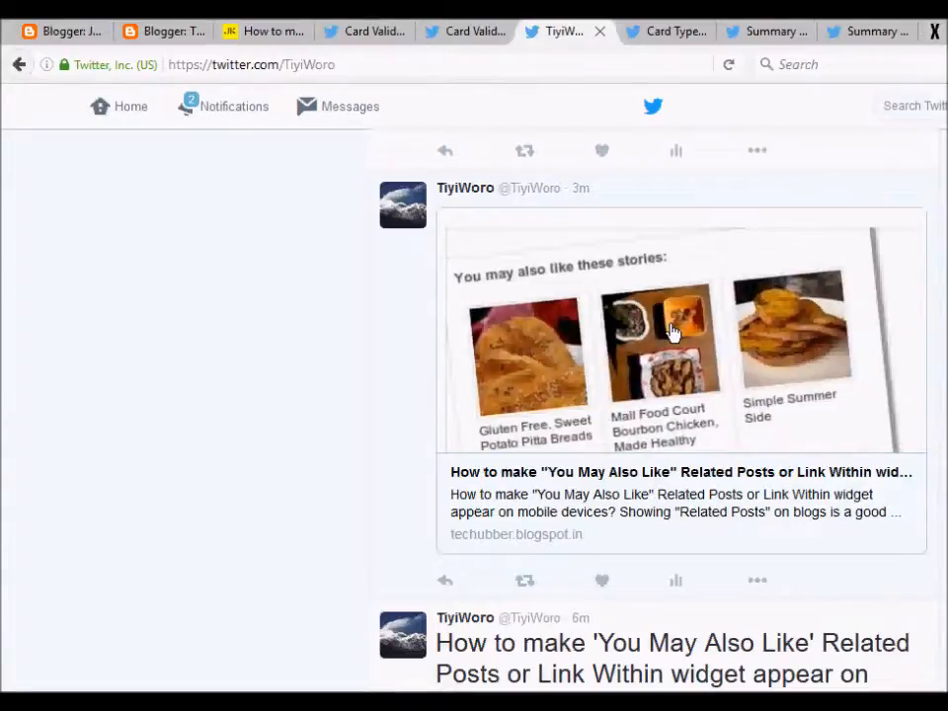
# Show the Card Types page and highlight the Summary Card and Summary Card with Large Image bullets
pyautogui.scroll(-3)
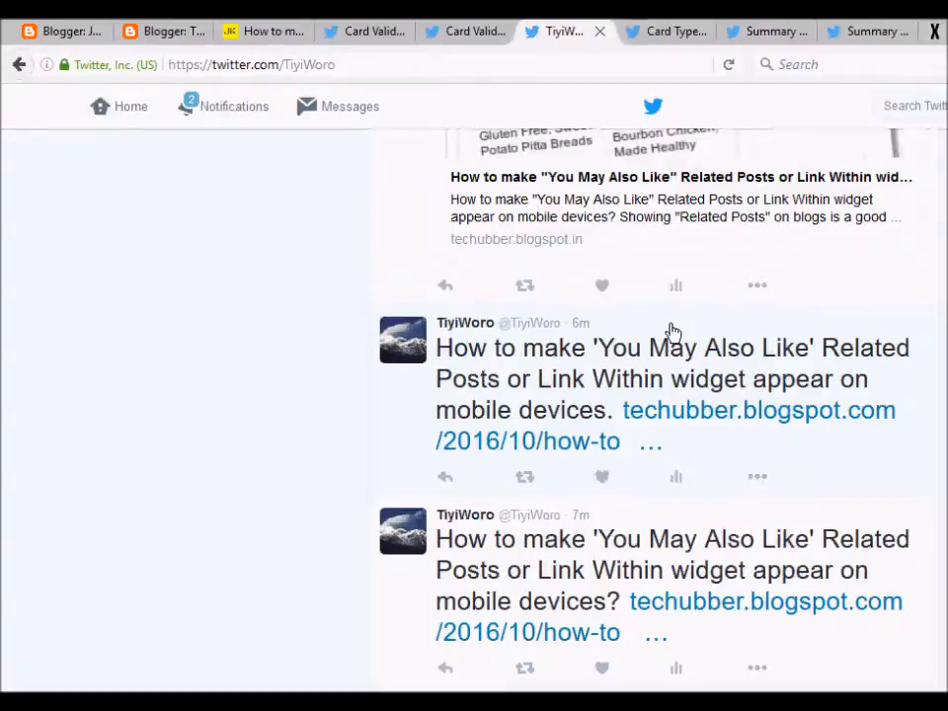
pyautogui.moveTo(537, 383)
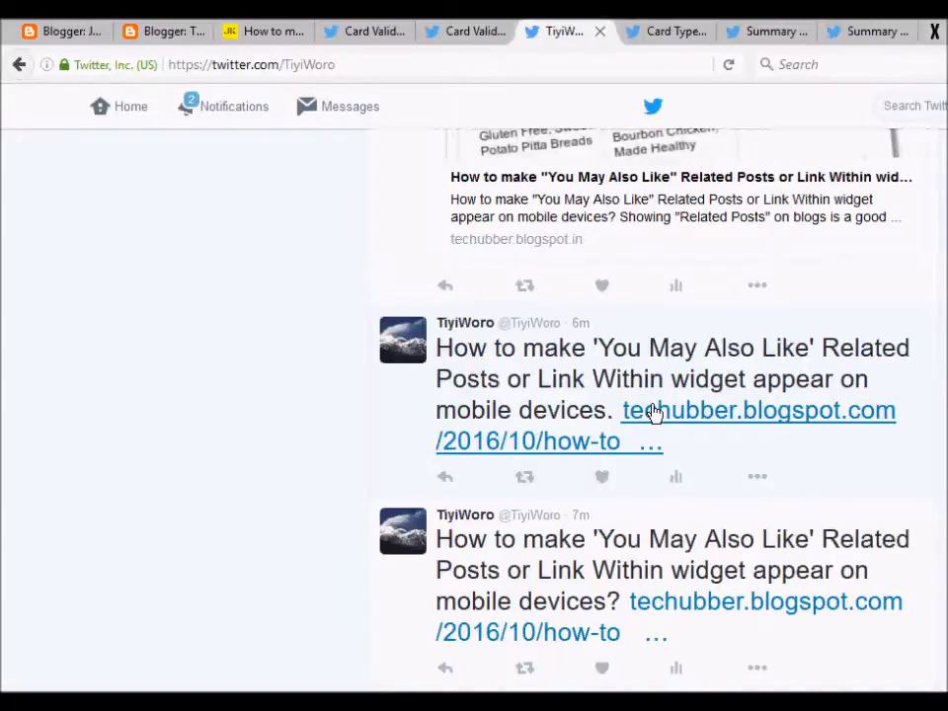
pyautogui.scroll(3)
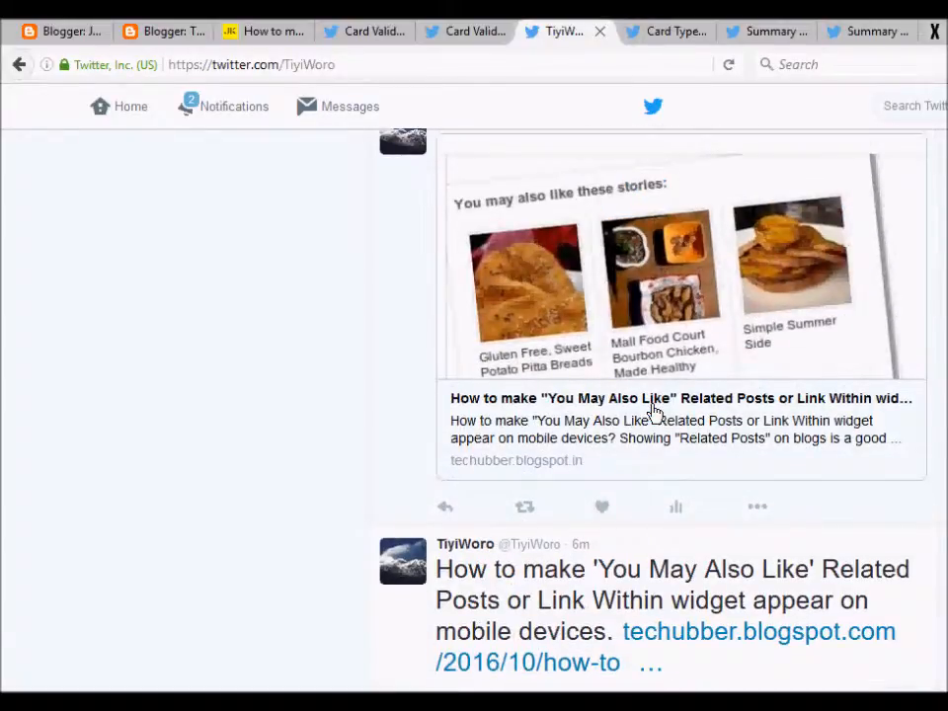
pyautogui.moveTo(662, 356)
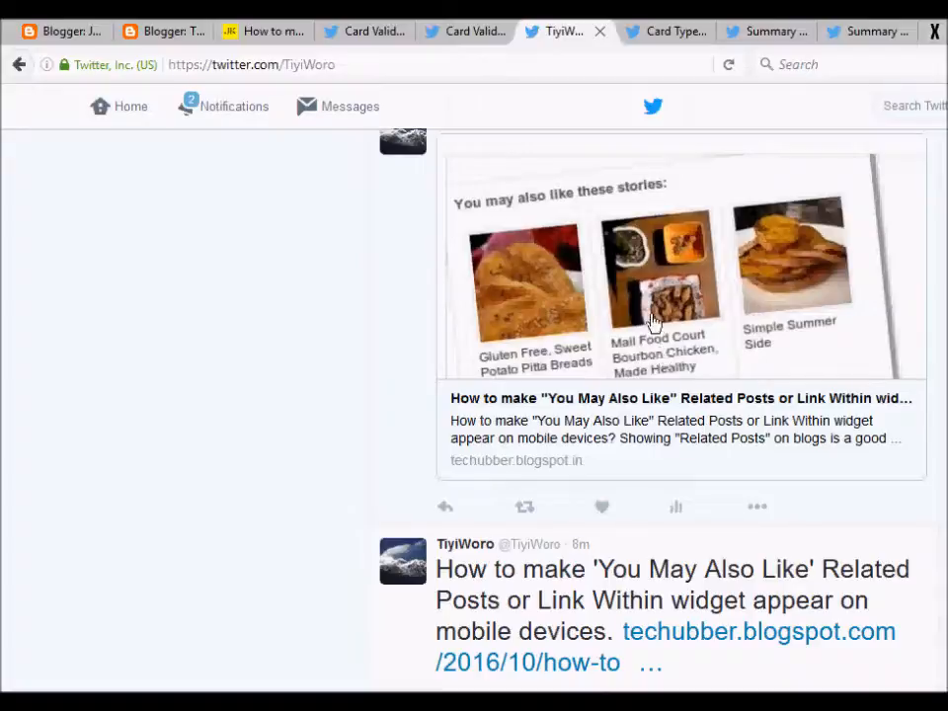
pyautogui.moveTo(636, 344)
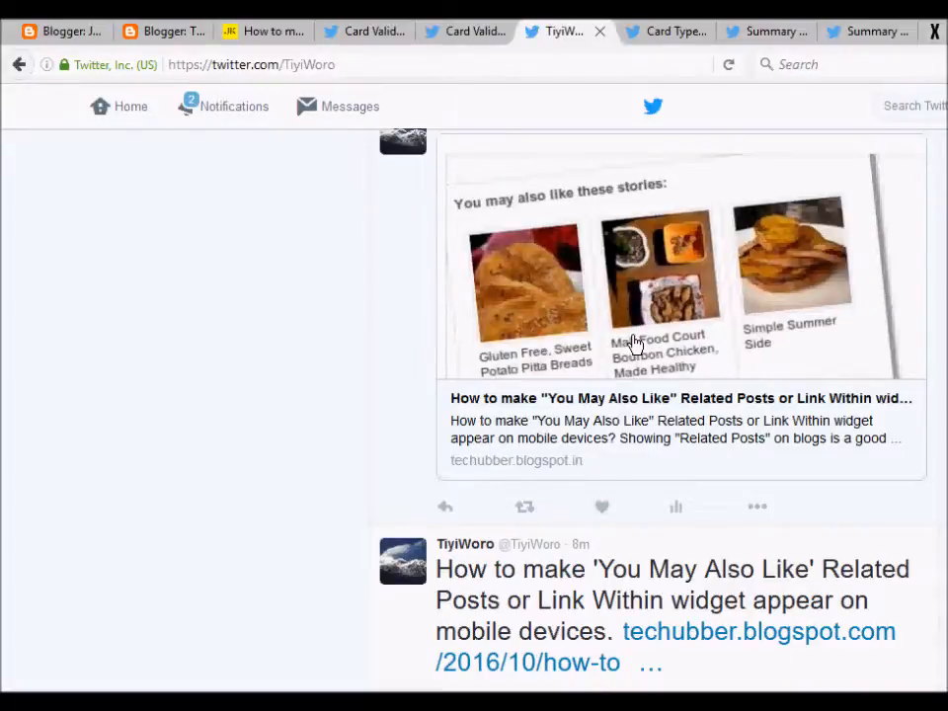
pyautogui.scroll(3)
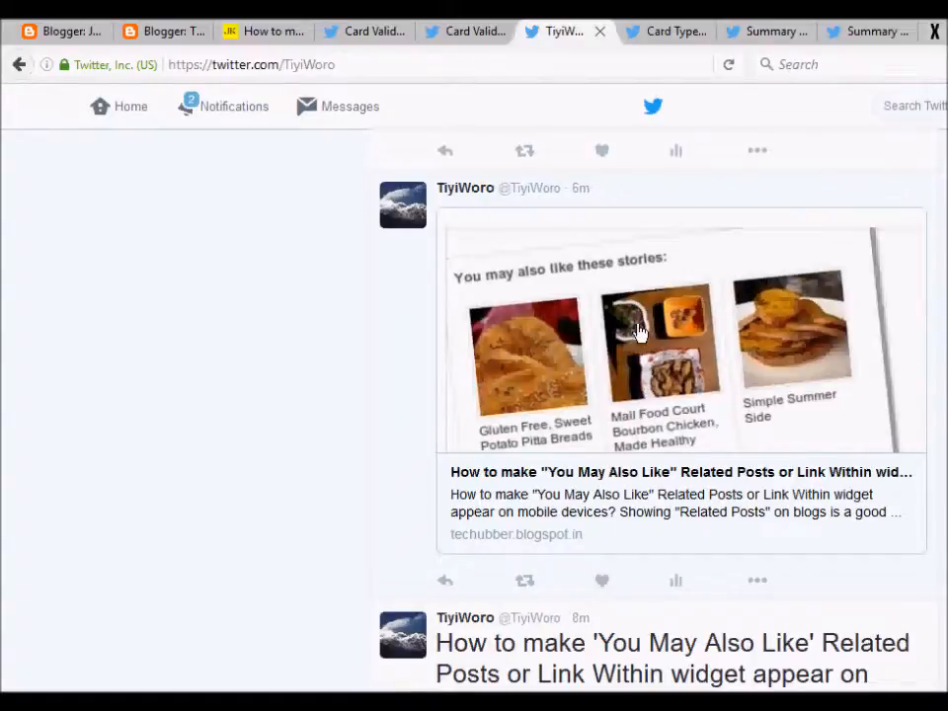
pyautogui.moveTo(633, 316)
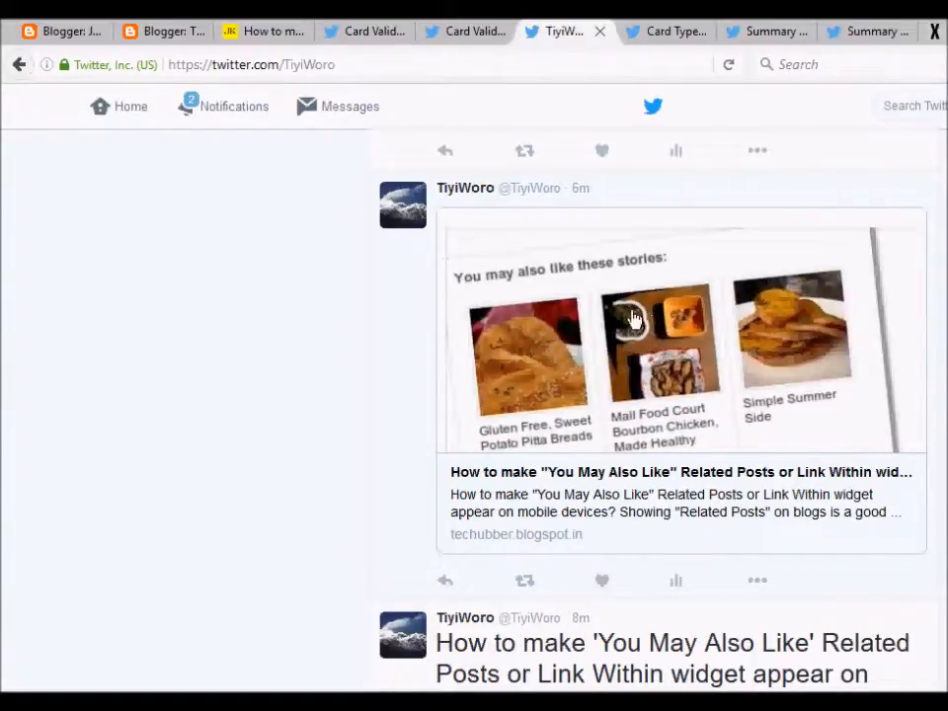
pyautogui.moveTo(642, 373)
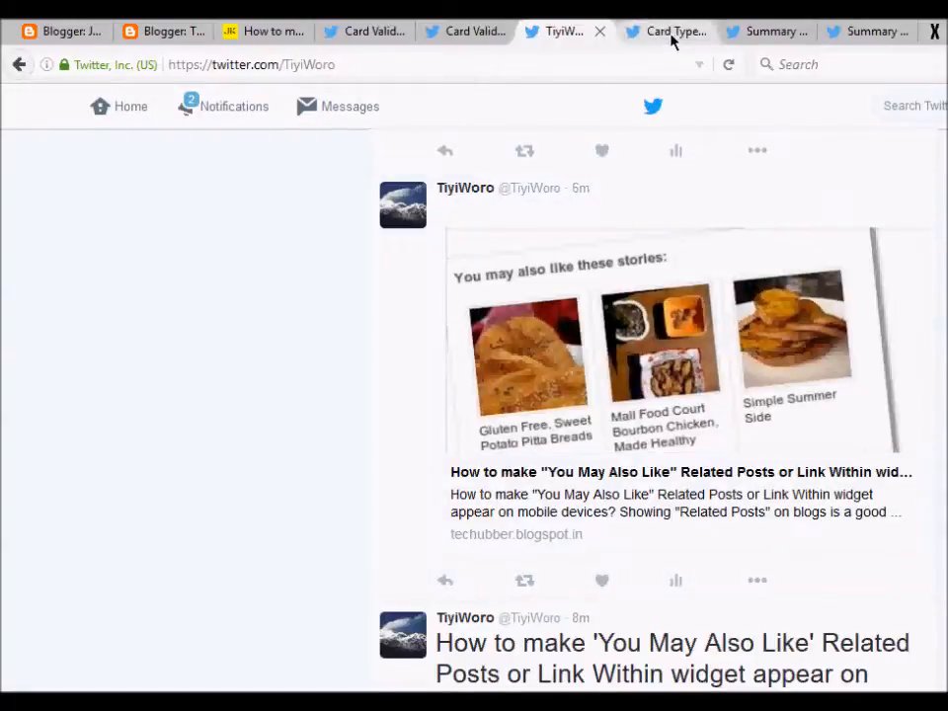
pyautogui.click(668, 31)
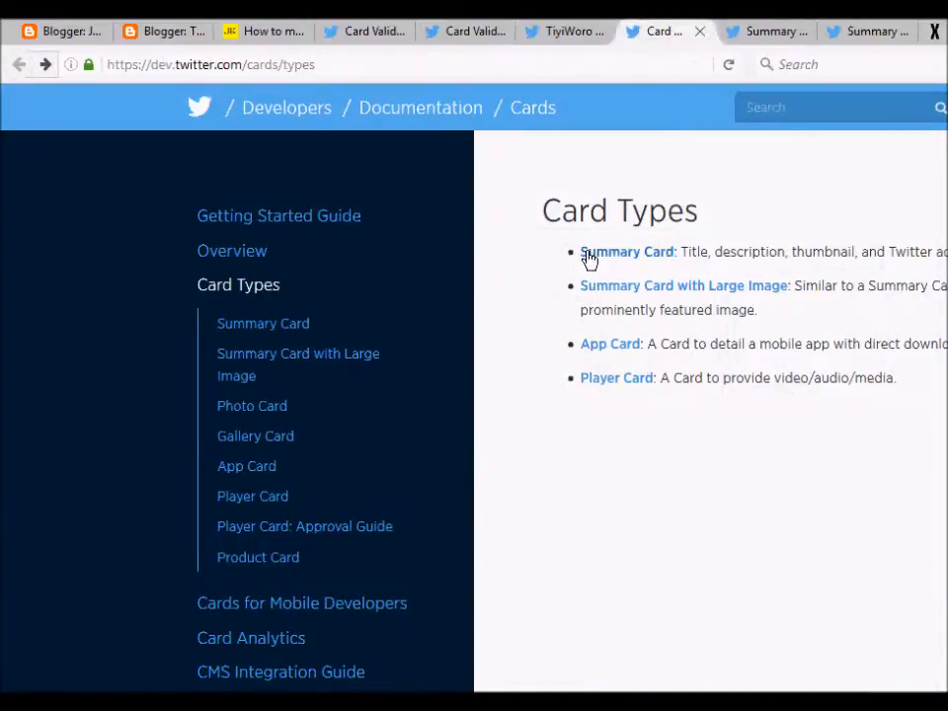
pyautogui.moveTo(723, 296)
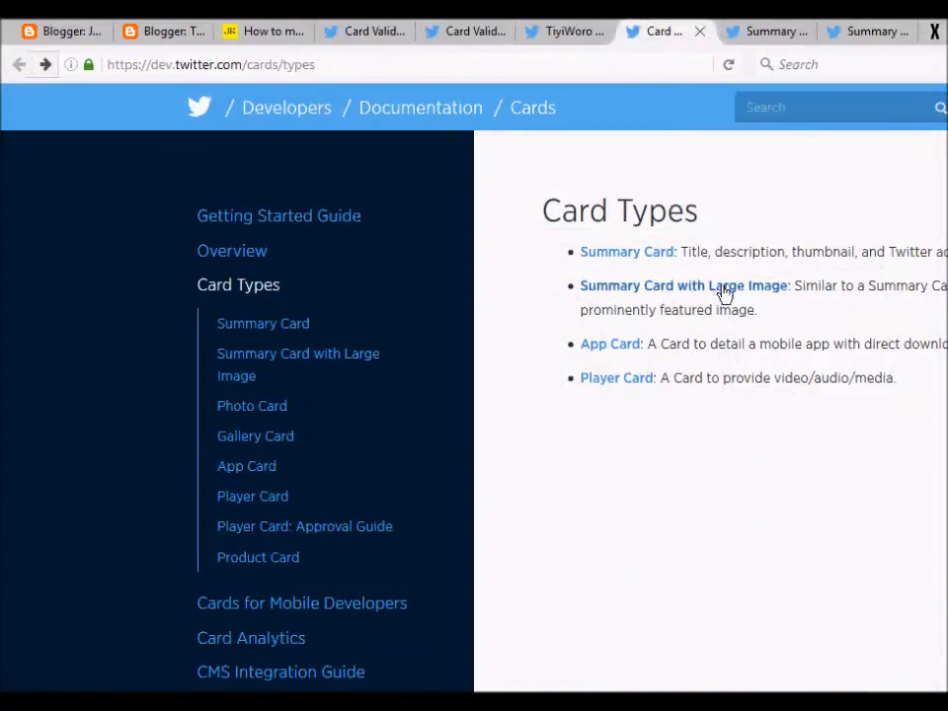
pyautogui.moveTo(616, 364)
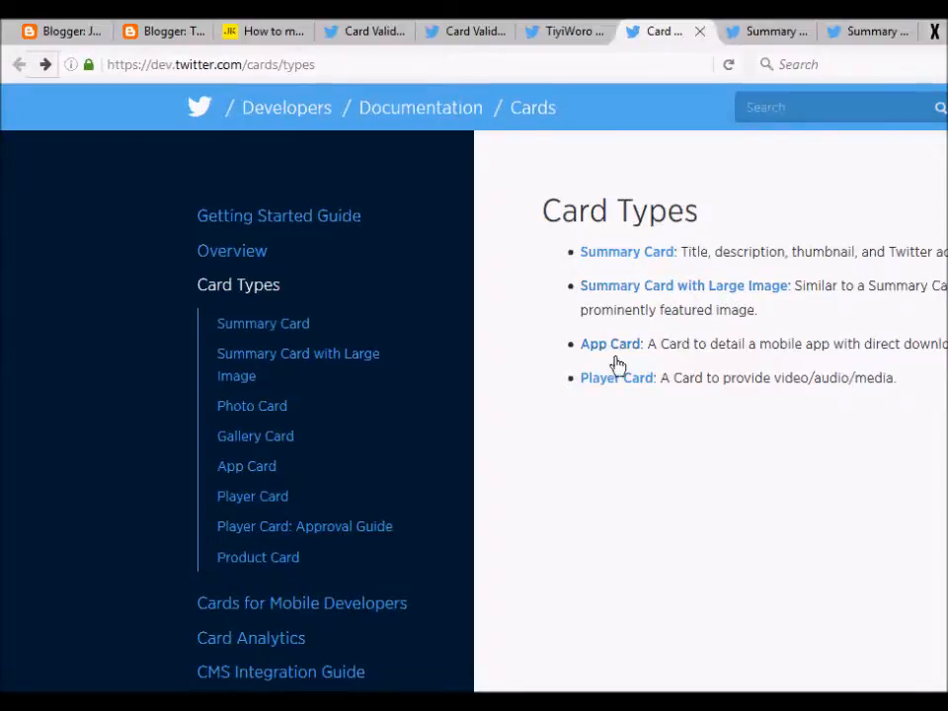
pyautogui.moveTo(648, 285)
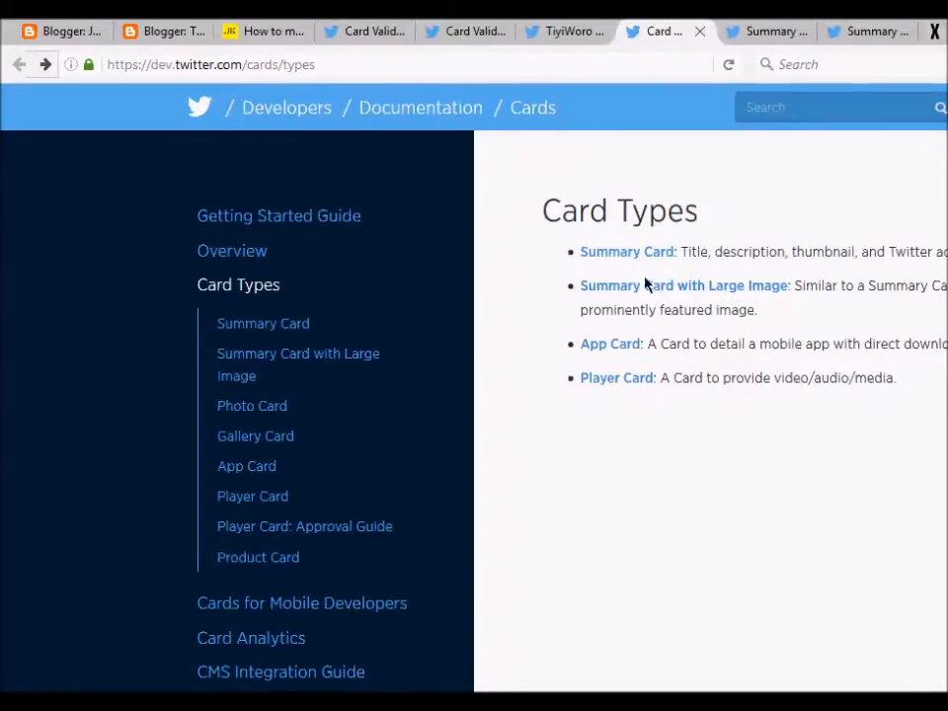
pyautogui.moveTo(581, 251); pyautogui.dragTo(759, 308)
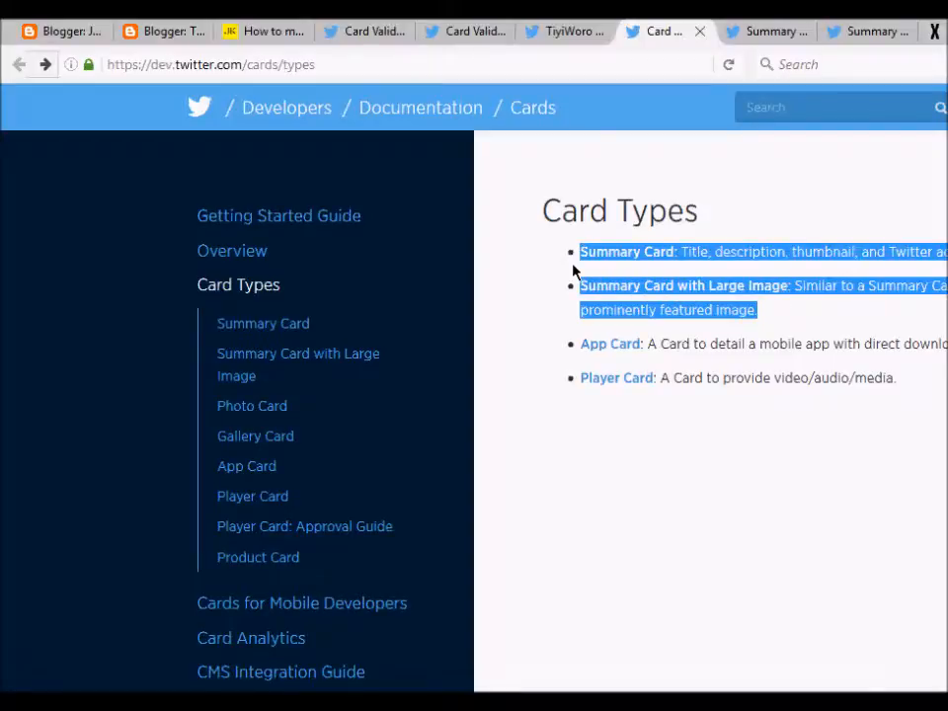
pyautogui.moveTo(569, 265)
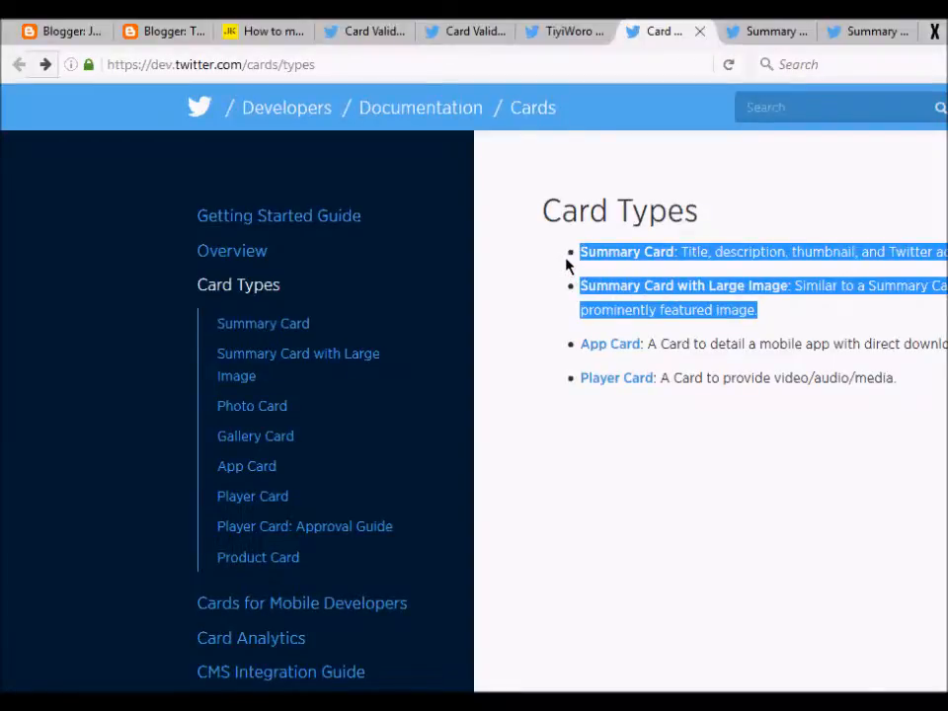
pyautogui.moveTo(624, 280)
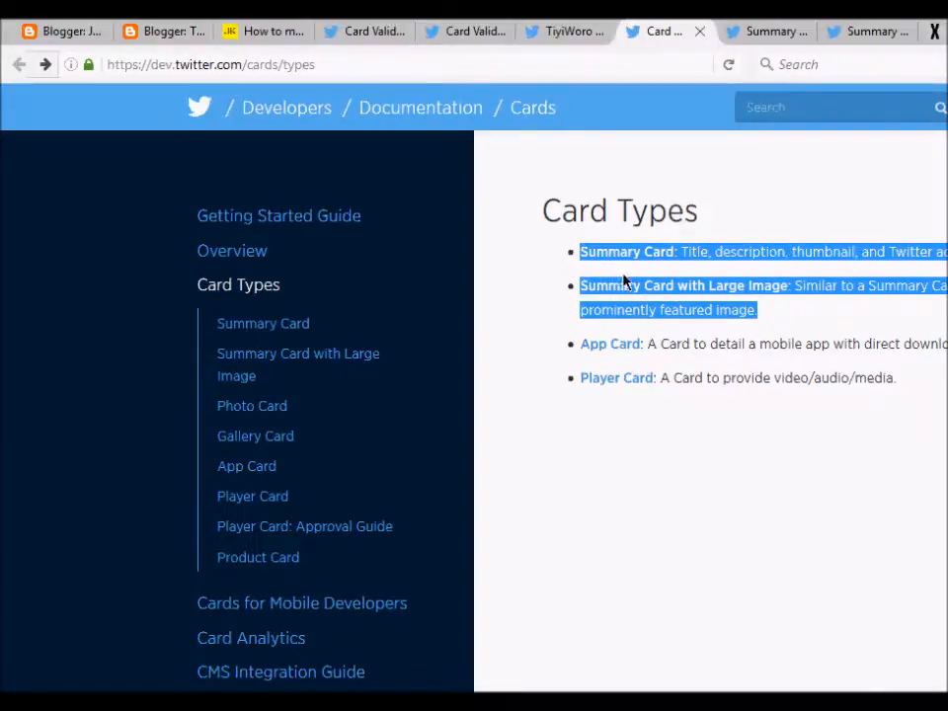
# View the Summary Card documentation's example tweet and its sample meta tag code
pyautogui.click(636, 280)
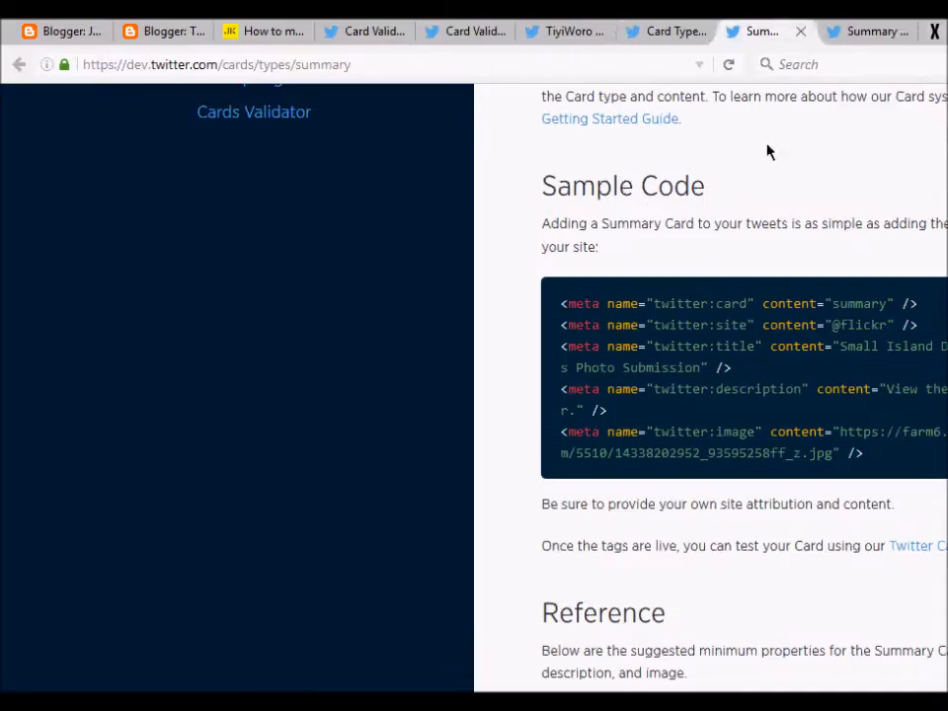
pyautogui.scroll(3)
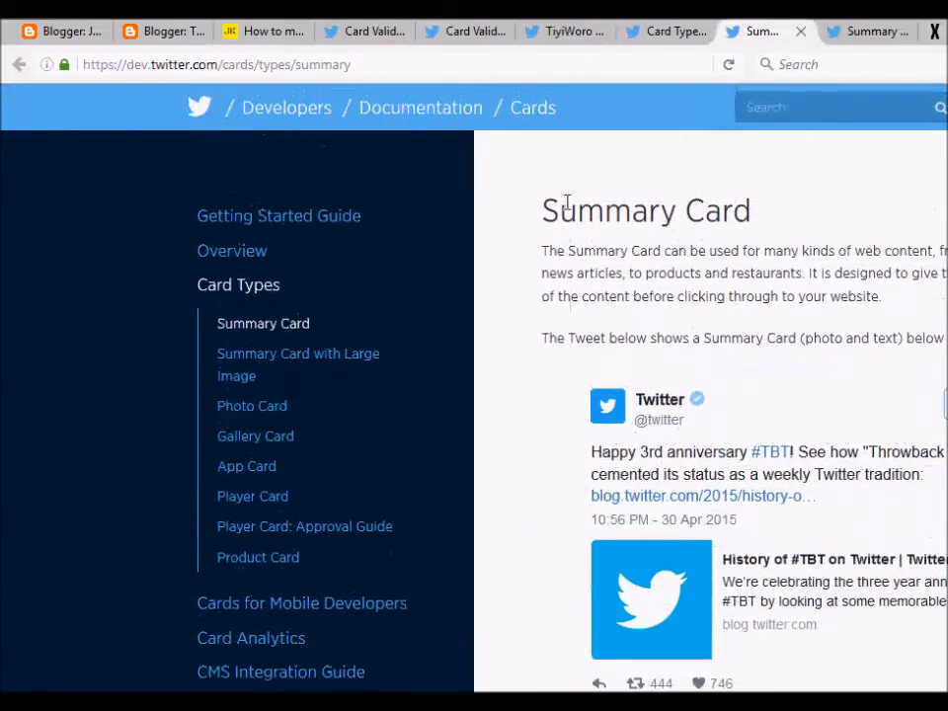
pyautogui.scroll(-3)
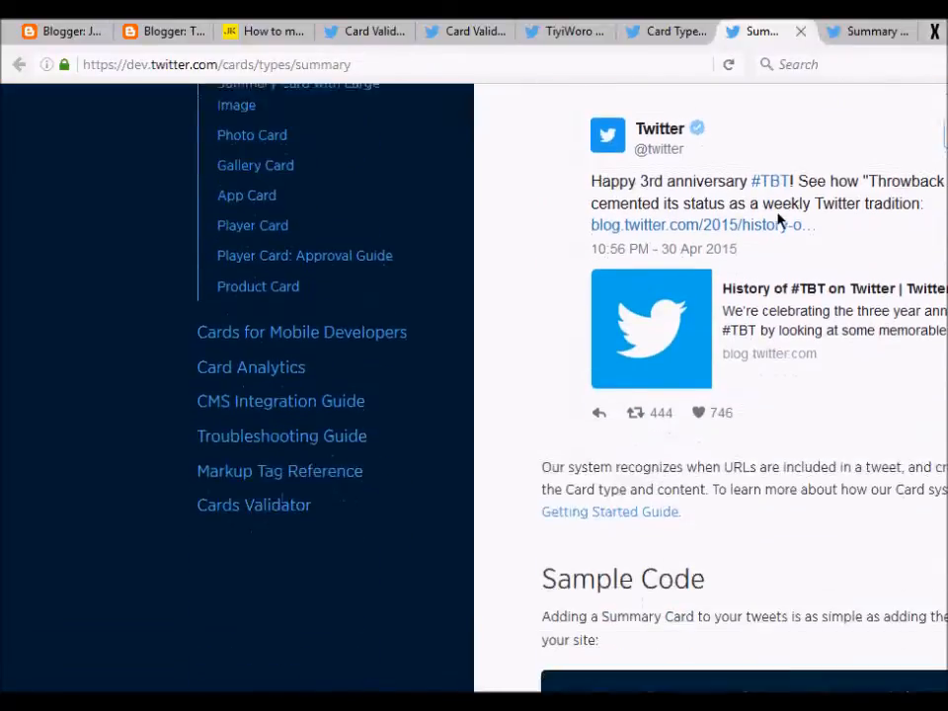
pyautogui.scroll(3)
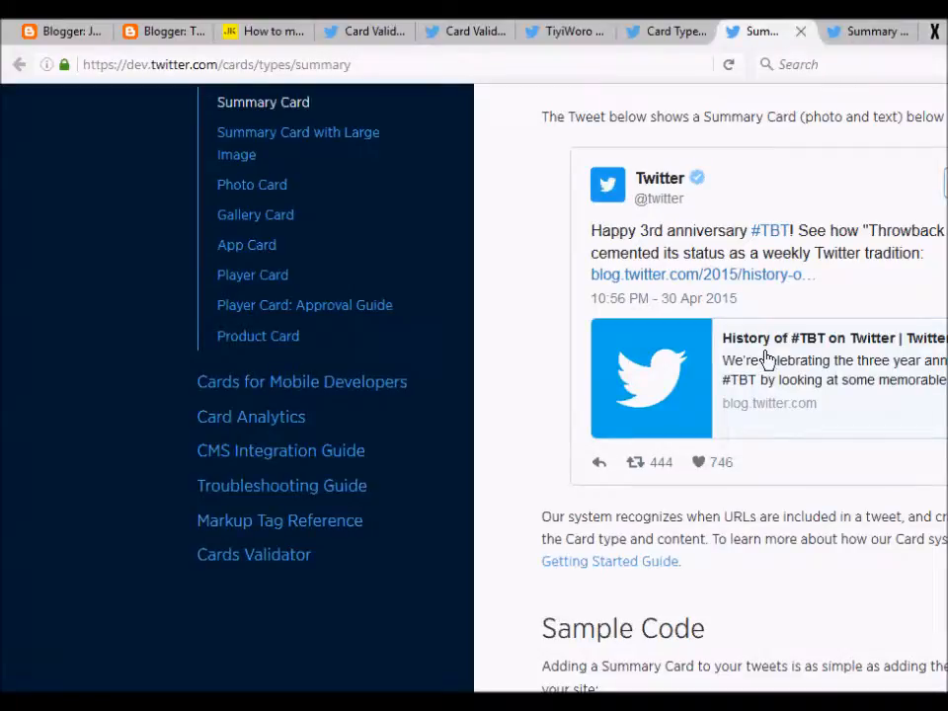
pyautogui.moveTo(812, 372)
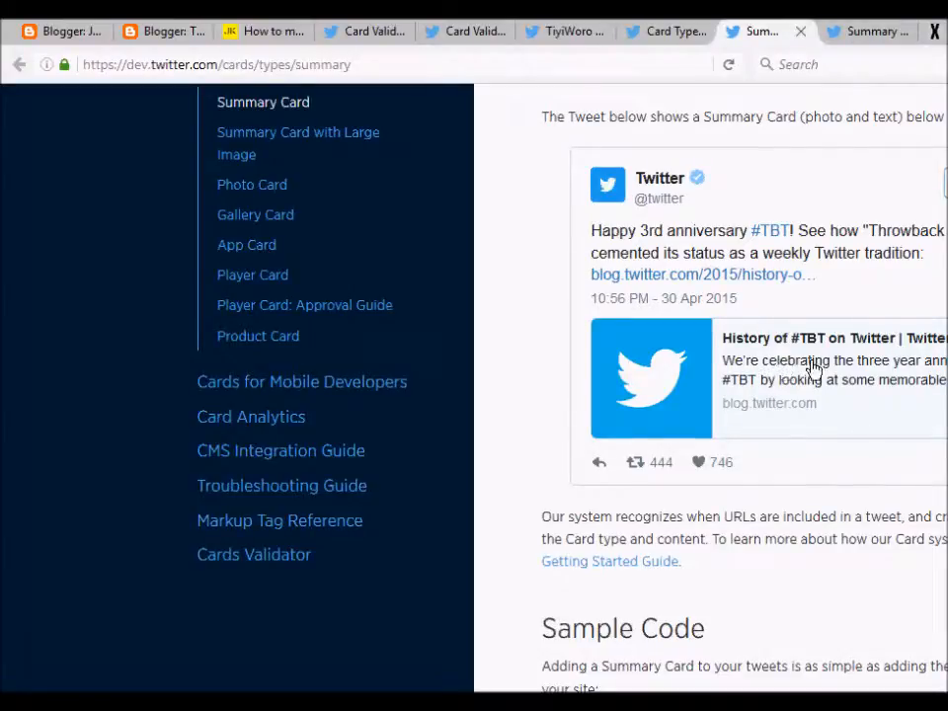
pyautogui.moveTo(790, 407)
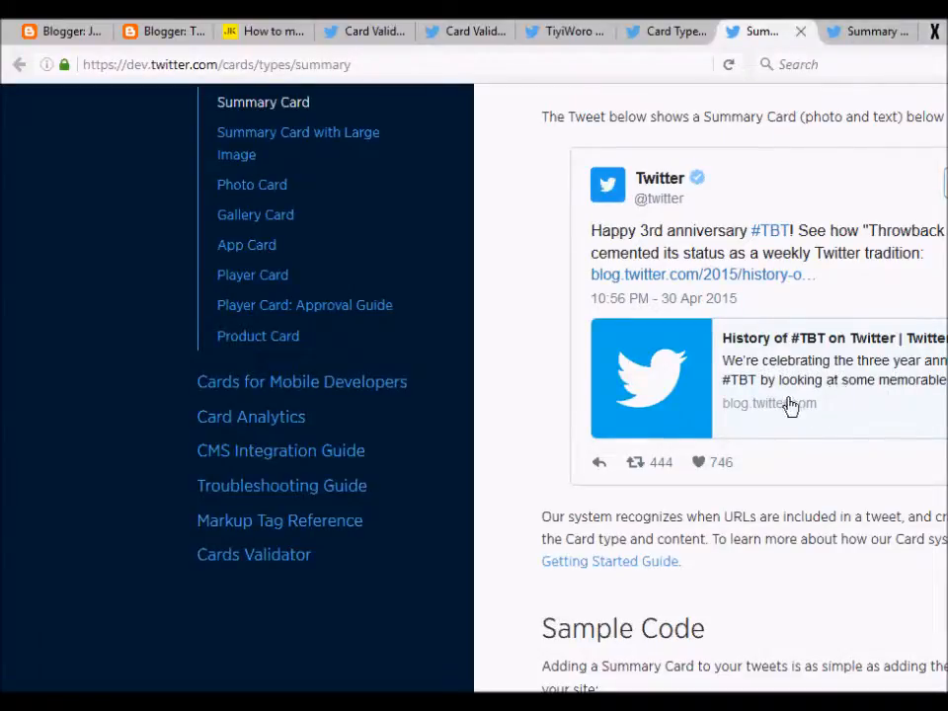
pyautogui.moveTo(660, 358)
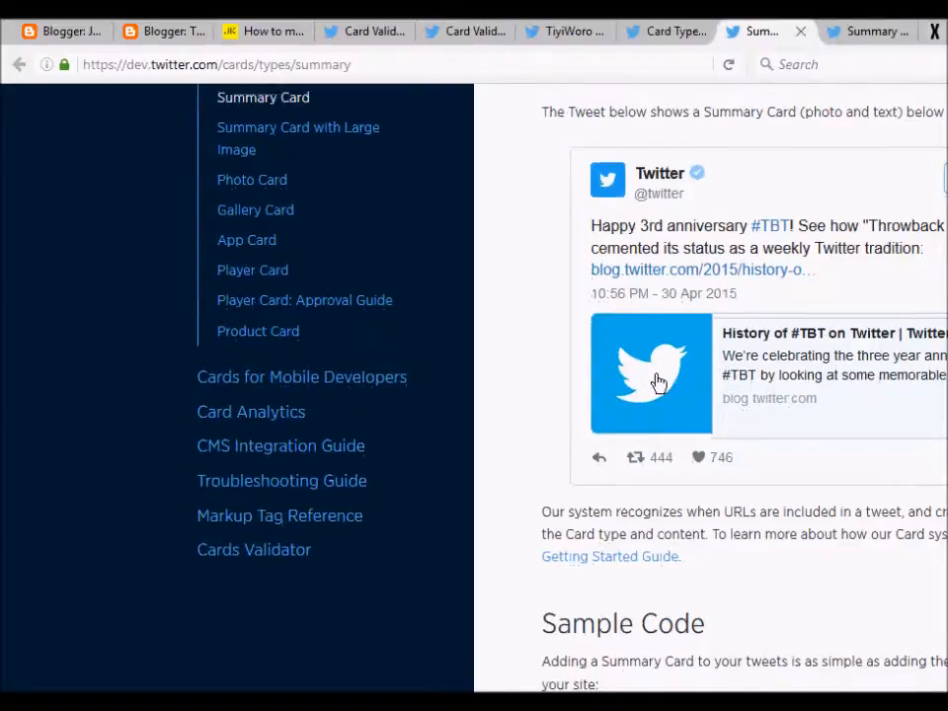
pyautogui.scroll(-3)
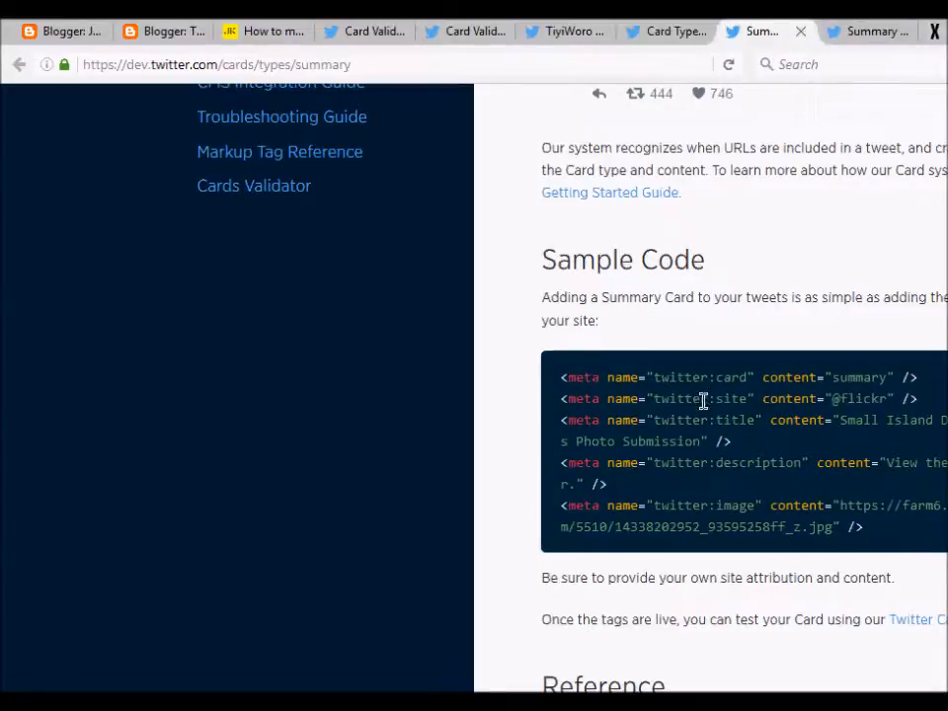
pyautogui.moveTo(721, 436)
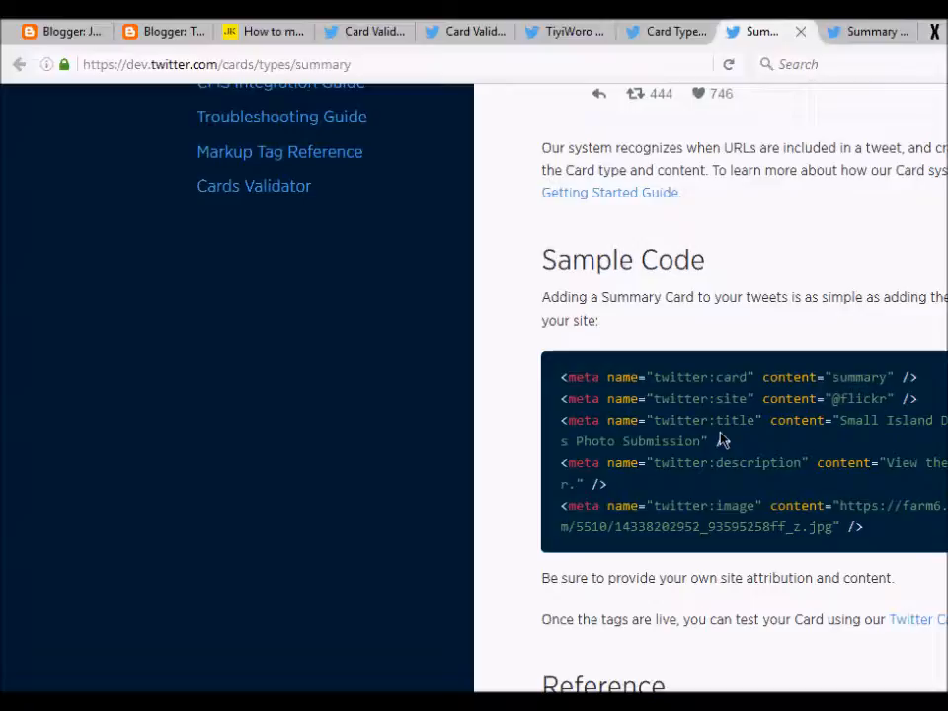
pyautogui.moveTo(859, 334)
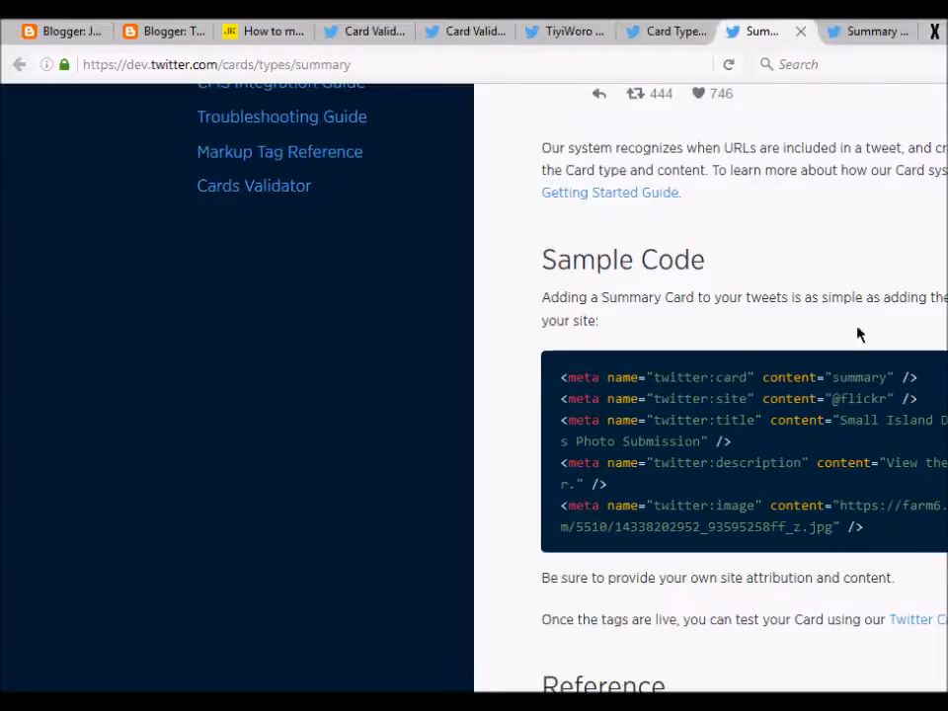
# Flip between the Summary Card and Summary Card with Large Image sample code sections to compare them
pyautogui.click(860, 31)
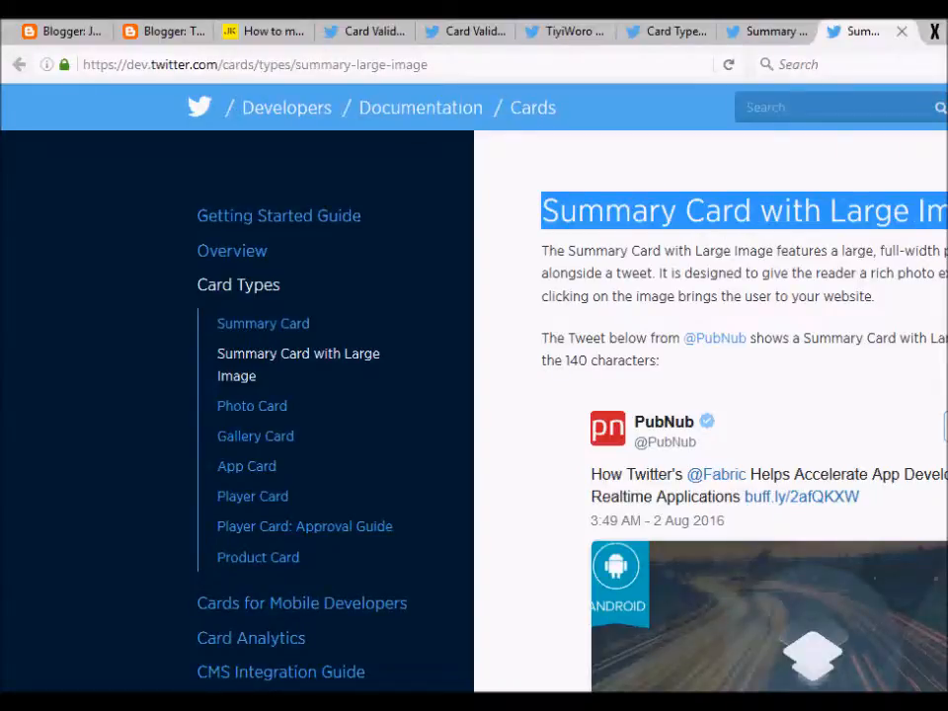
pyautogui.scroll(-3)
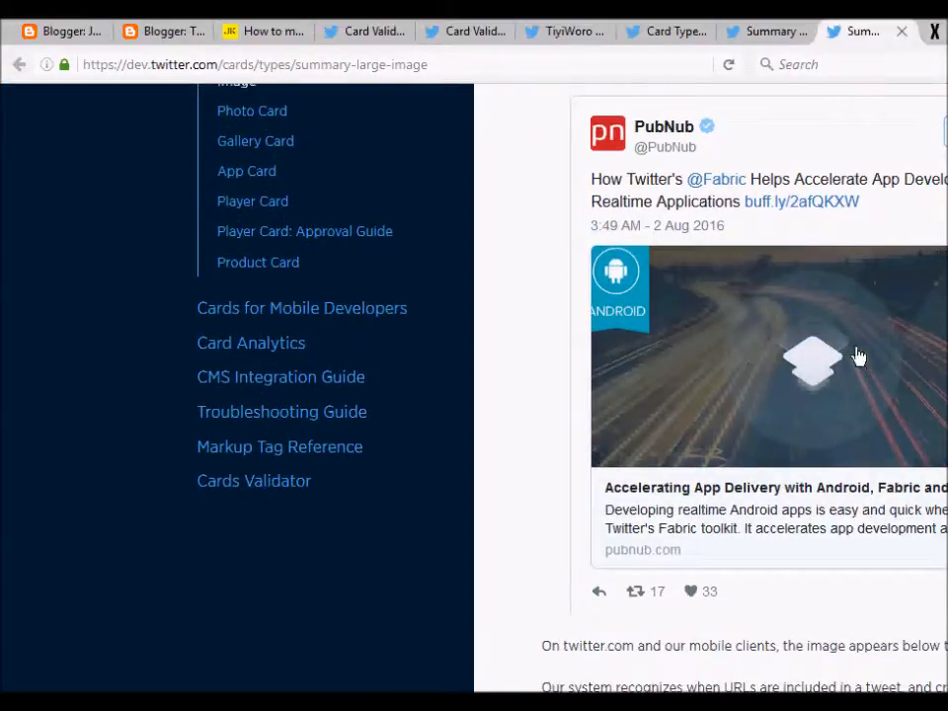
pyautogui.scroll(-3)
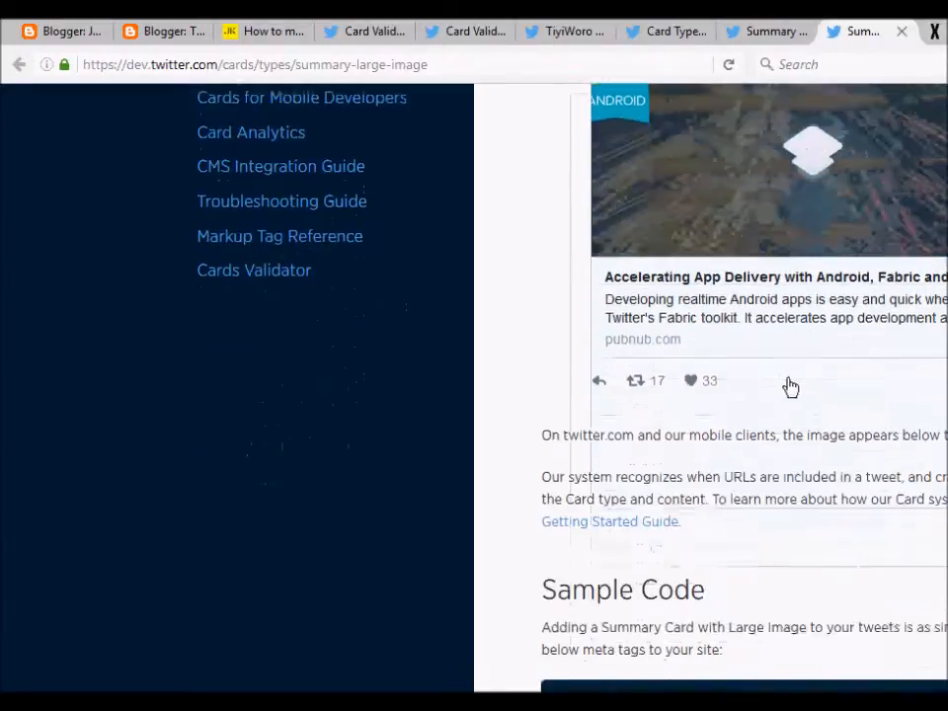
pyautogui.scroll(-3)
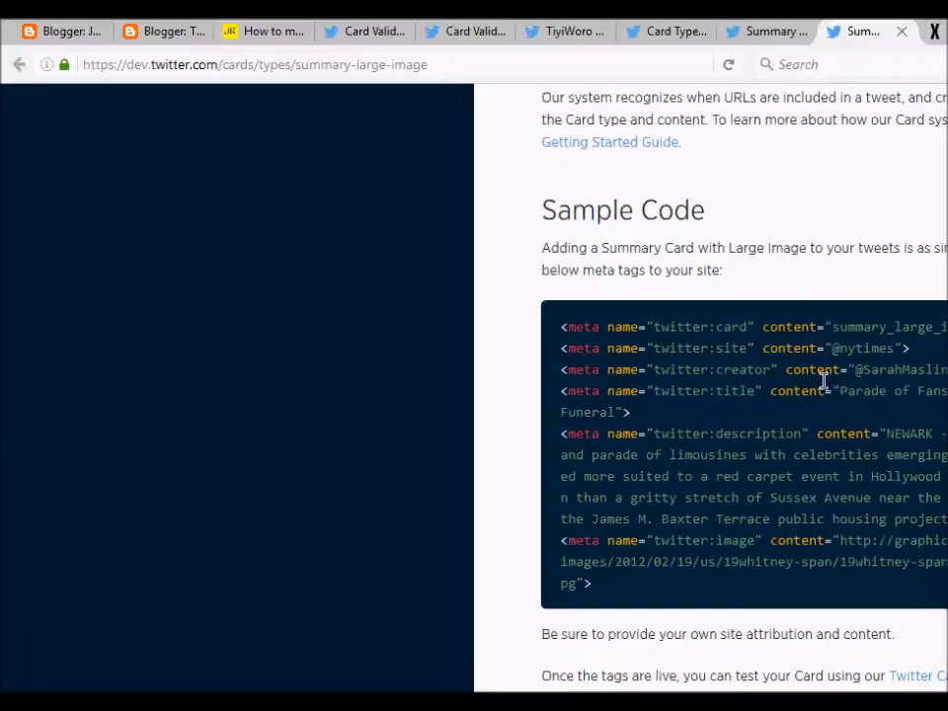
pyautogui.click(755, 32)
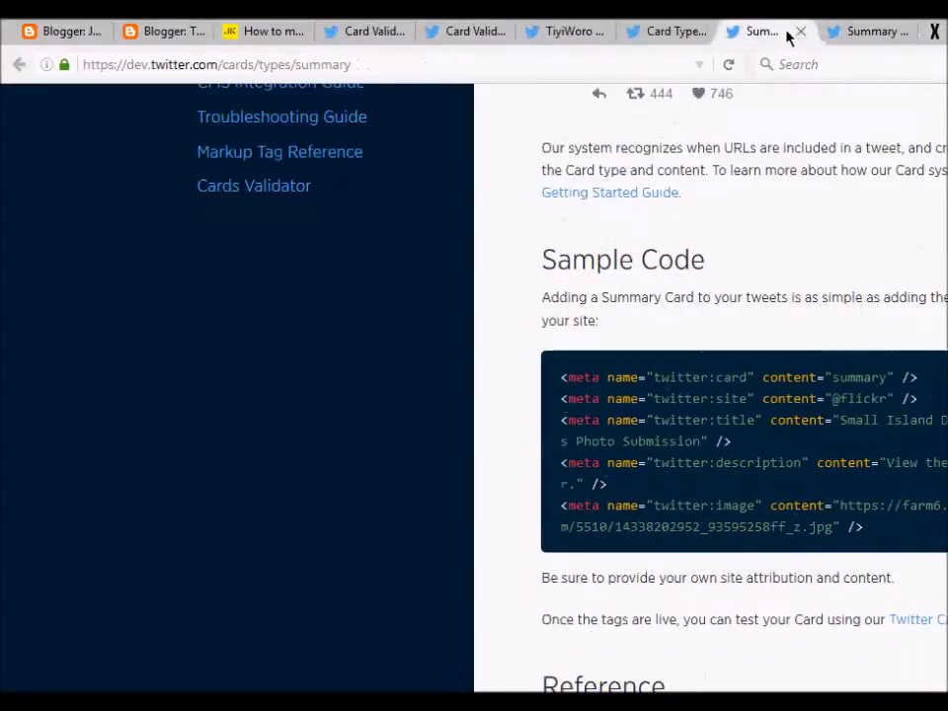
pyautogui.moveTo(873, 32)
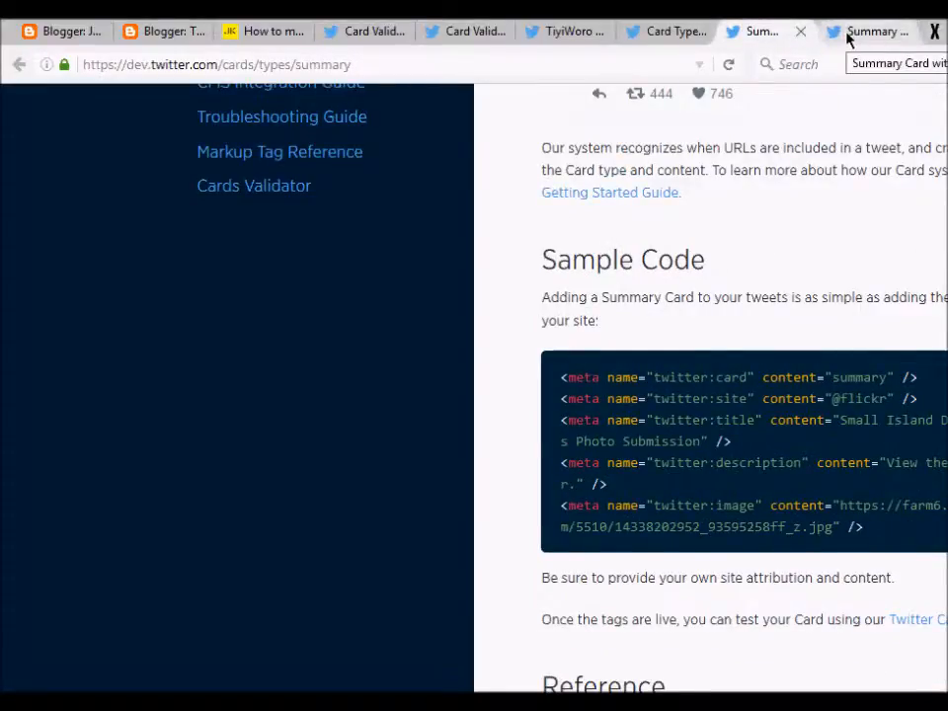
pyautogui.click(870, 32)
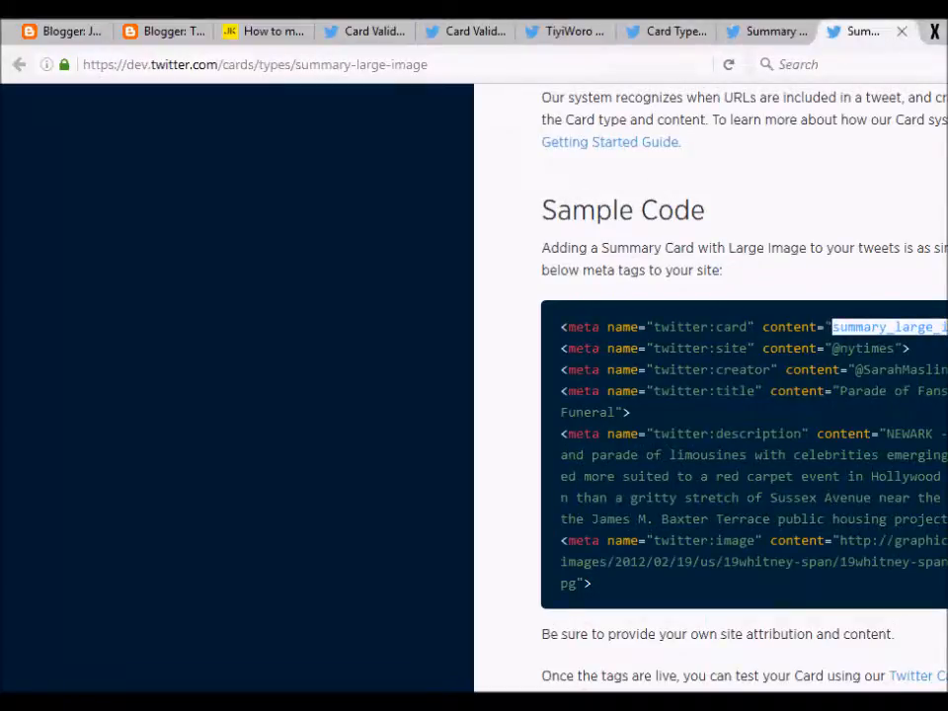
pyautogui.moveTo(846, 253)
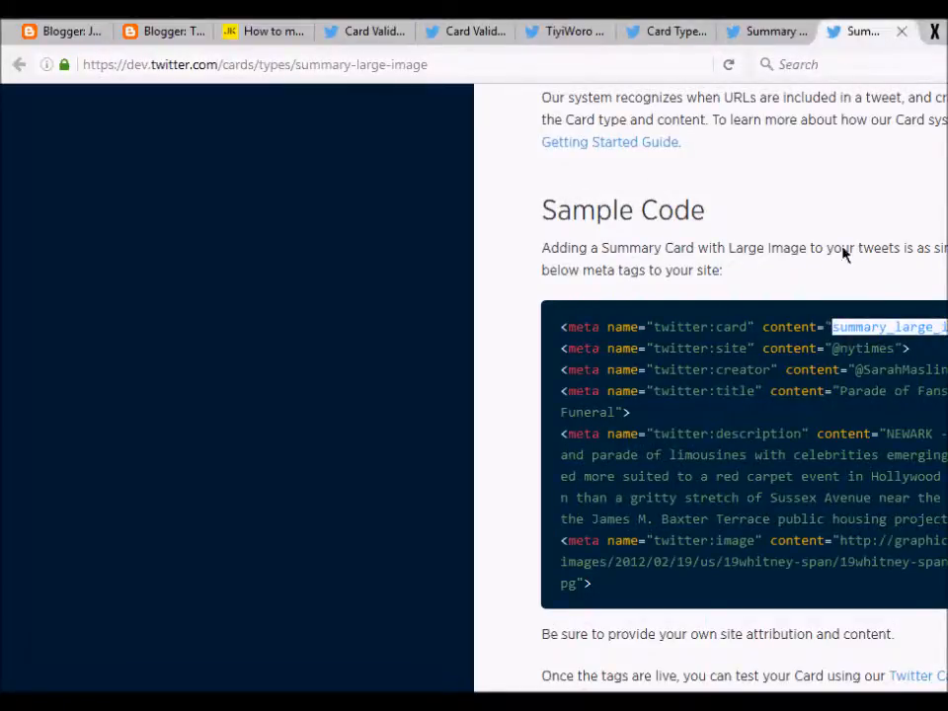
pyautogui.click(761, 32)
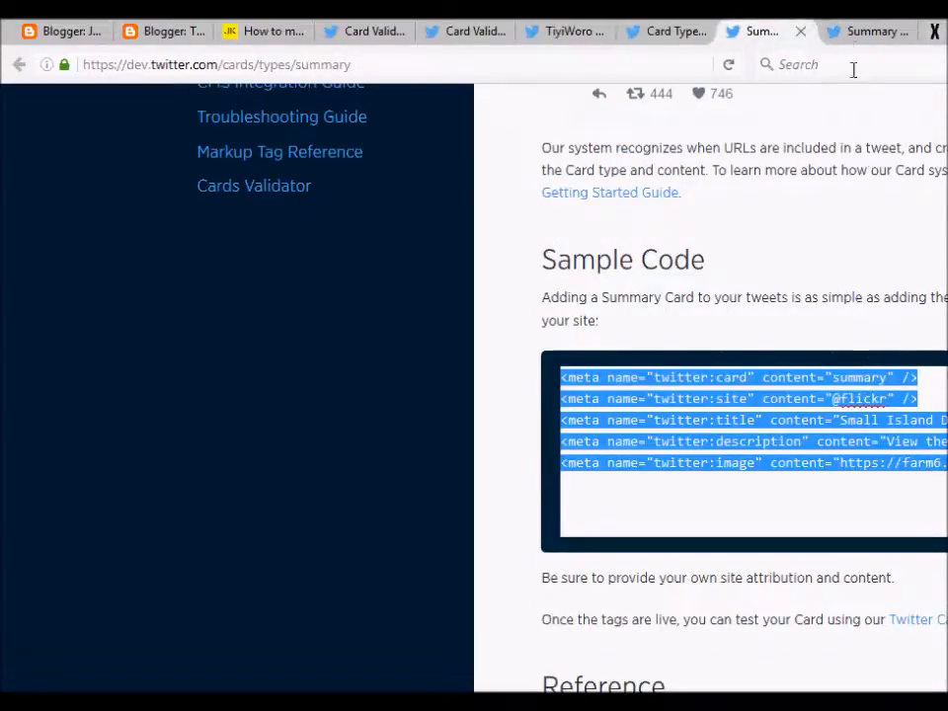
pyautogui.click(870, 31)
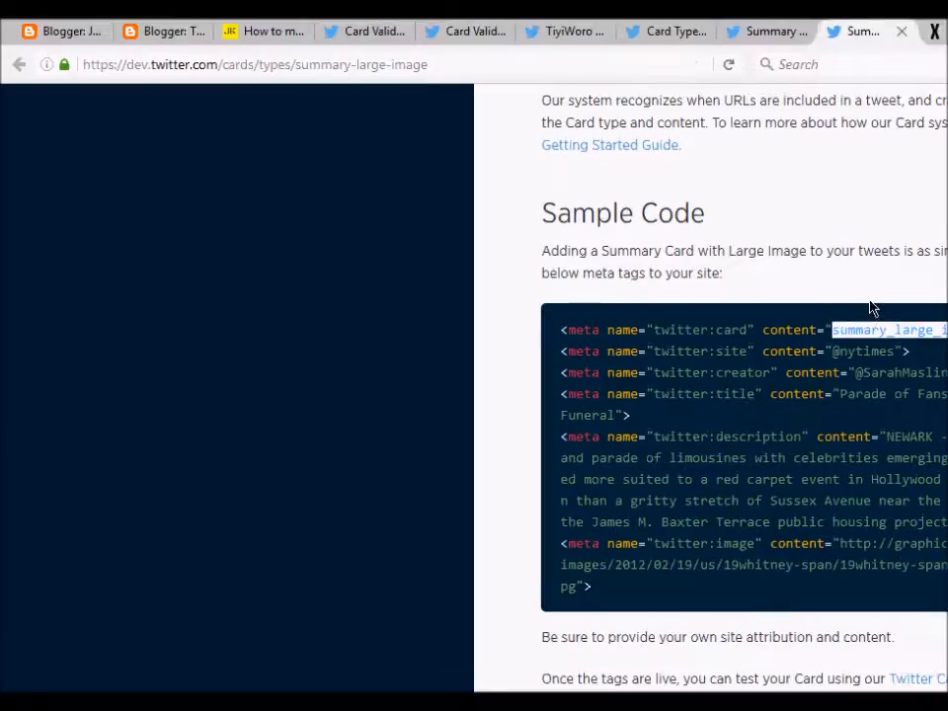
# Select the large-image sample tags, highlighting the twitter:image tag name
pyautogui.scroll(3)
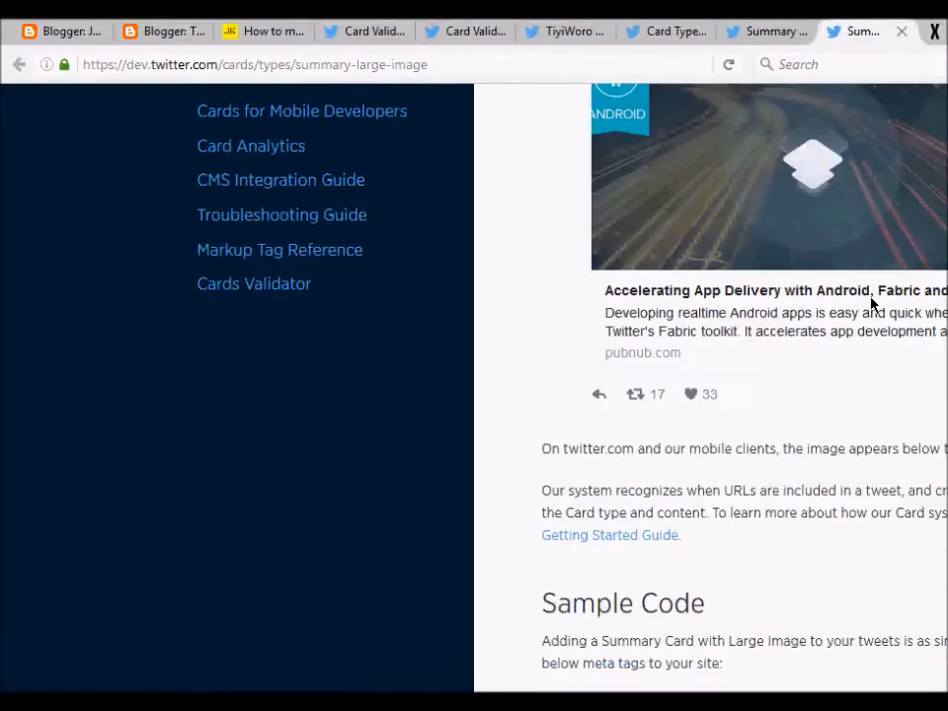
pyautogui.scroll(-3)
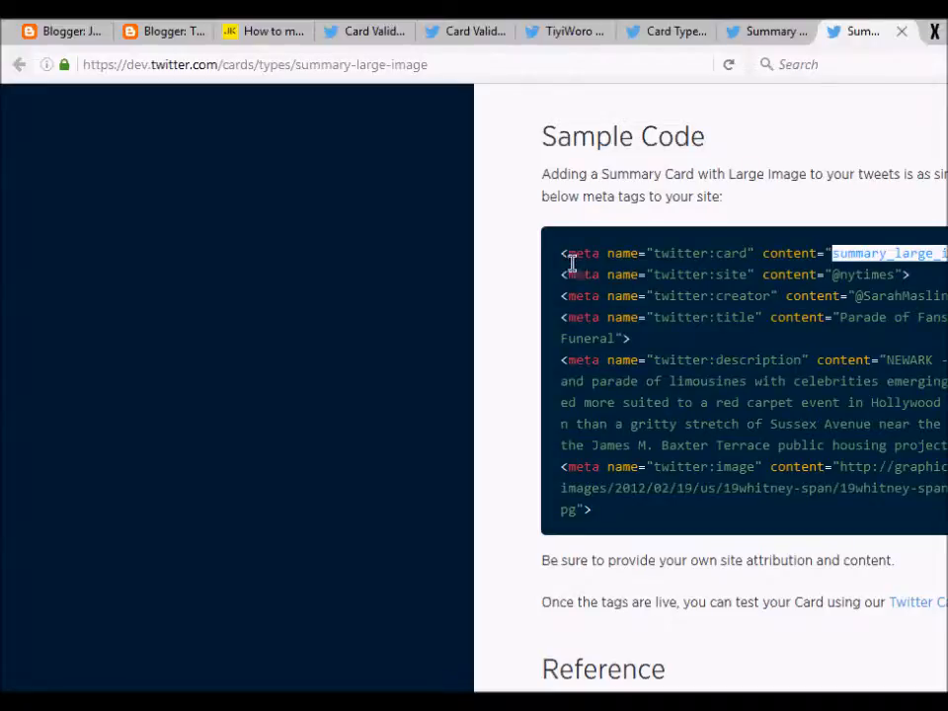
pyautogui.click(569, 253)
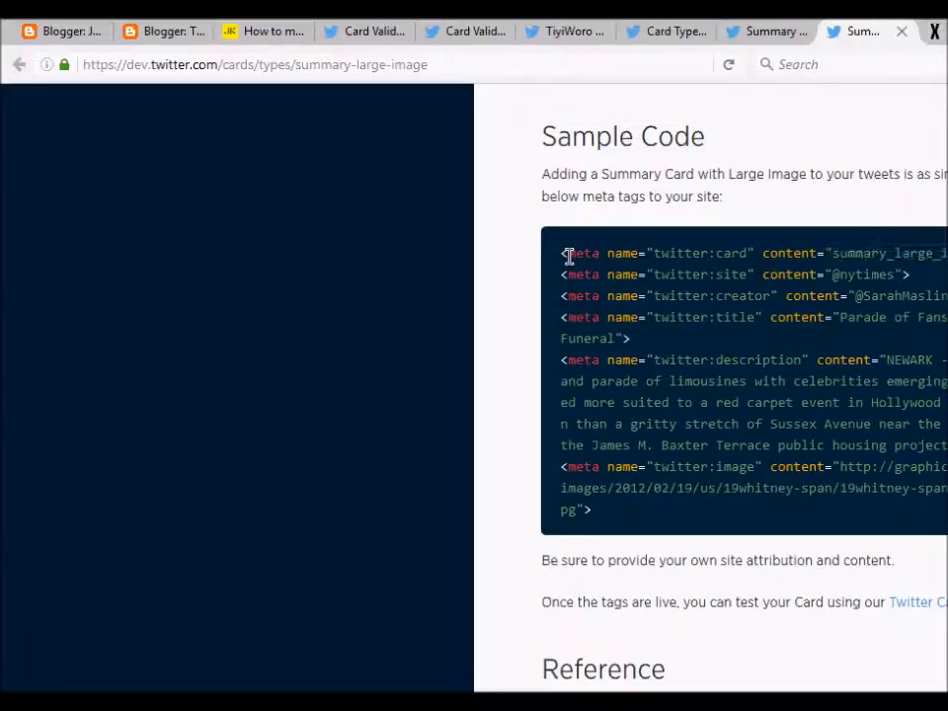
pyautogui.moveTo(771, 336)
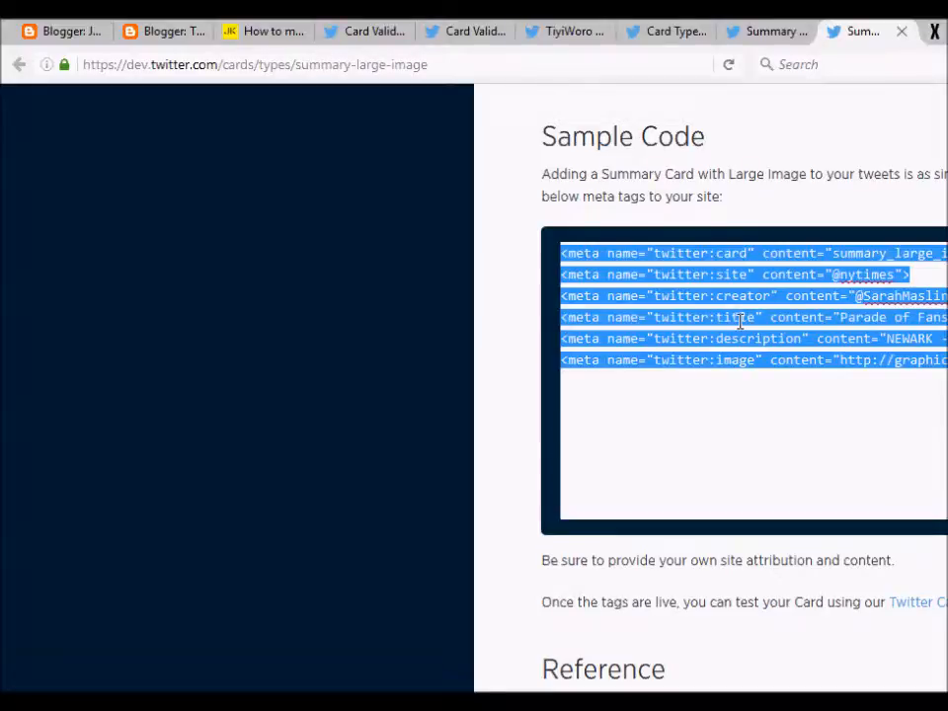
pyautogui.doubleClick(735, 359)
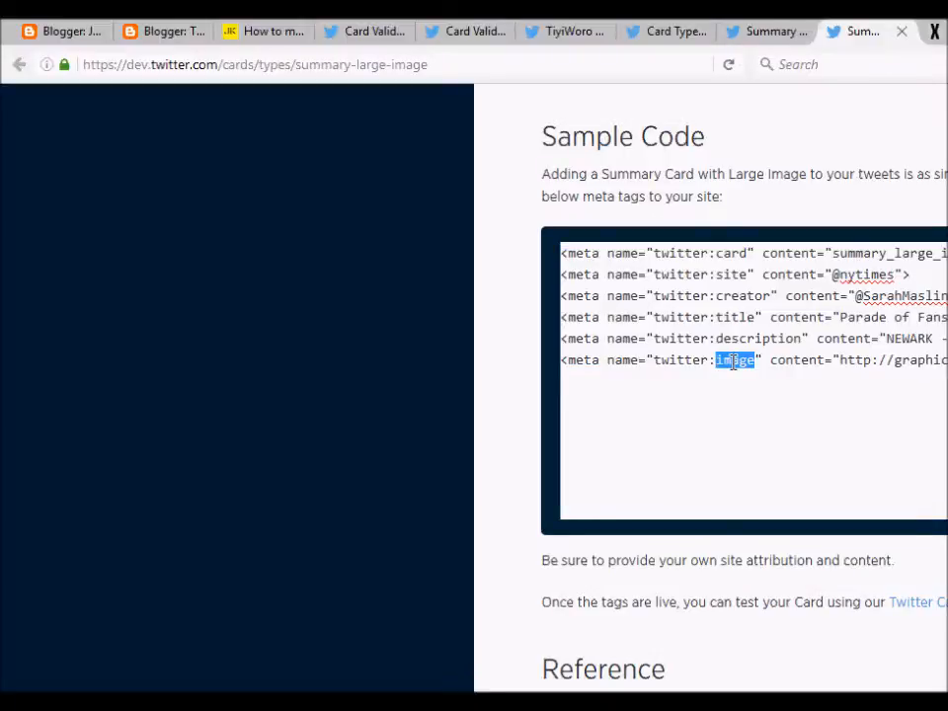
pyautogui.doubleClick(759, 338)
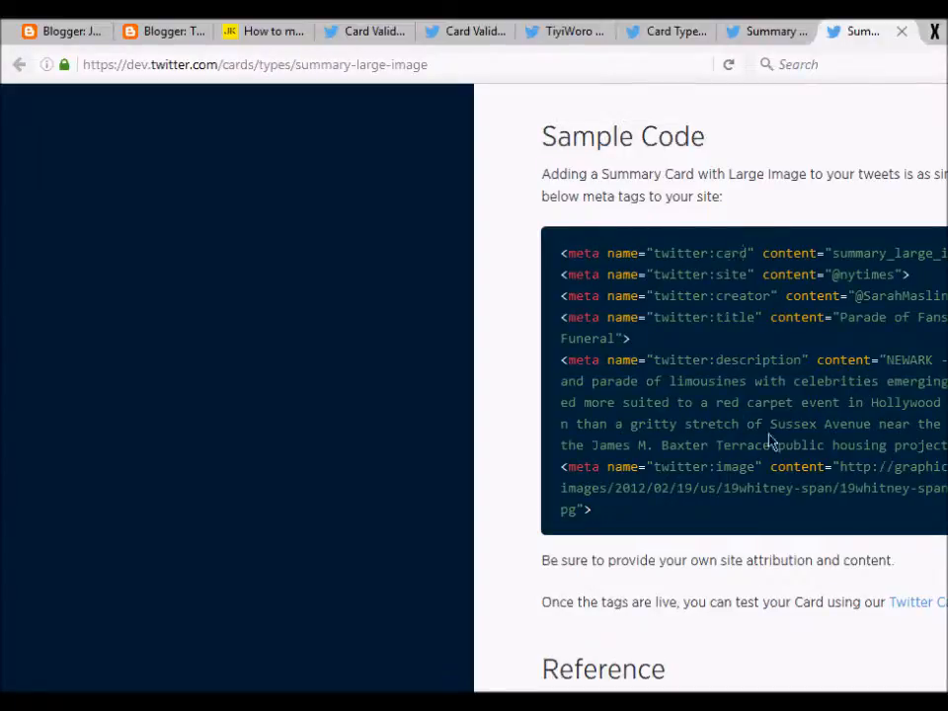
pyautogui.moveTo(781, 384)
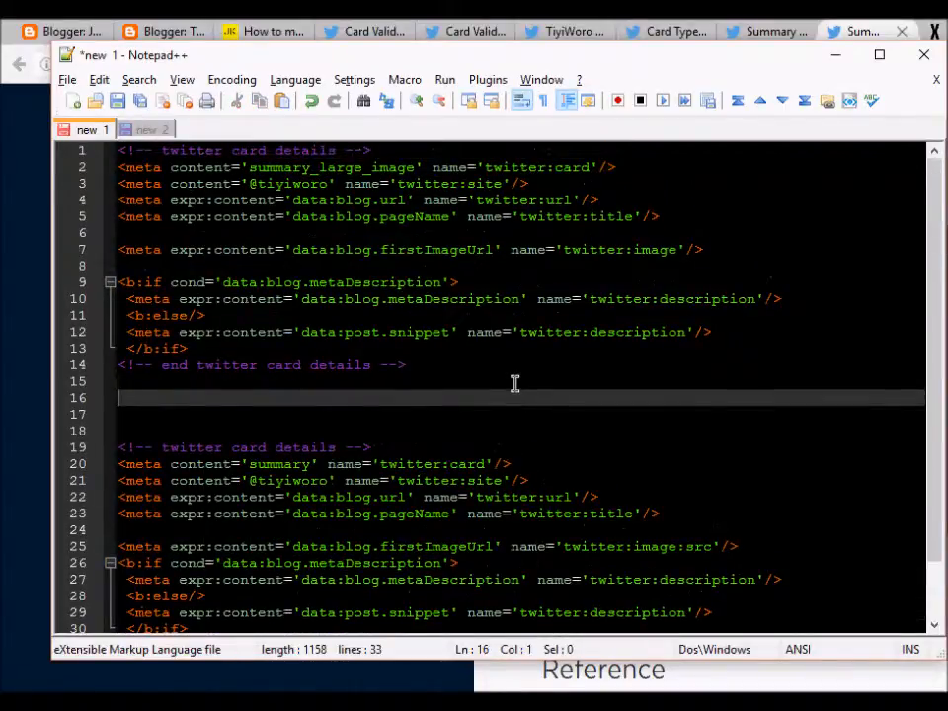
pyautogui.moveTo(281, 188)
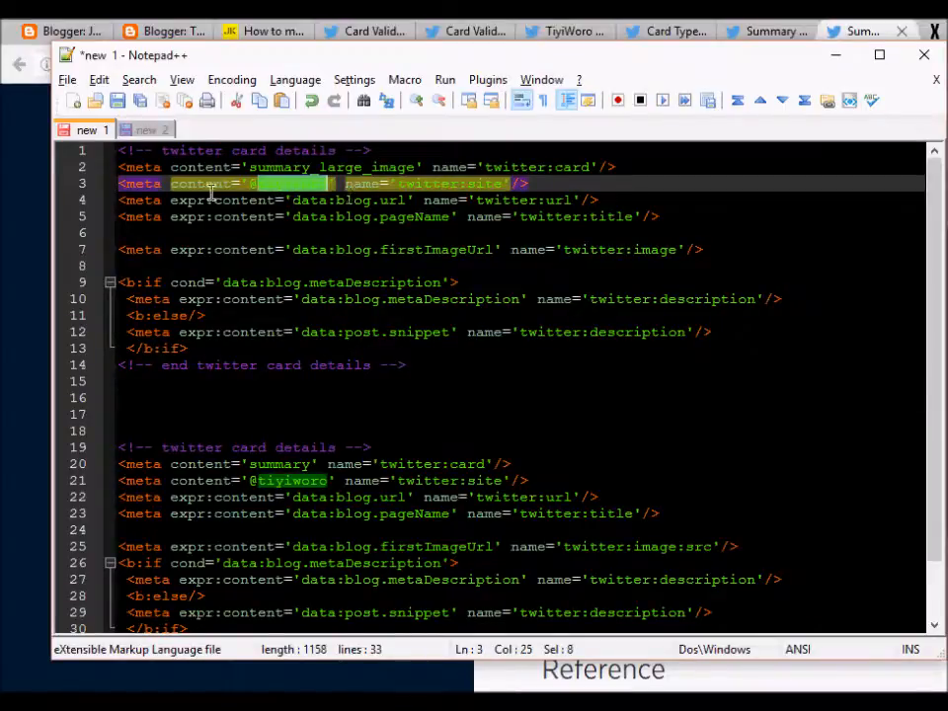
# Inspect the twitter:site and twitter:title lines, add a trial 'http blogname.z' url line, then delete it
pyautogui.click(858, 32)
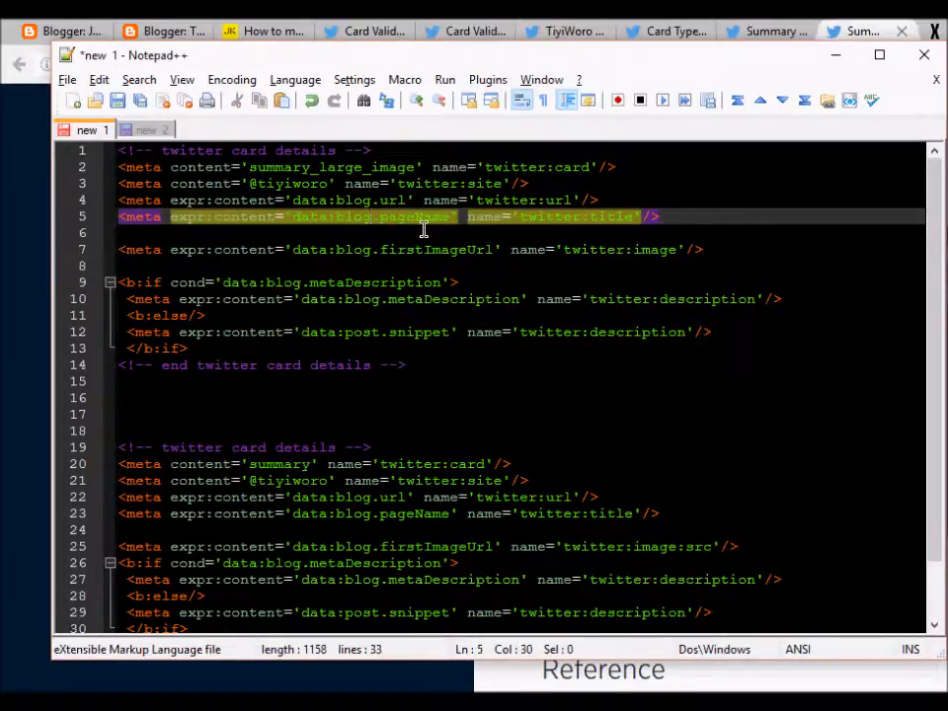
pyautogui.click(629, 200)
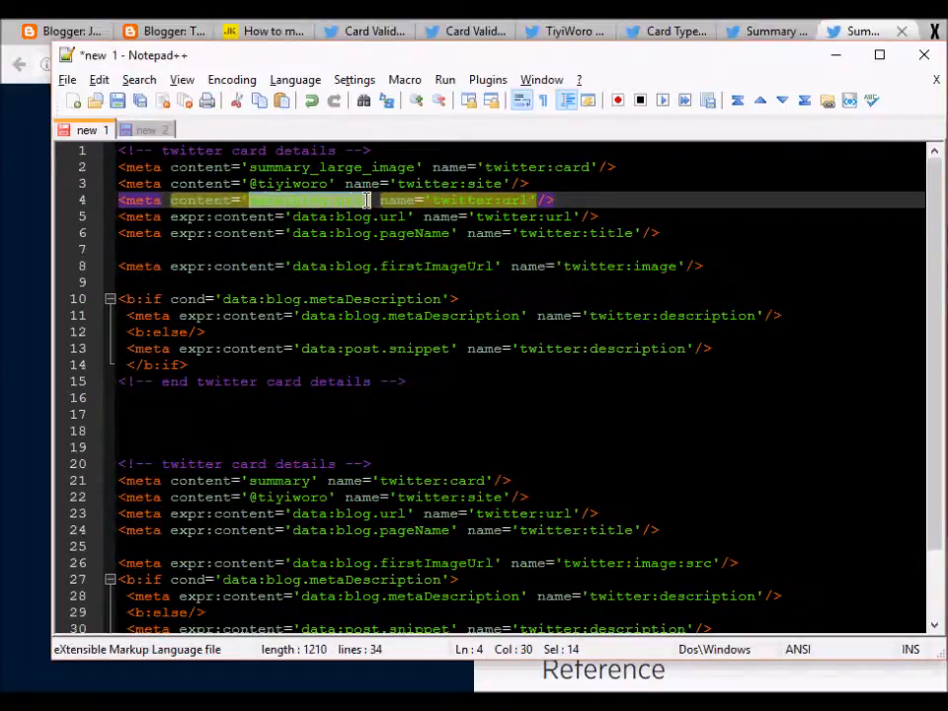
pyautogui.write('http')
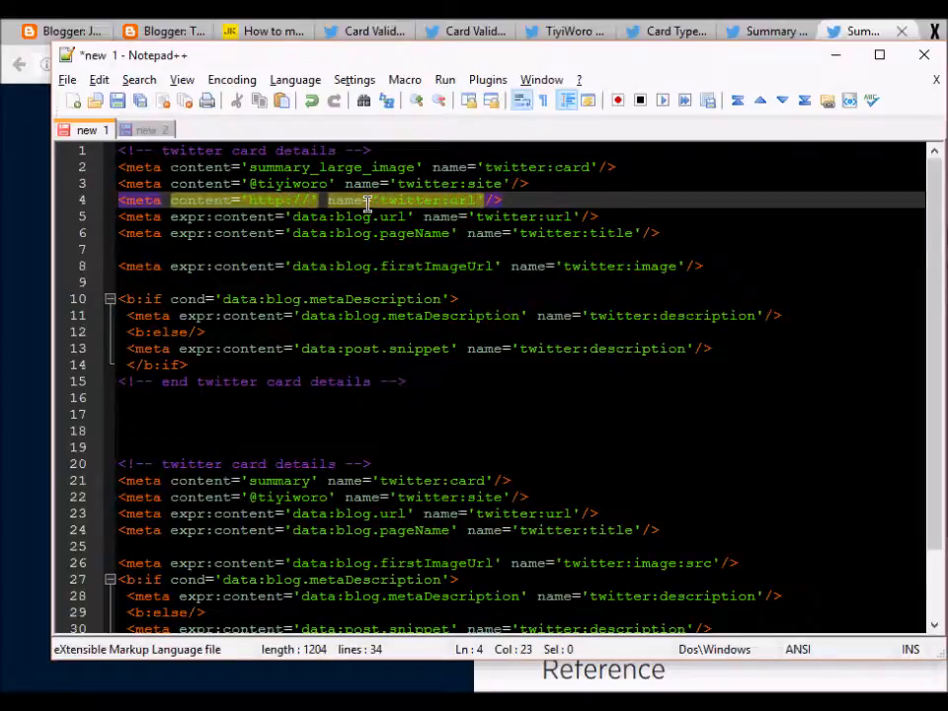
pyautogui.write('blogname.z')
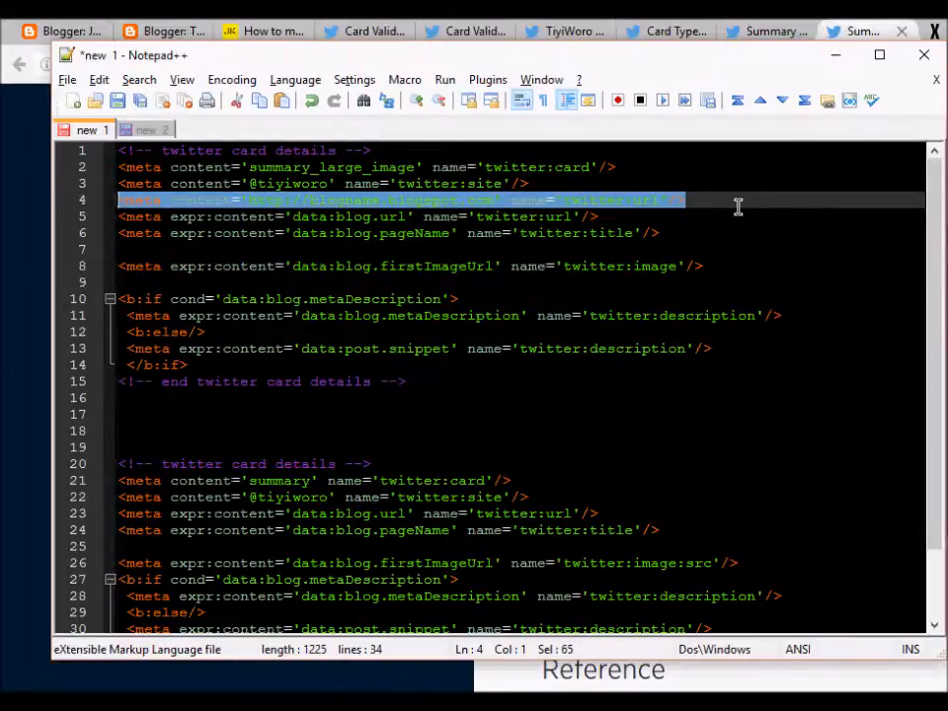
pyautogui.press('Delete')
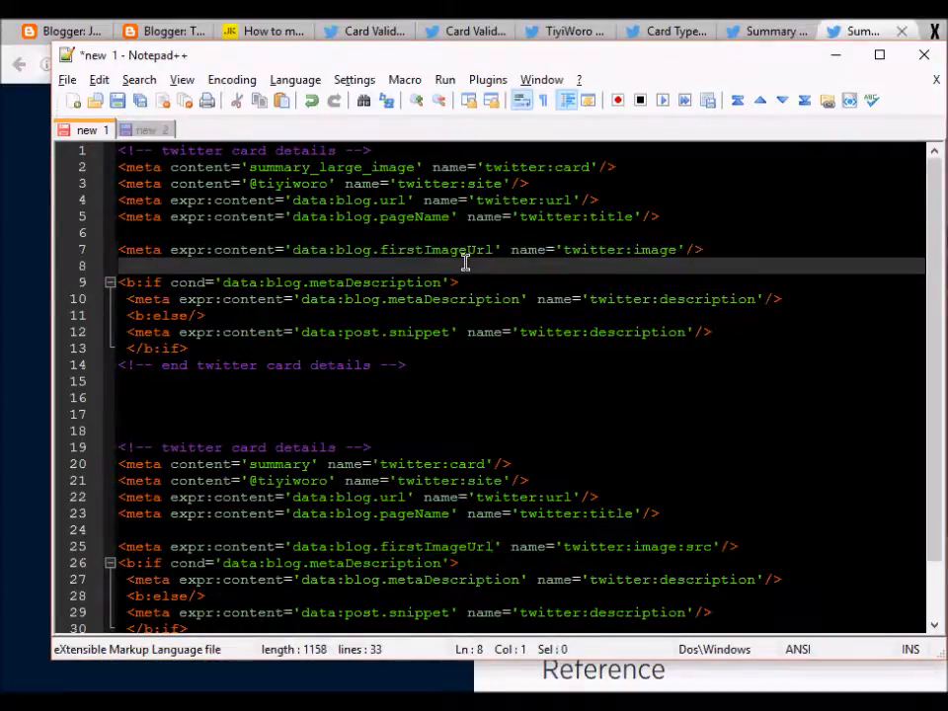
pyautogui.moveTo(734, 253)
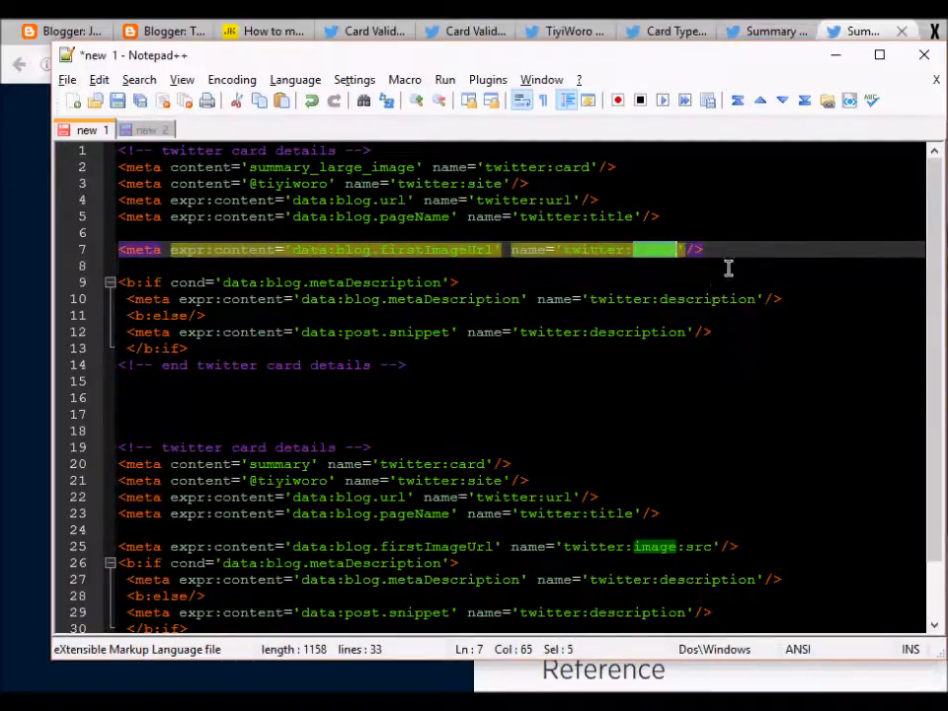
pyautogui.moveTo(861, 32)
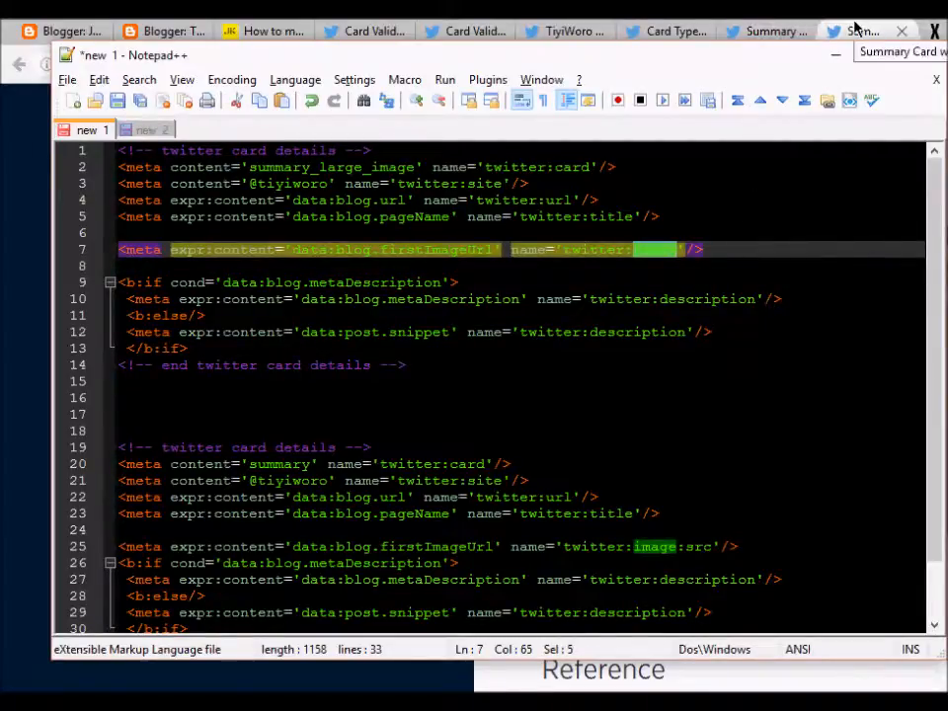
# Check the metaDescription condition line against the post's Search Description in Post settings
pyautogui.click(854, 32)
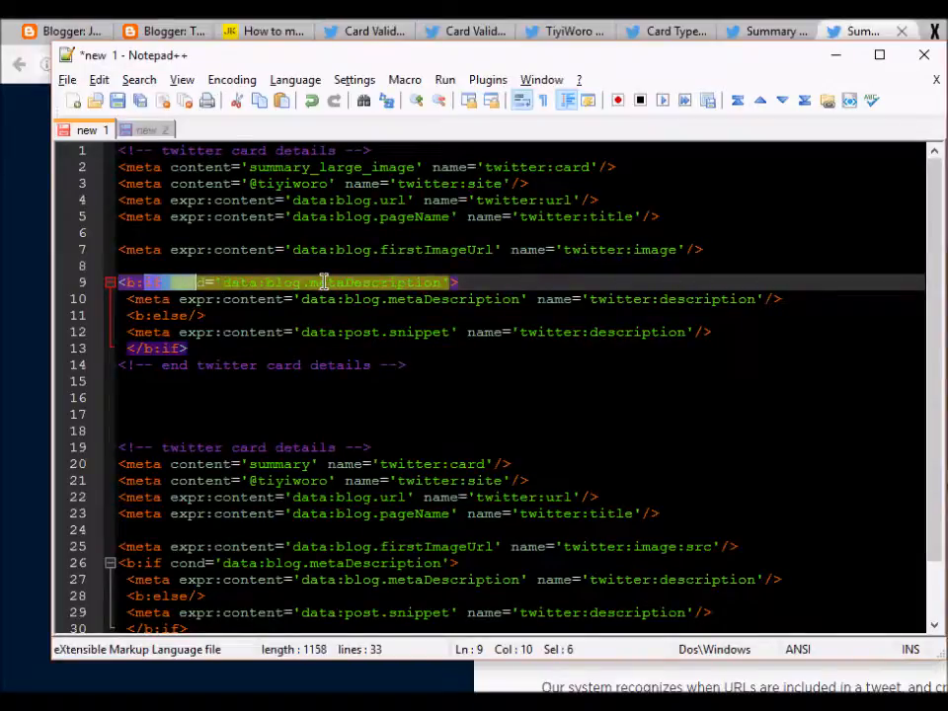
pyautogui.click(158, 32)
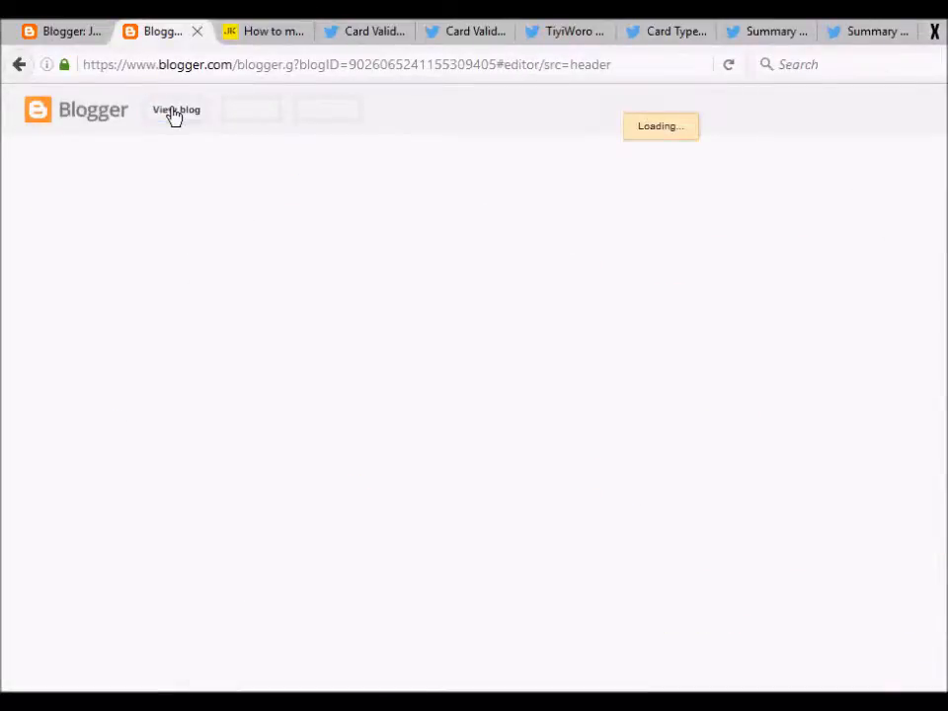
pyautogui.moveTo(205, 134)
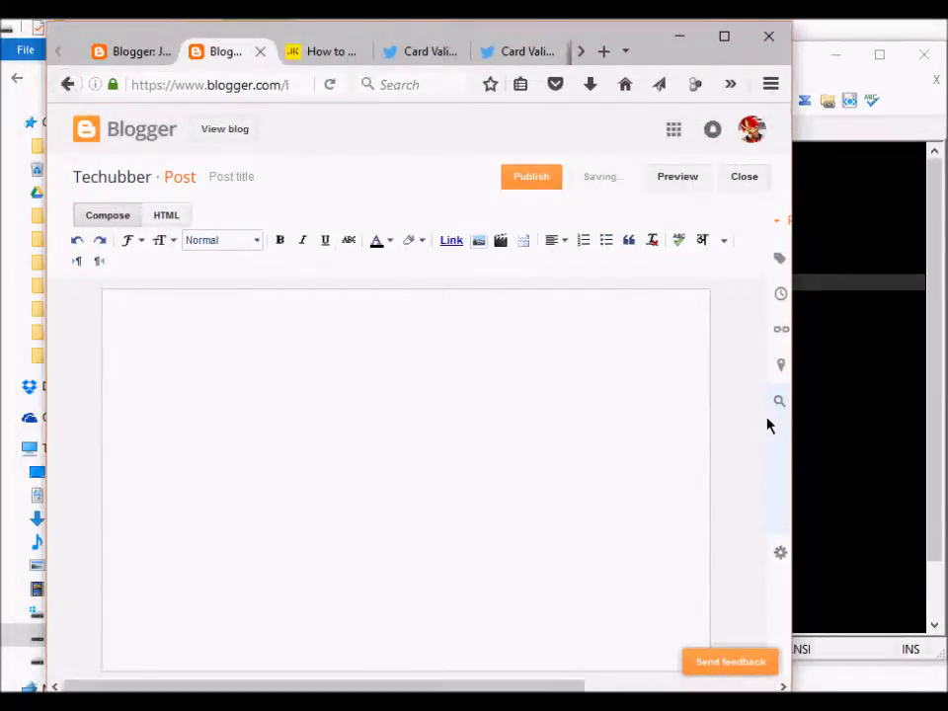
pyautogui.click(781, 399)
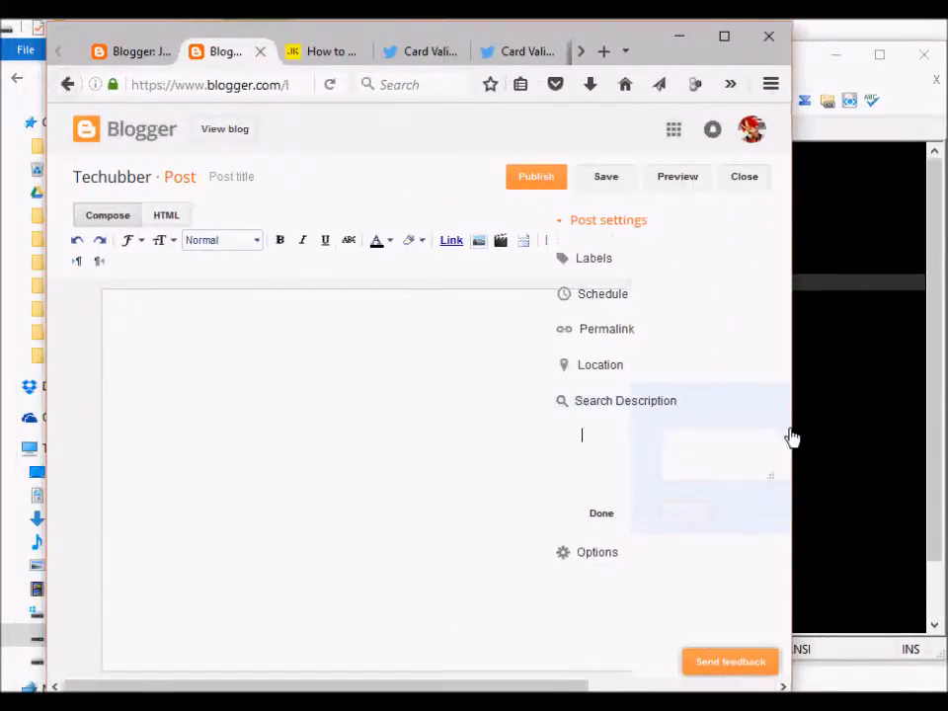
pyautogui.moveTo(660, 431)
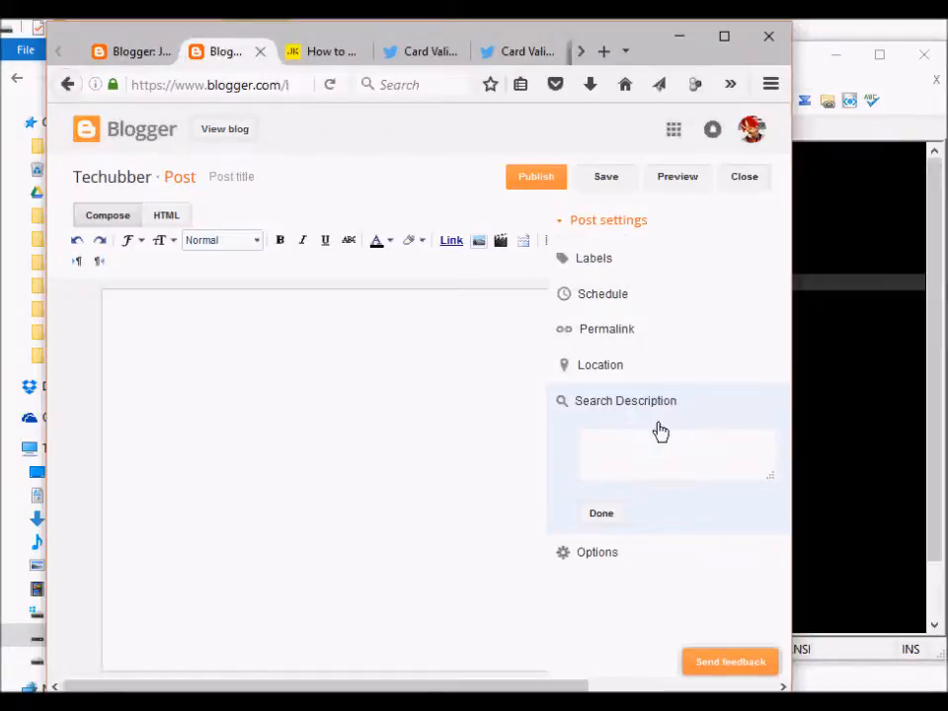
pyautogui.click(676, 452)
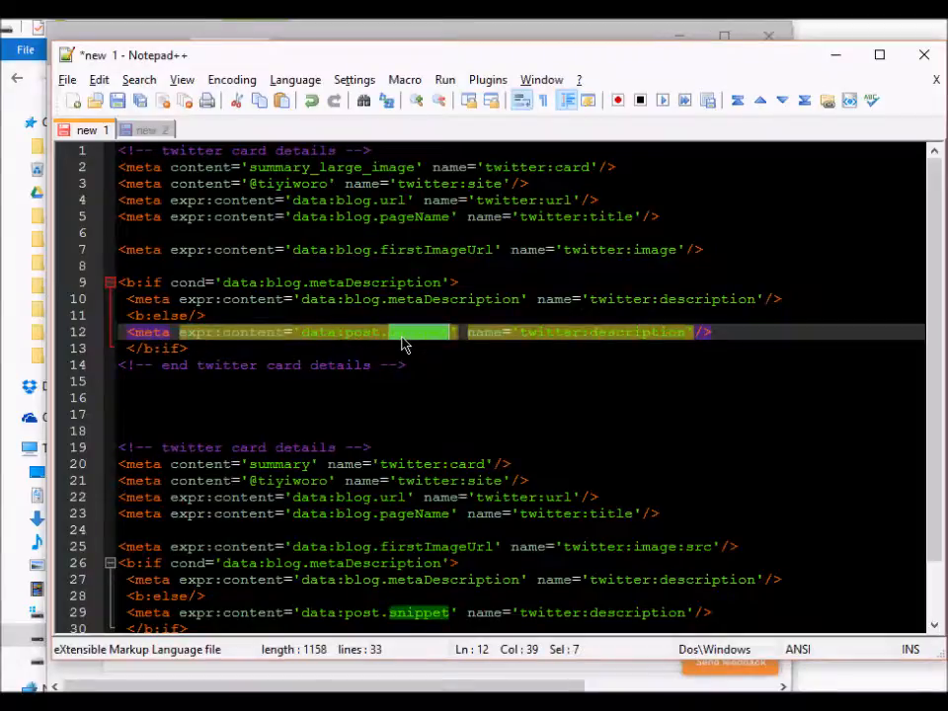
pyautogui.moveTo(452, 429)
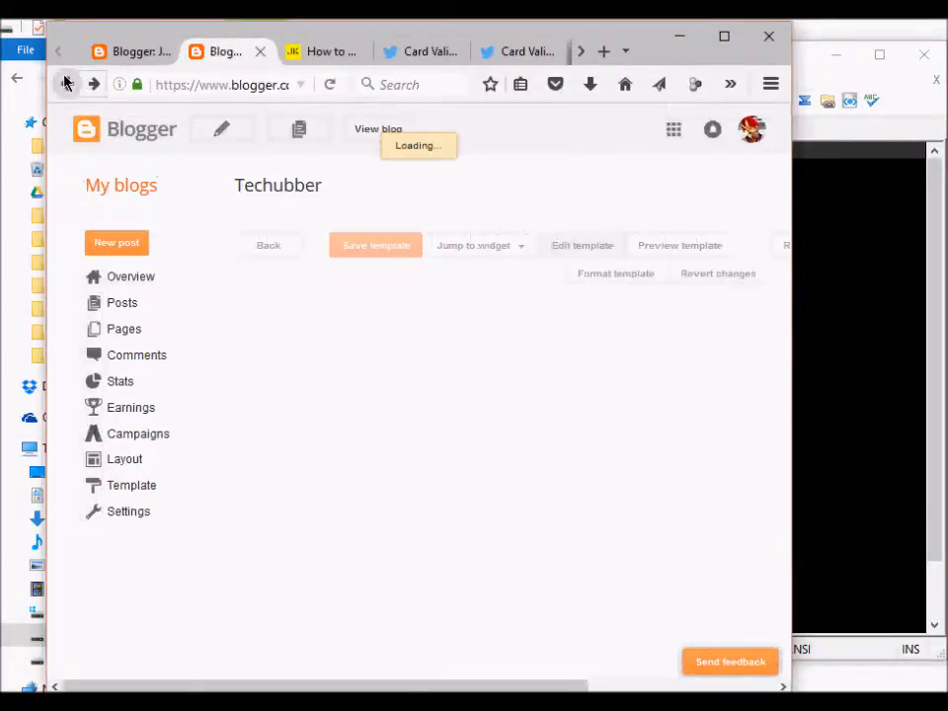
# Open Template > Edit HTML and review the summary_large_image Twitter card meta block in the head
pyautogui.click(581, 245)
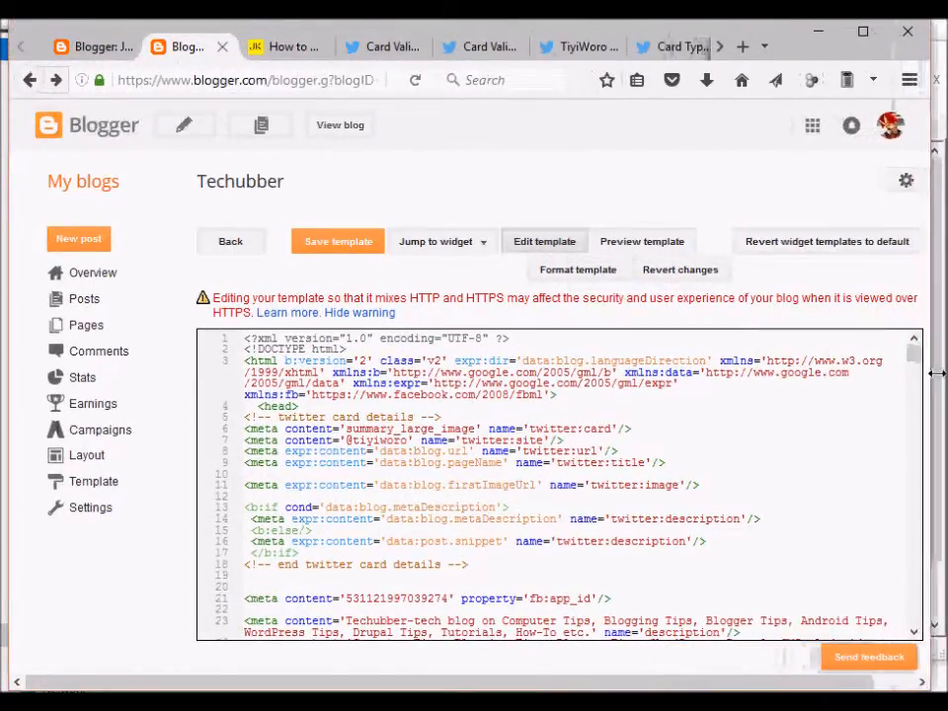
pyautogui.moveTo(83, 486)
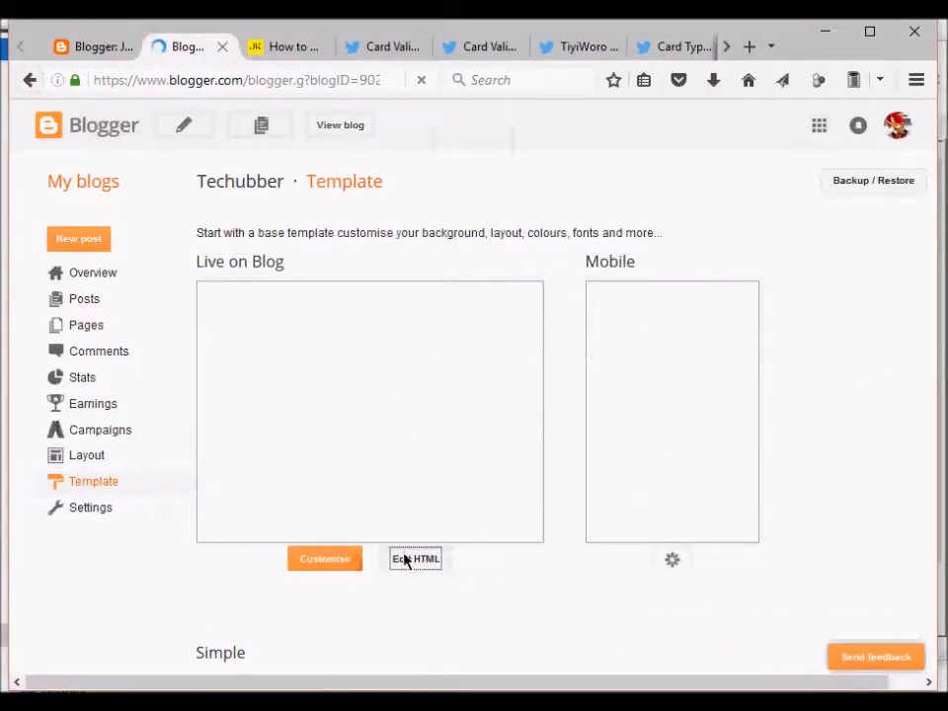
pyautogui.click(415, 557)
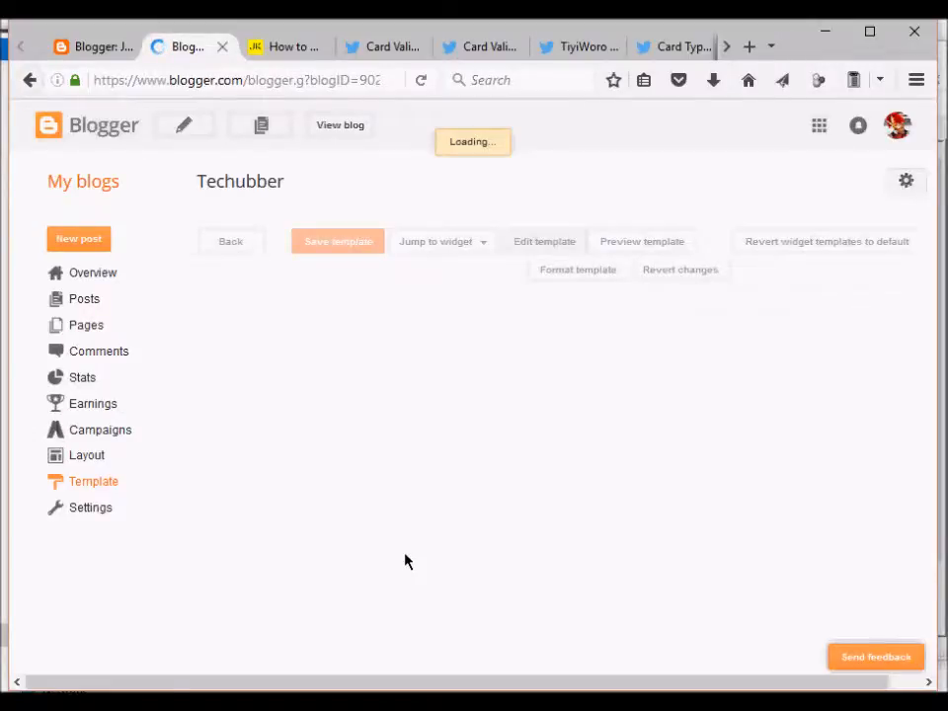
pyautogui.click(545, 241)
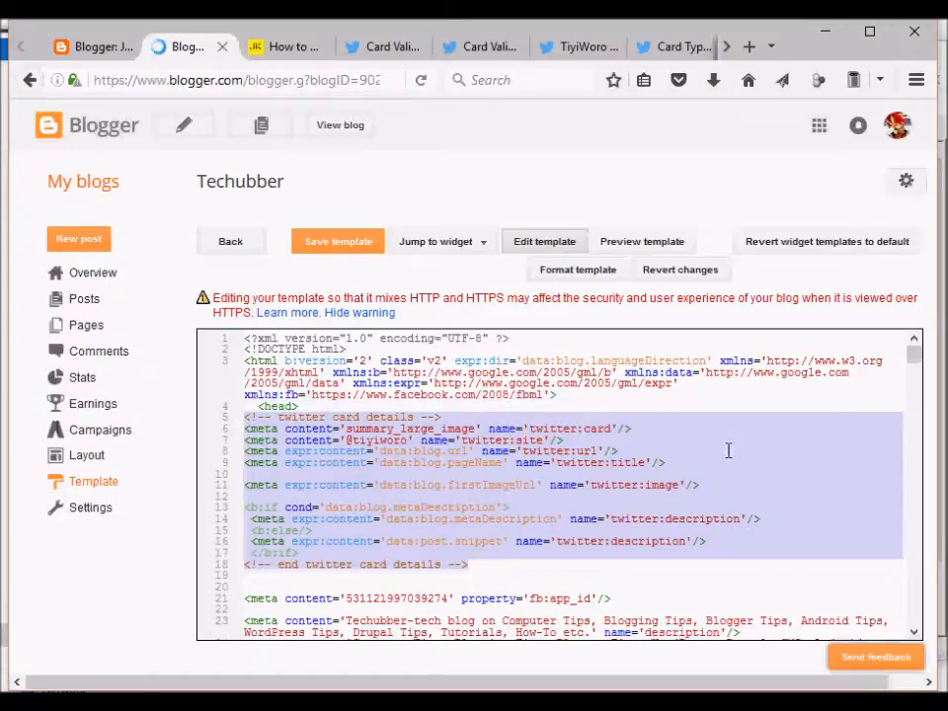
pyautogui.click(597, 486)
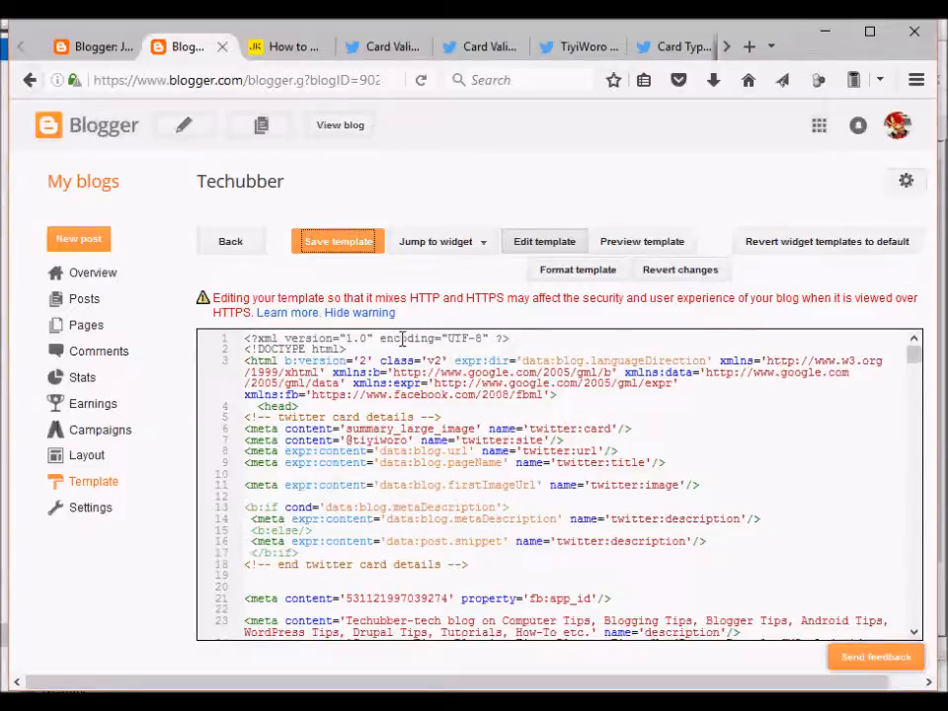
pyautogui.moveTo(386, 47)
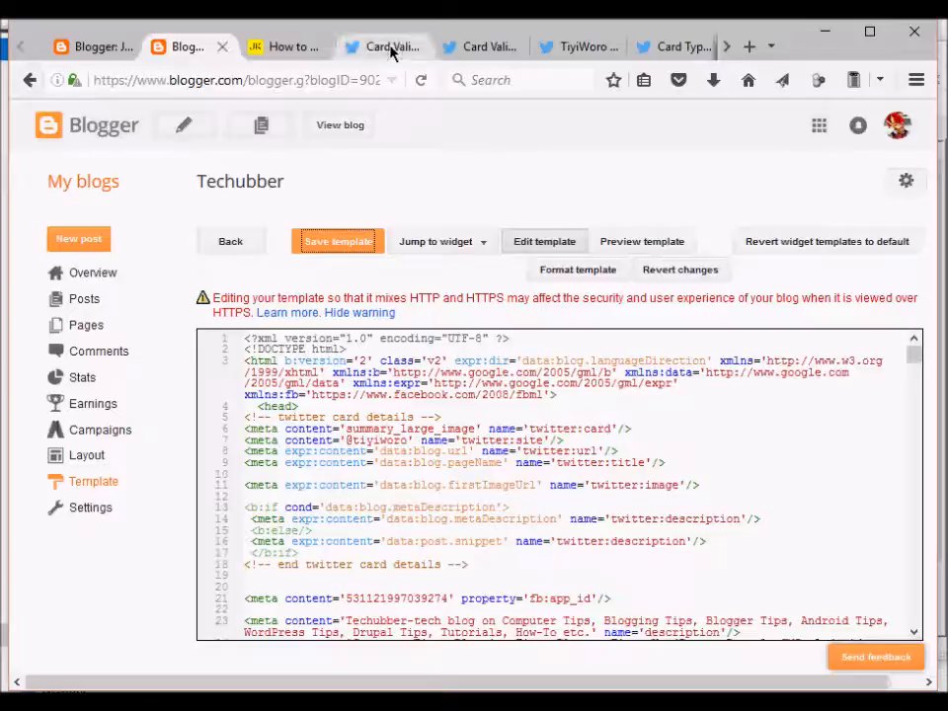
# Copy the published blog post's web address from its tab
pyautogui.click(384, 48)
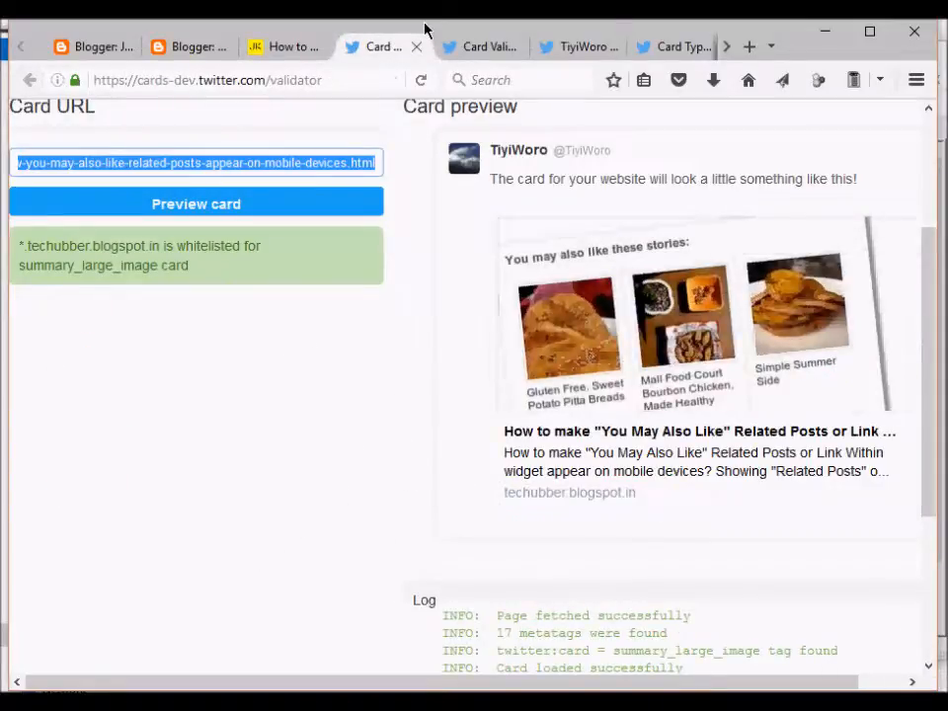
pyautogui.moveTo(388, 340)
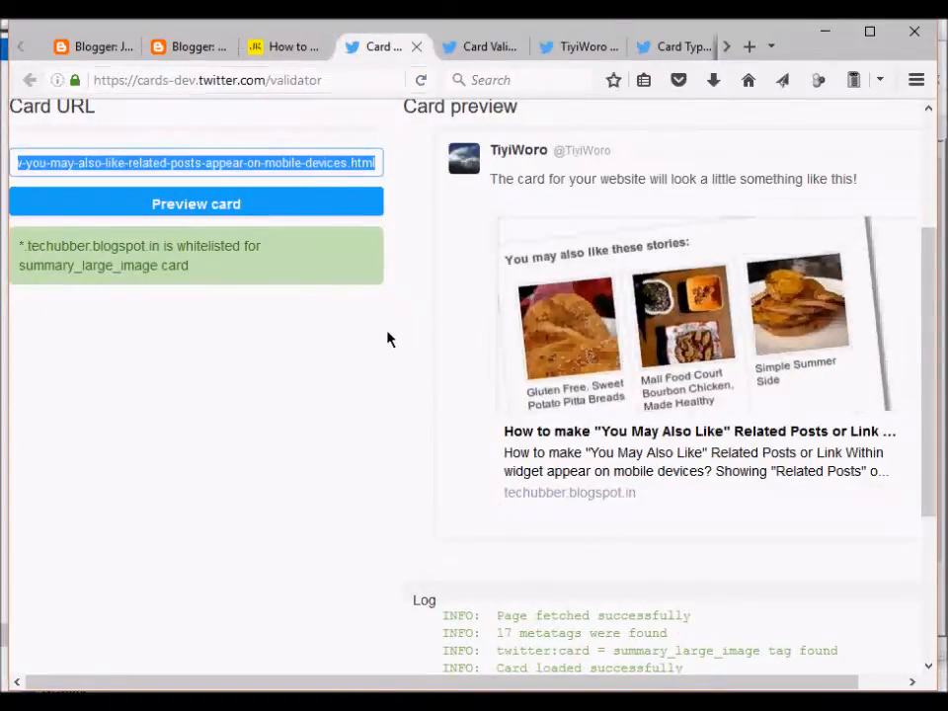
pyautogui.scroll(-3)
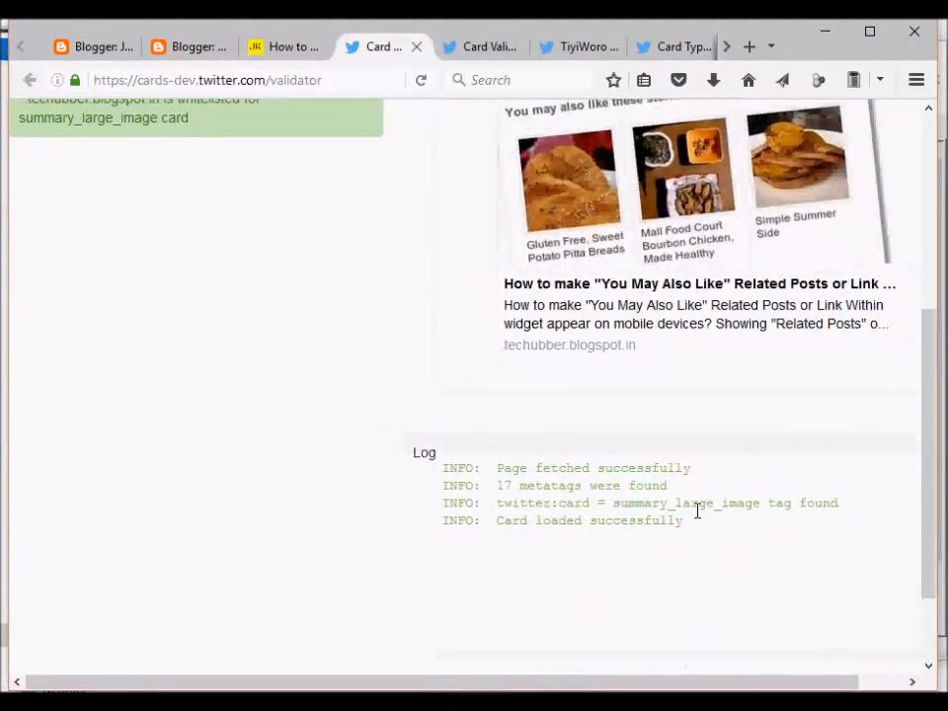
pyautogui.click(286, 47)
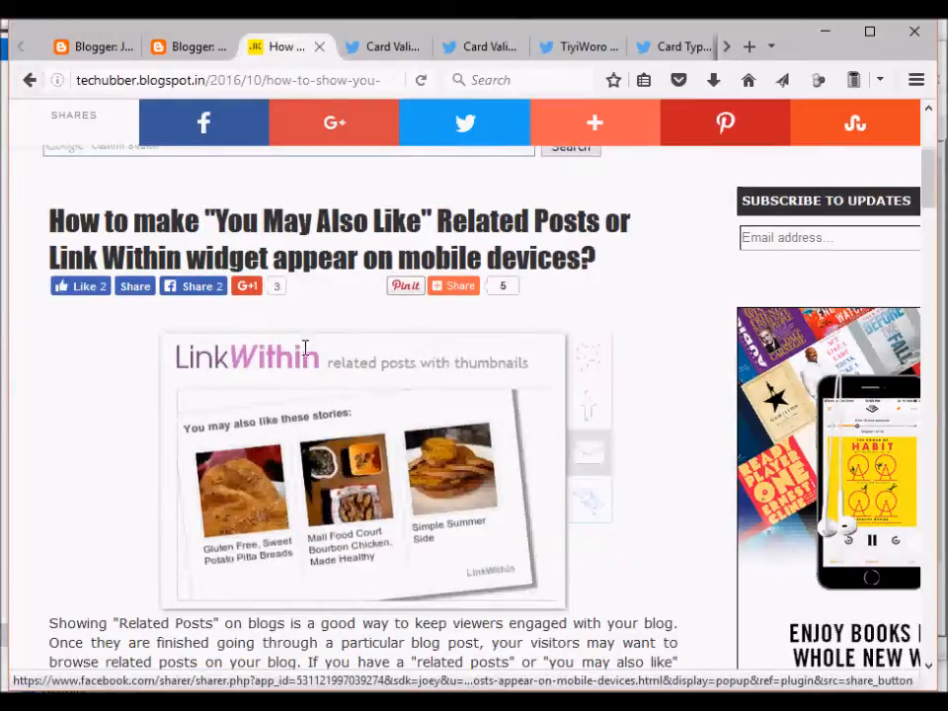
pyautogui.click(228, 79)
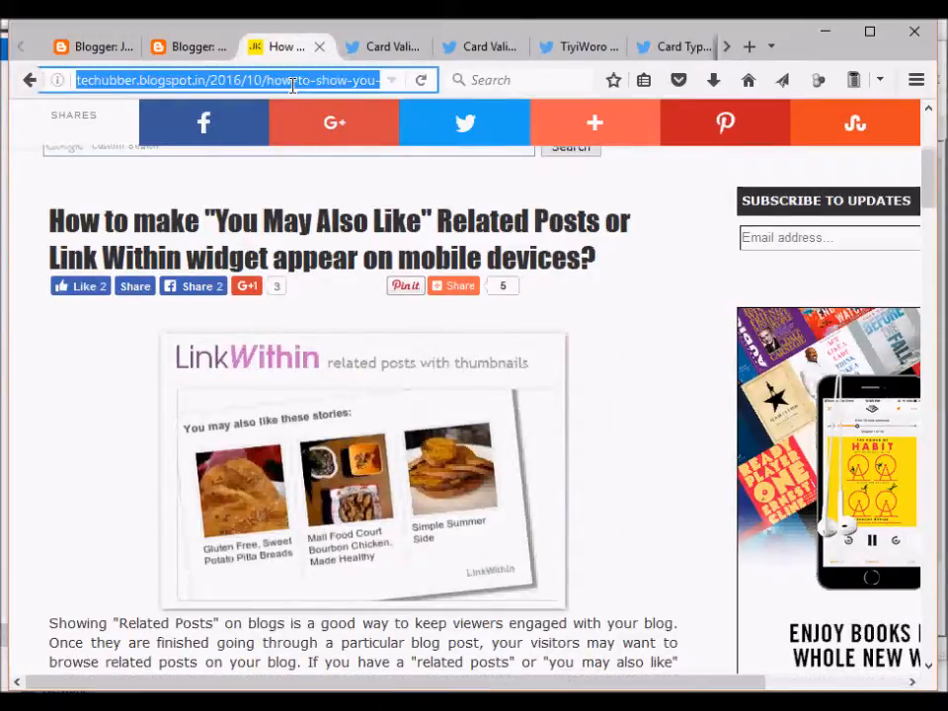
pyautogui.rightClick(227, 79)
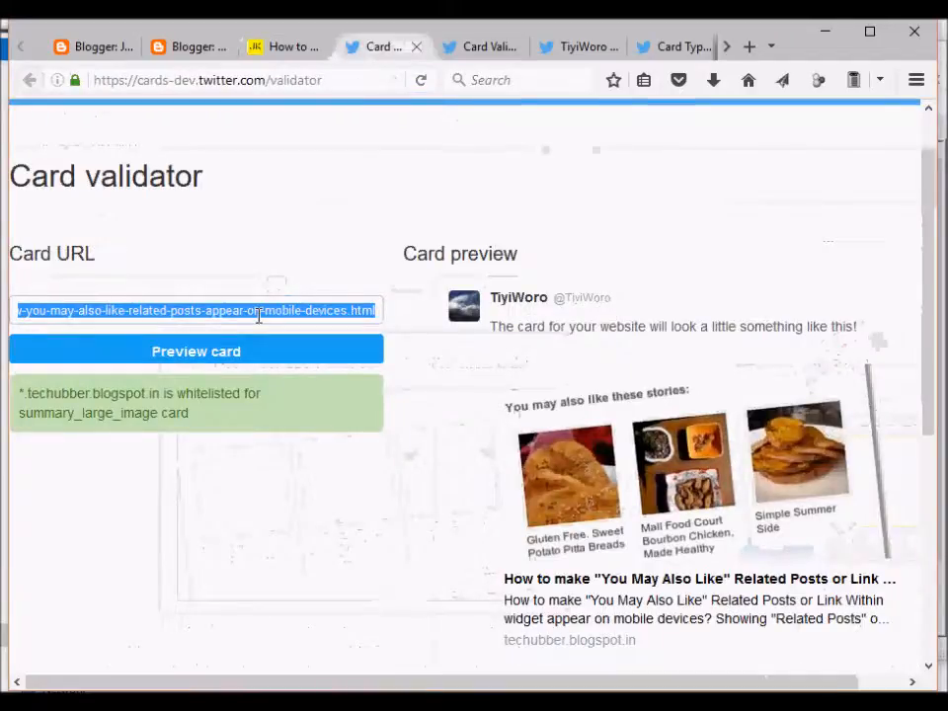
# Preview the post URL in Card Validator; log confirms summary_large_image loaded
pyautogui.click(195, 310)
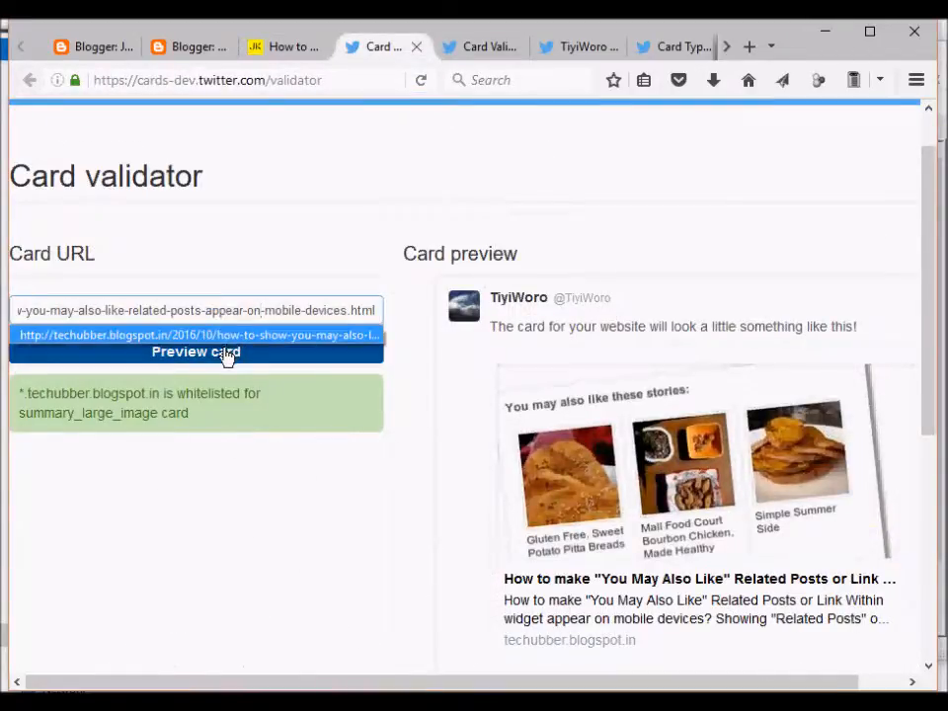
pyautogui.click(196, 352)
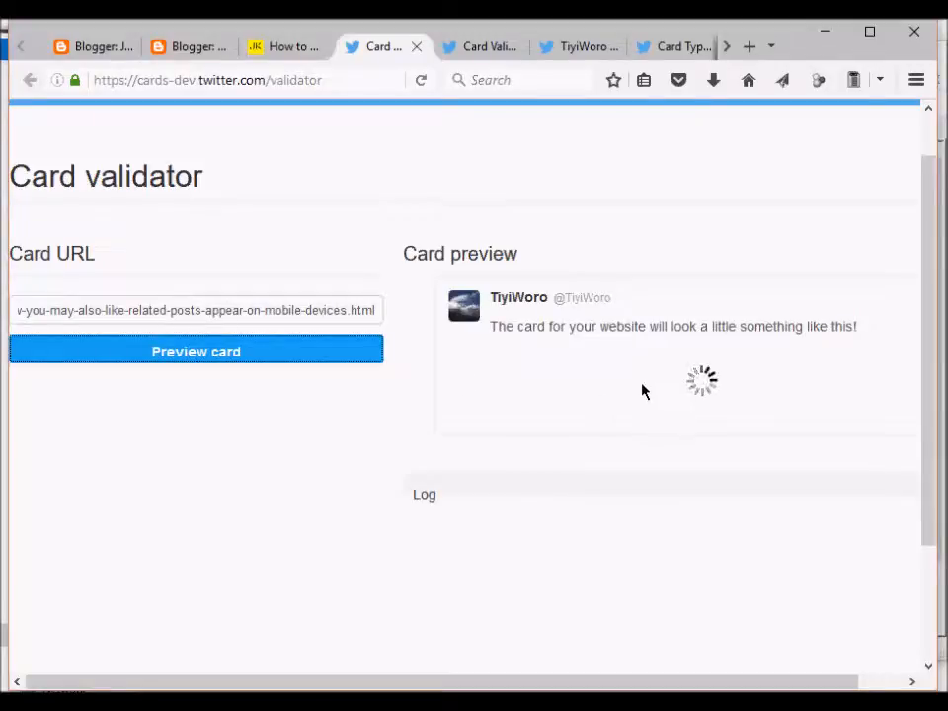
pyautogui.click(195, 352)
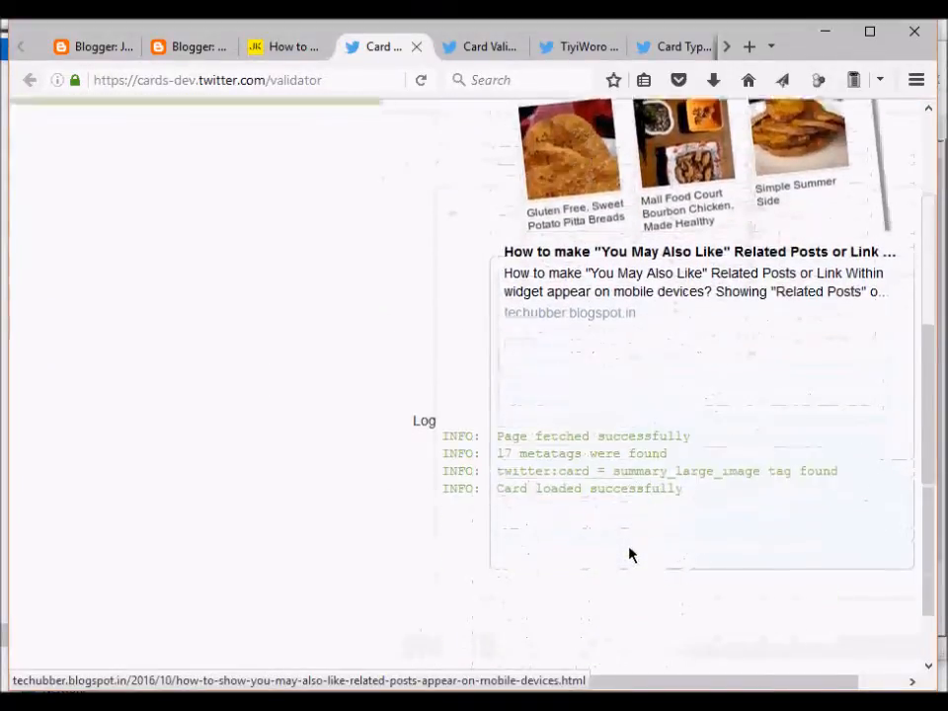
pyautogui.scroll(-3)
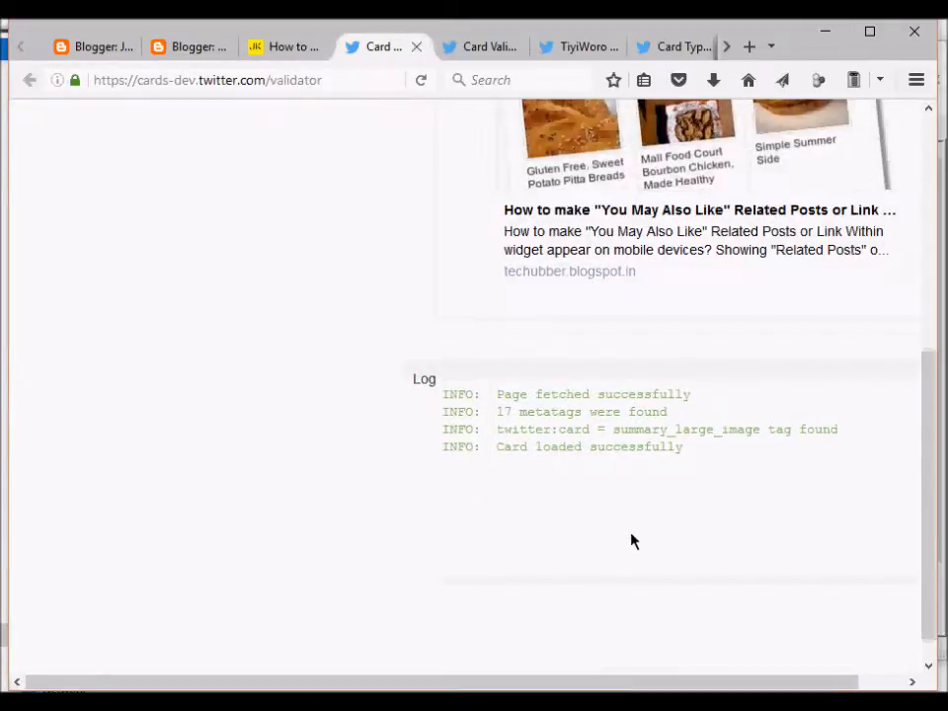
pyautogui.moveTo(695, 462)
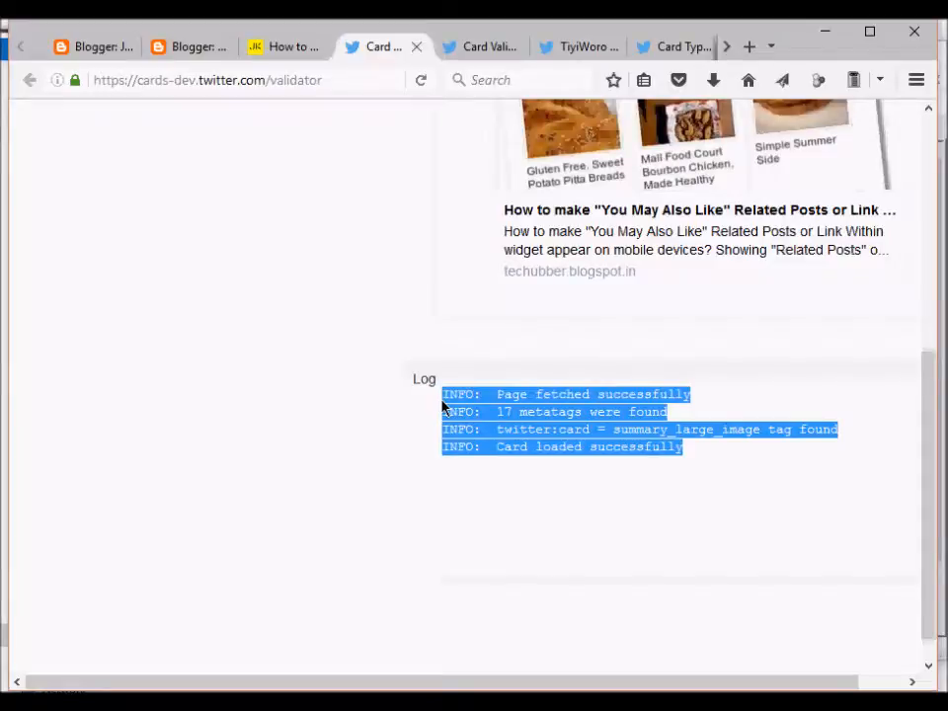
pyautogui.scroll(3)
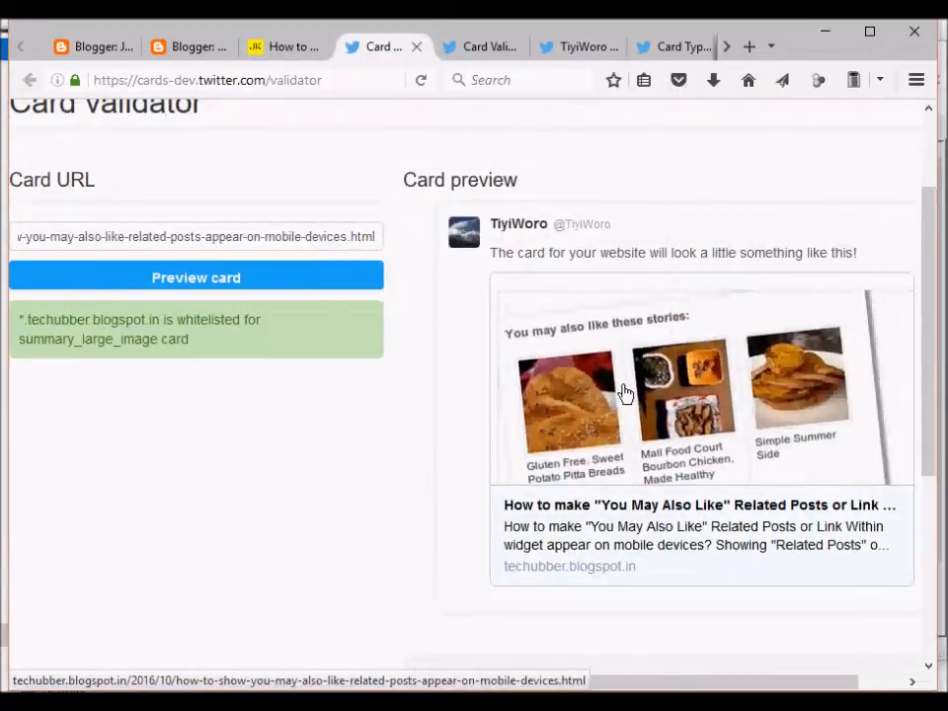
pyautogui.moveTo(668, 380)
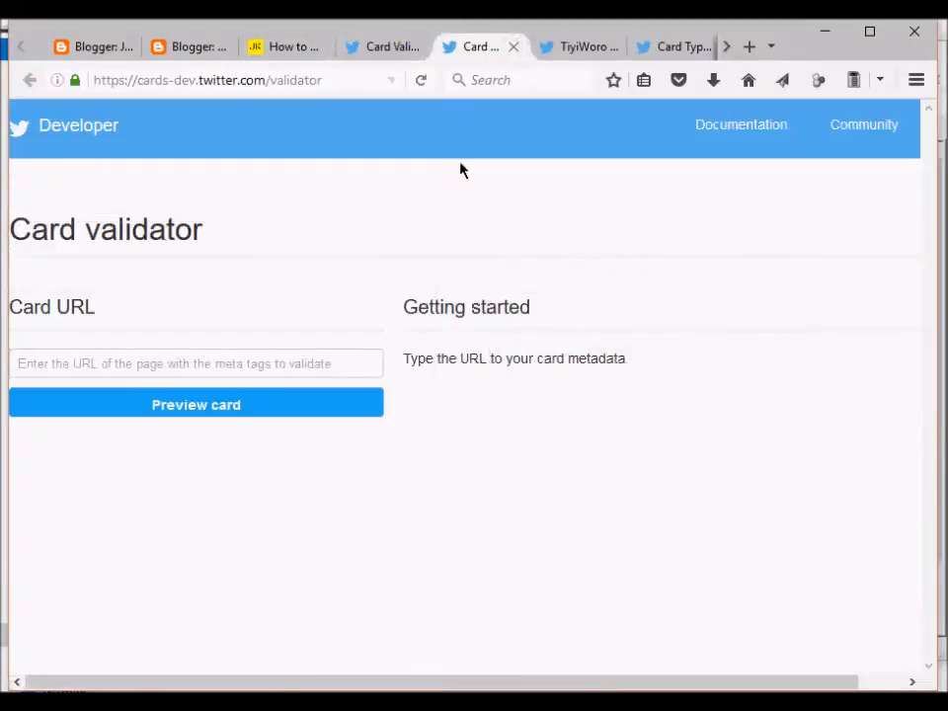
# Set the template's twitter:card type to summary and save the template
pyautogui.click(185, 48)
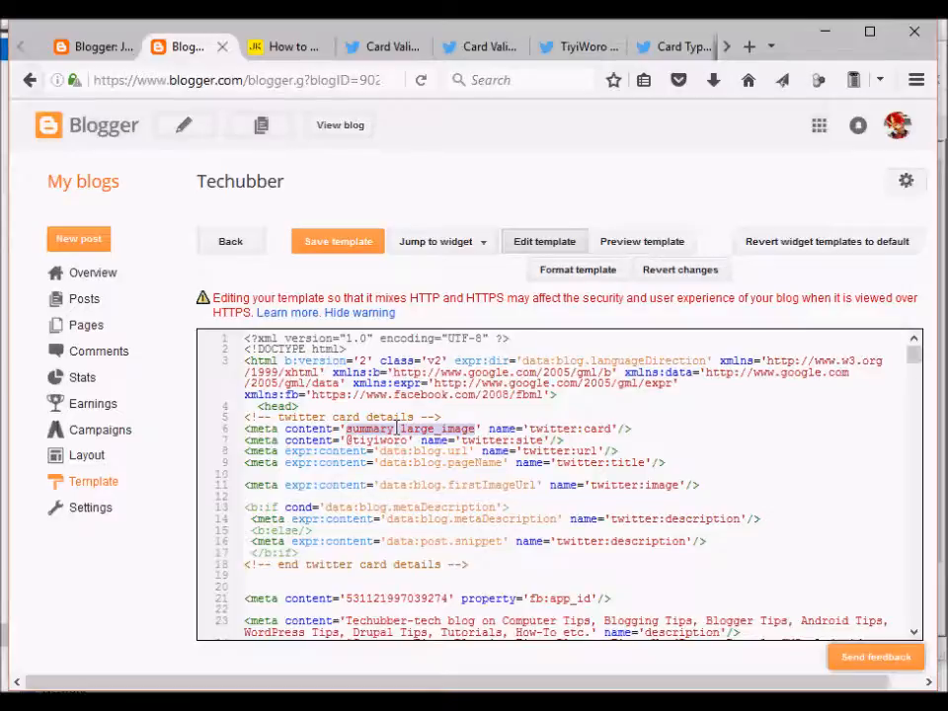
pyautogui.click(405, 427)
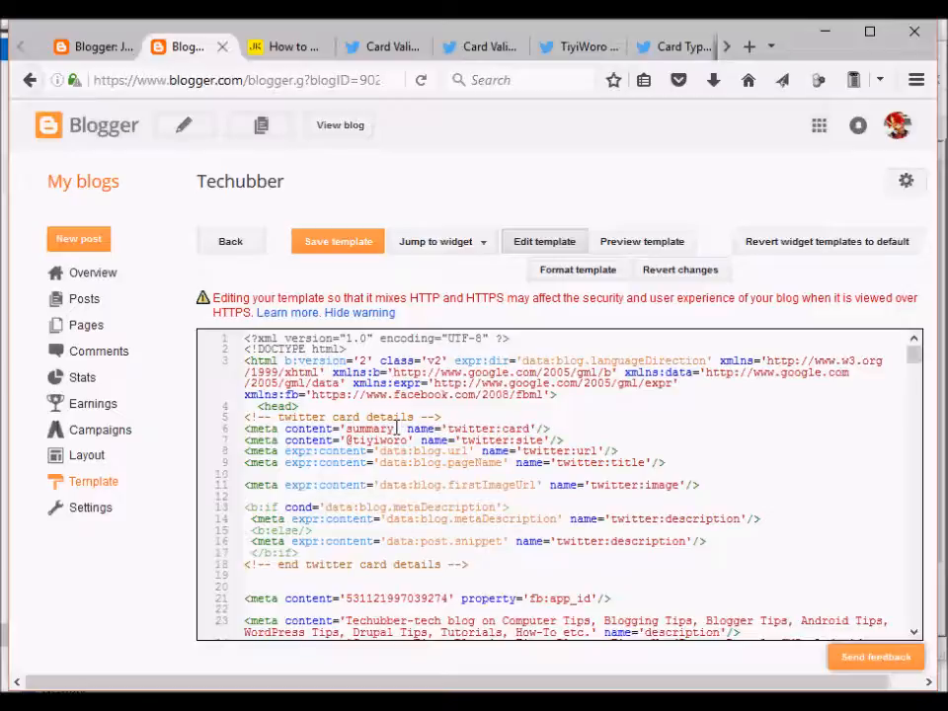
pyautogui.click(338, 241)
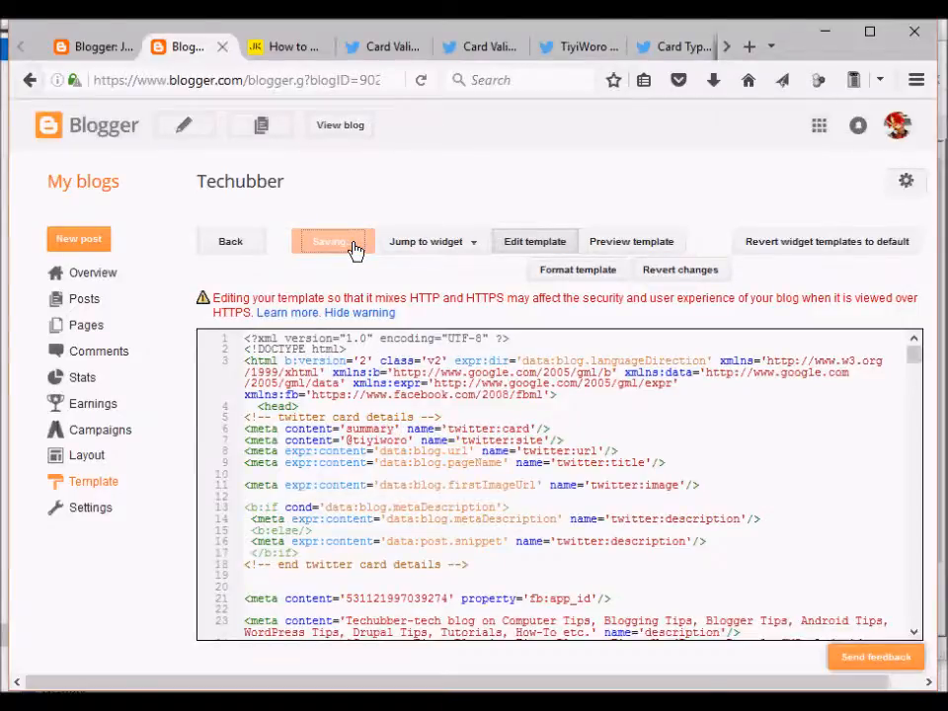
pyautogui.click(549, 32)
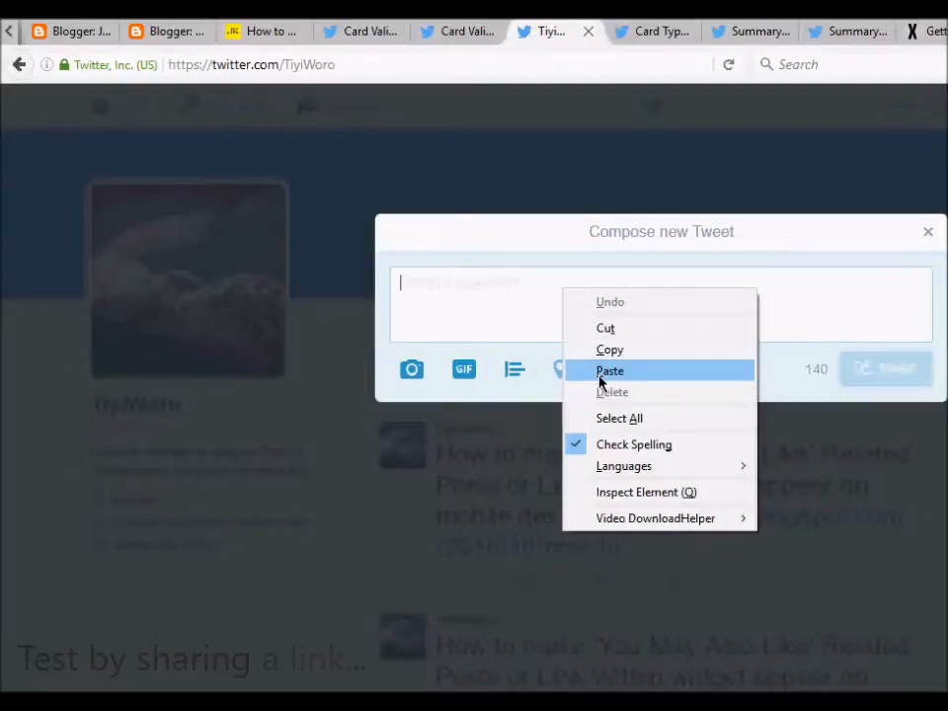
# Post a tweet with the blog post link and #BloggerTips
pyautogui.click(611, 371)
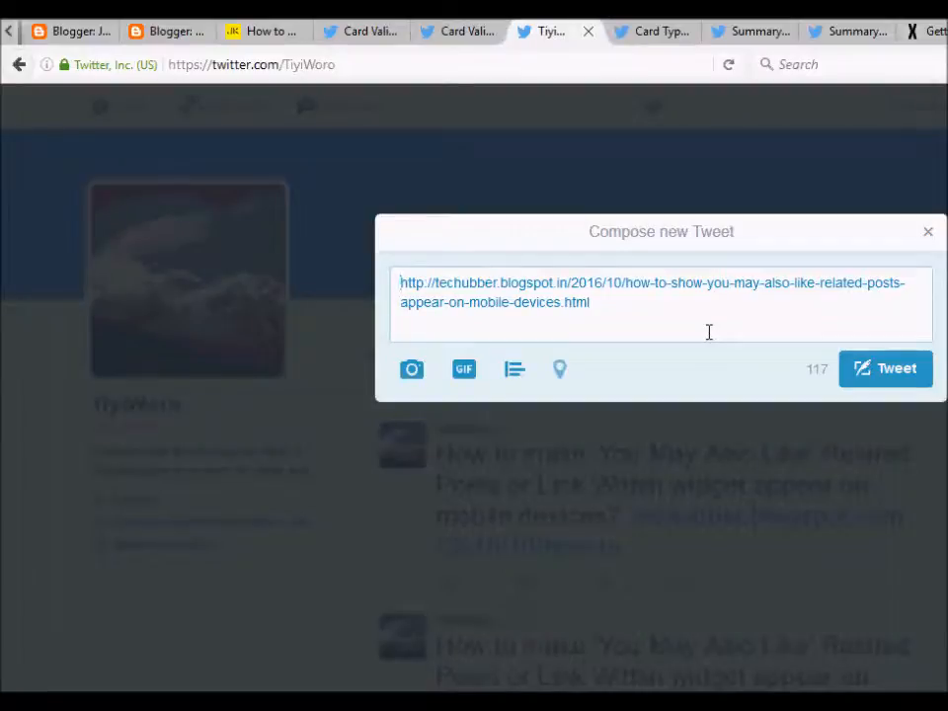
pyautogui.write('#B')
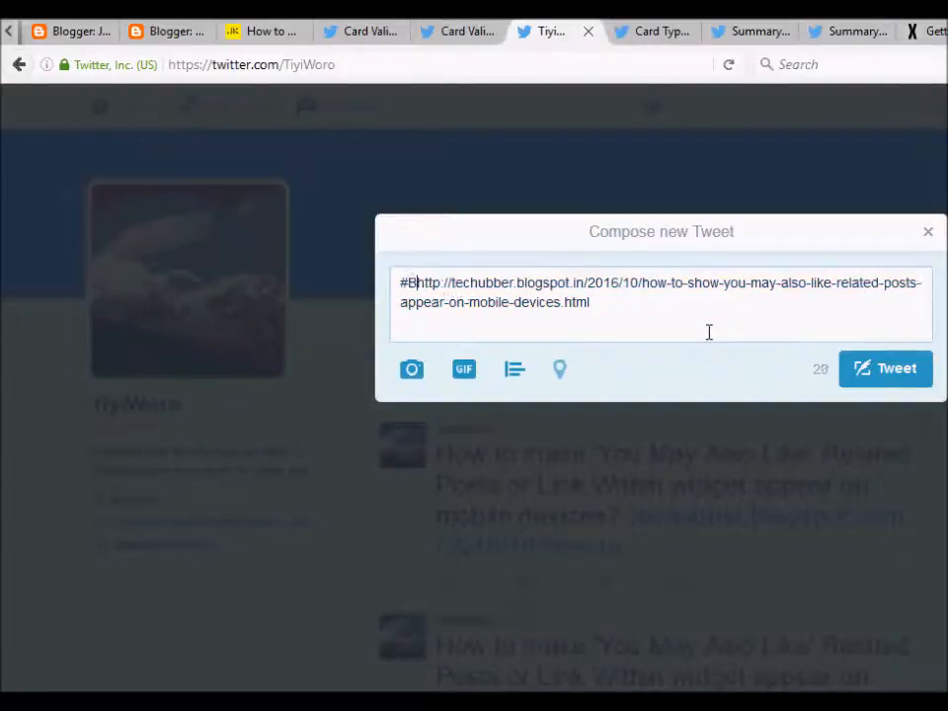
pyautogui.write('loggerTips')
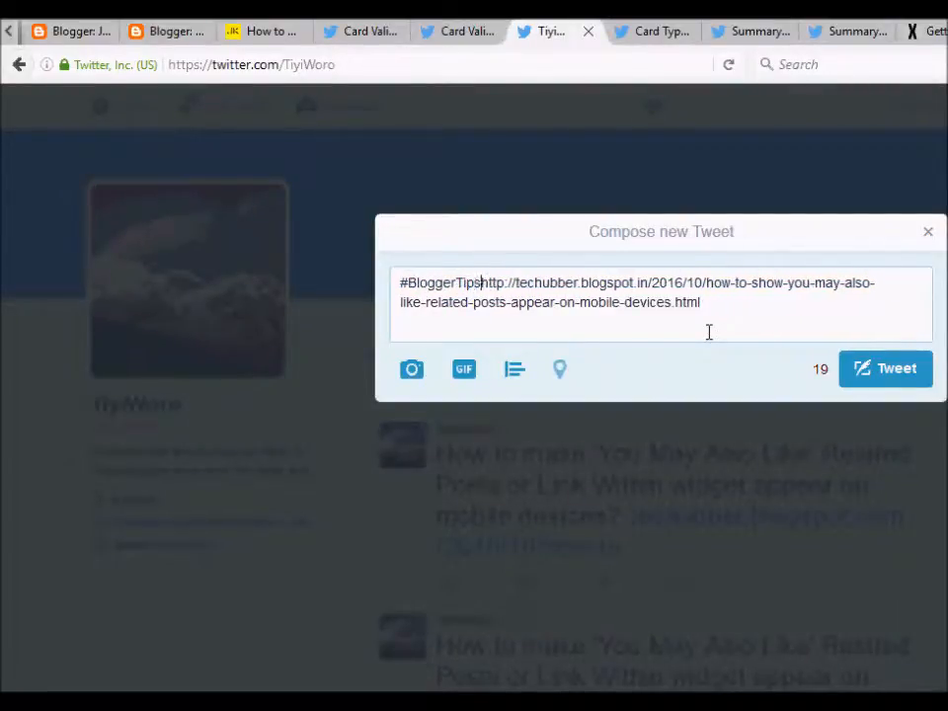
pyautogui.click(885, 368)
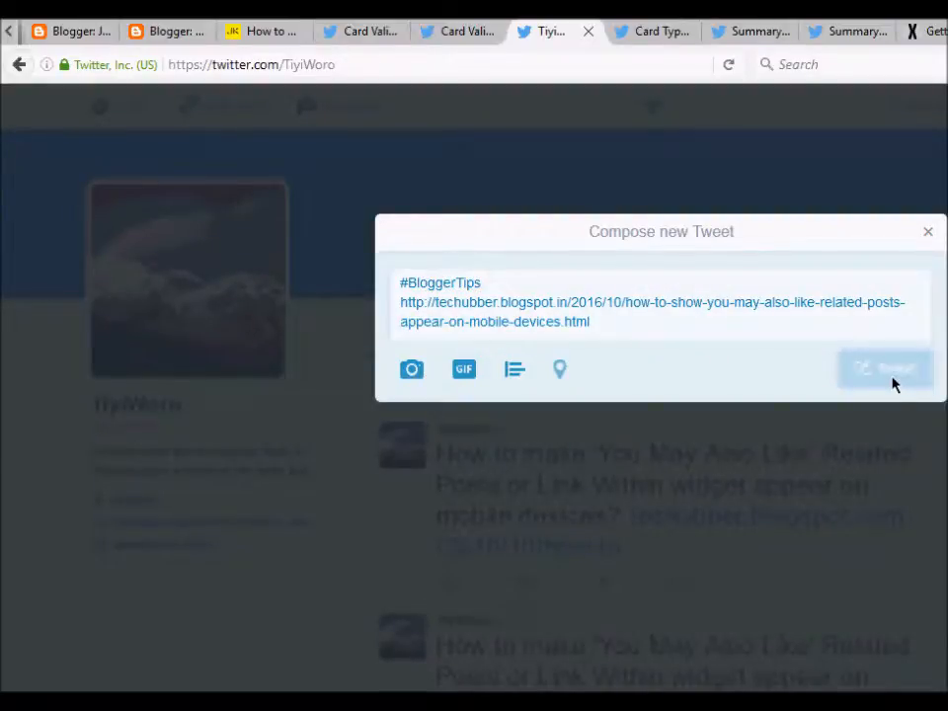
pyautogui.click(886, 369)
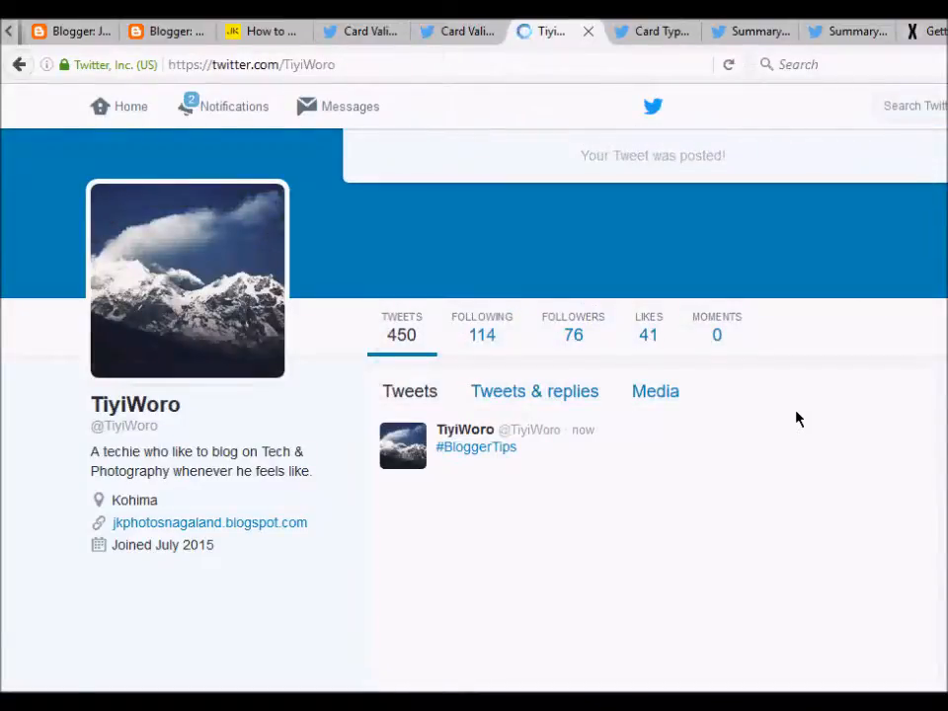
# Check the new tweet's compact summary card on the profile and the validator tab
pyautogui.scroll(-3)
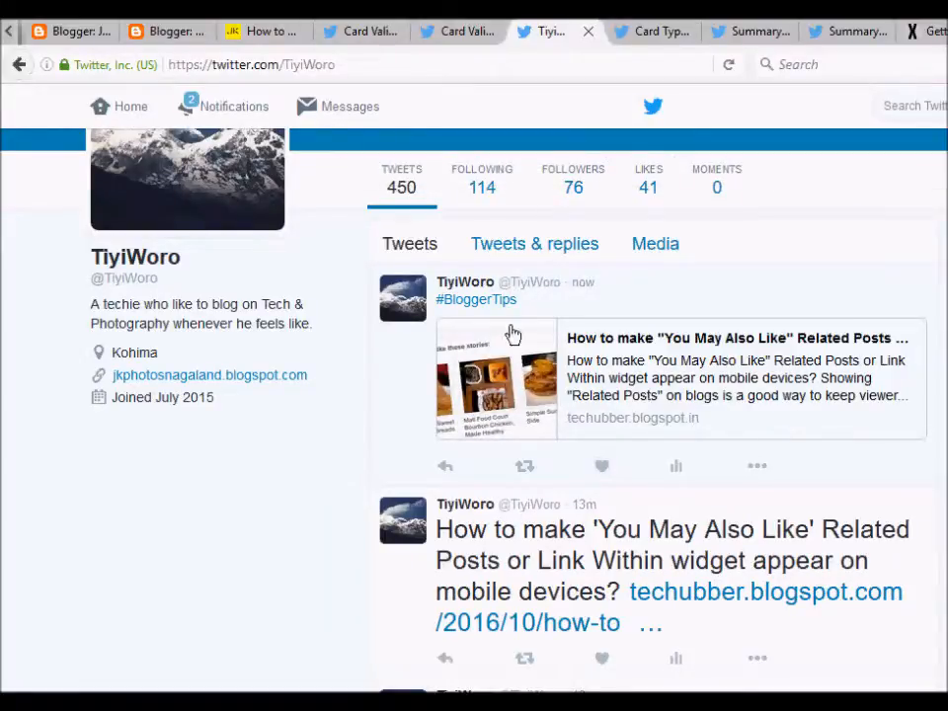
pyautogui.click(456, 32)
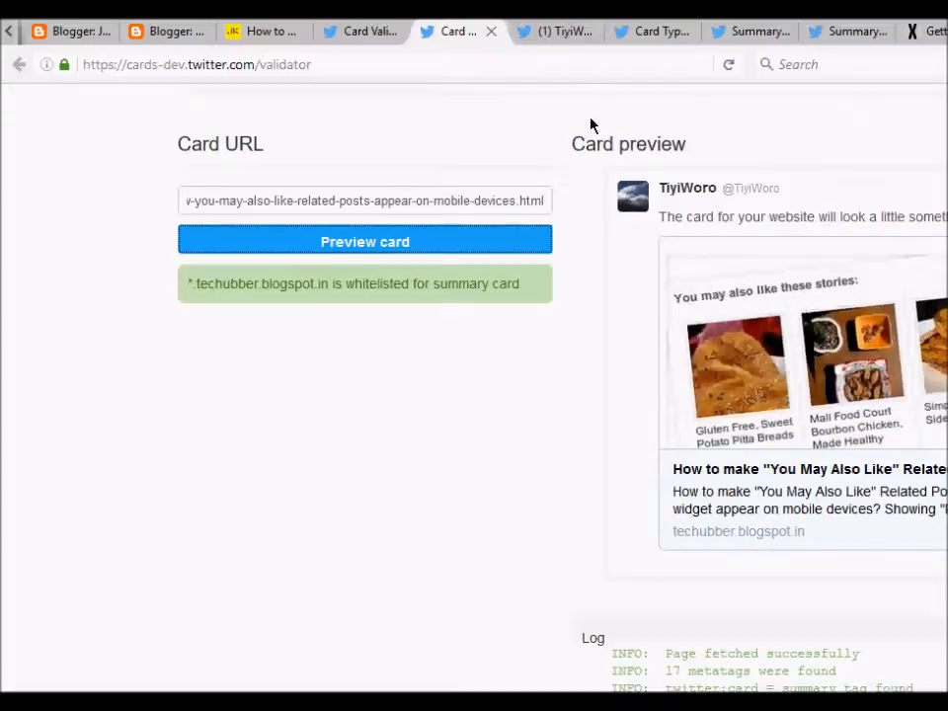
pyautogui.click(554, 31)
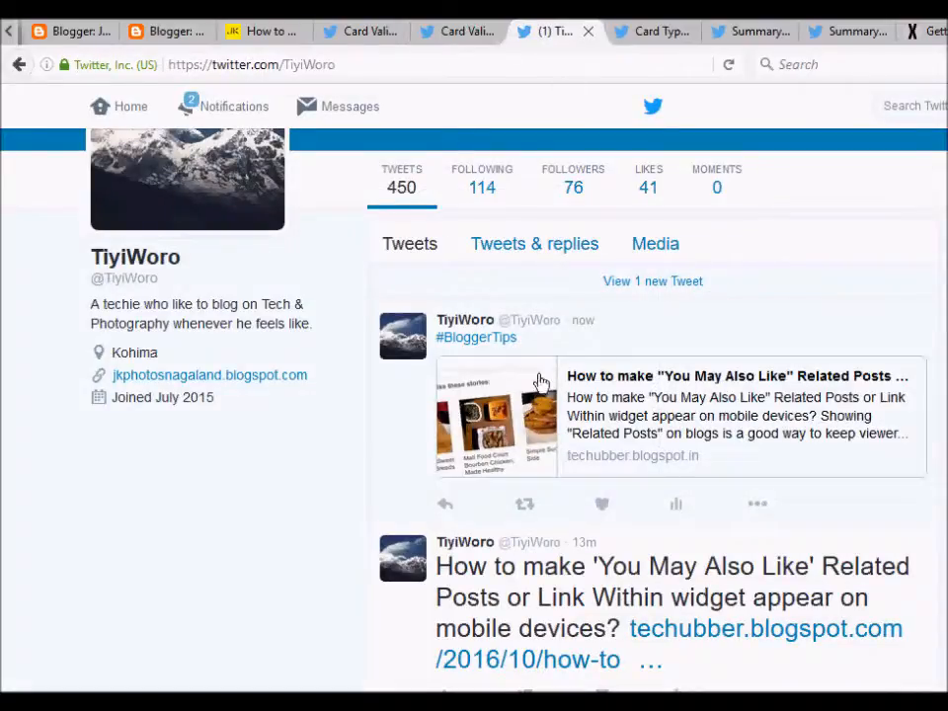
pyautogui.moveTo(208, 43)
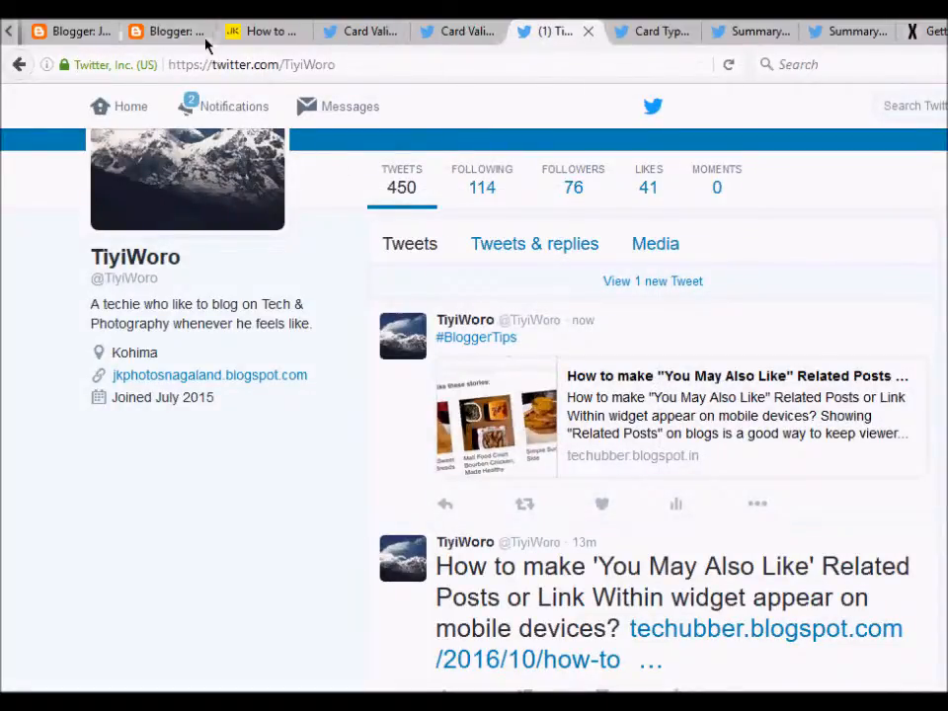
pyautogui.click(162, 31)
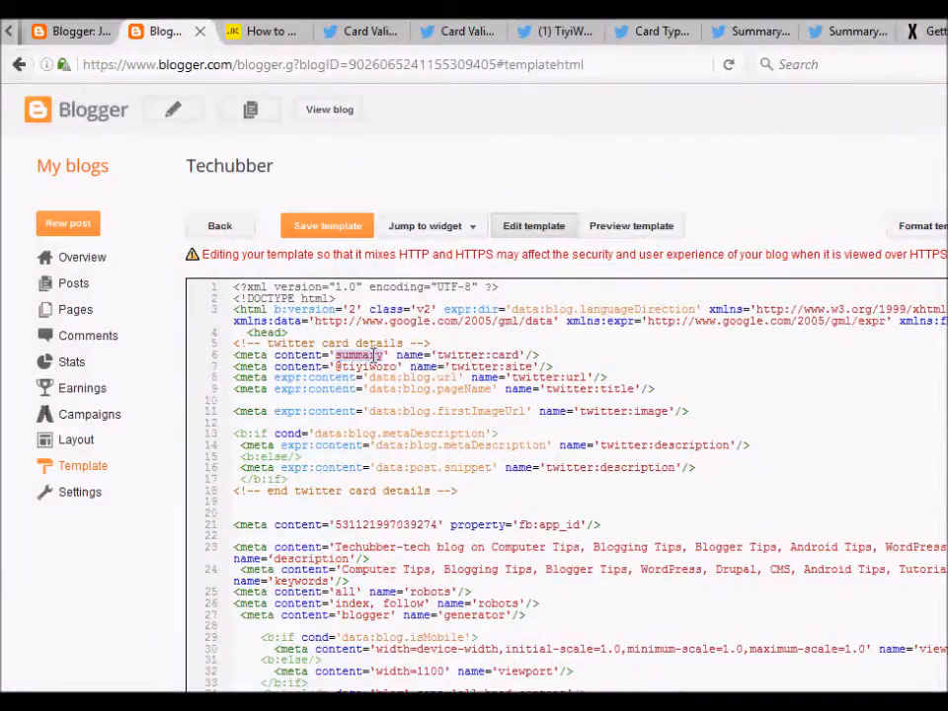
# Replace summary with summary_large_image in the twitter:card tag and save the template
pyautogui.click(422, 391)
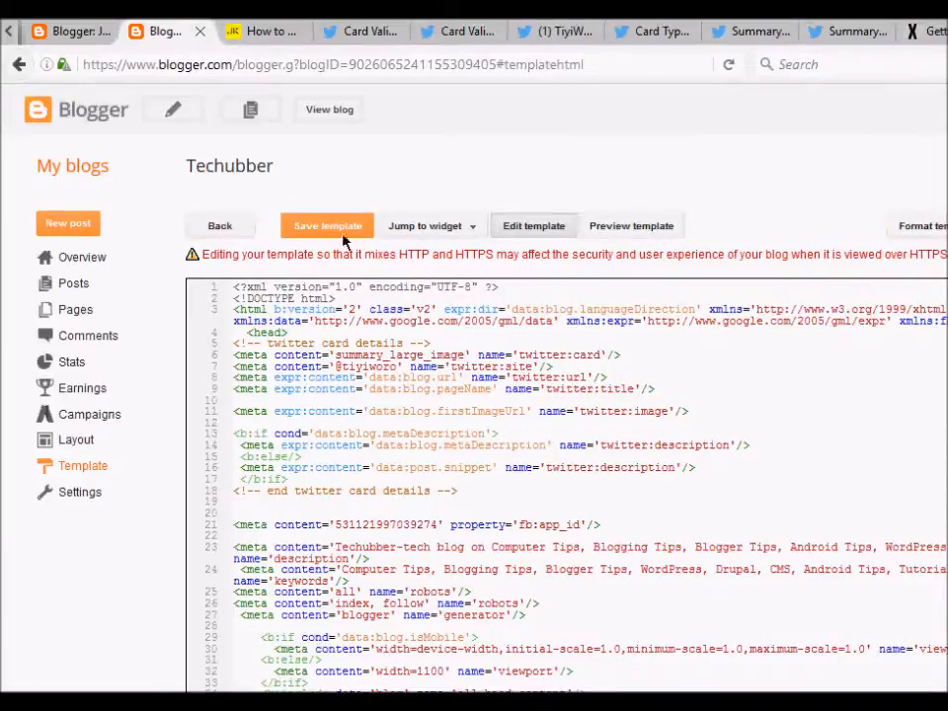
pyautogui.click(328, 225)
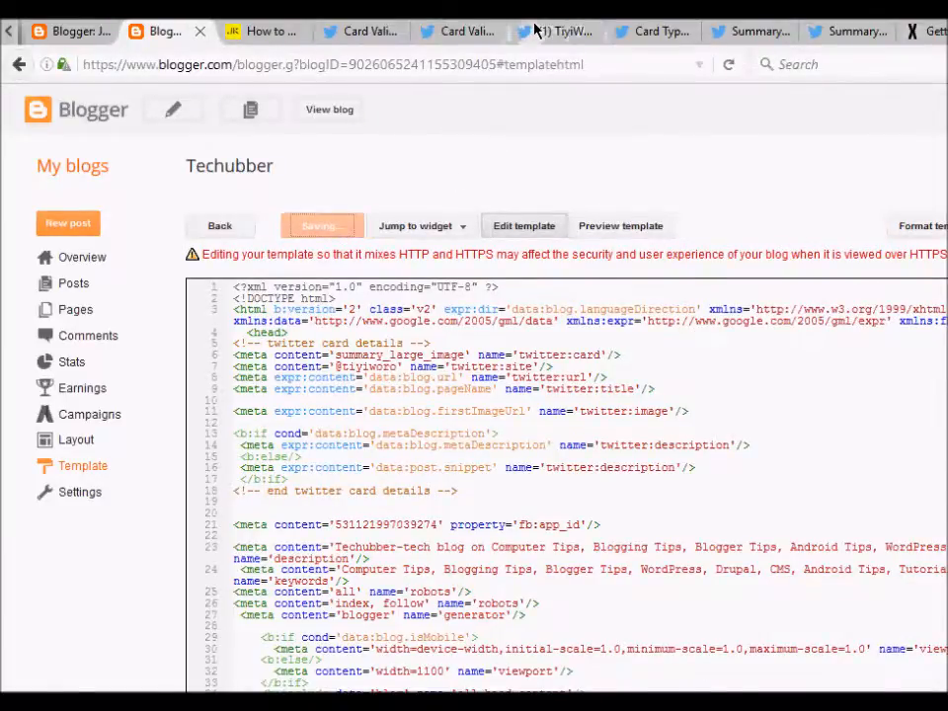
pyautogui.click(557, 32)
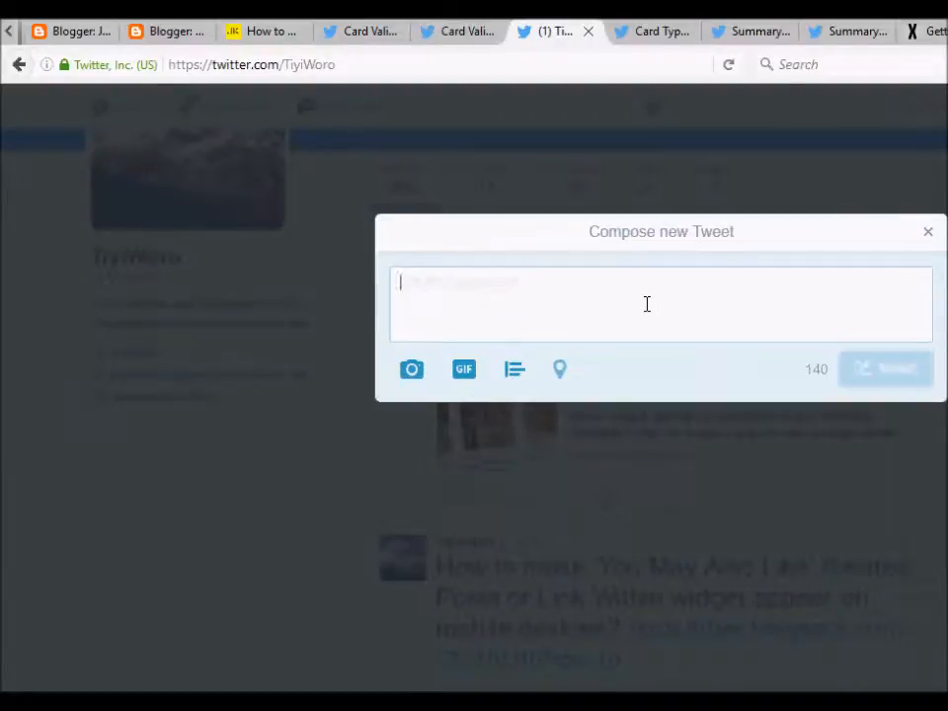
# Compose a tweet with the blog post URL, then prefix it with #Blogger after the duplicate warning
pyautogui.write('http://techubber.blogspot.in/2016/10/how-to-show-you-may-also-like-related-posts-appear-on-mobile-devices.html')
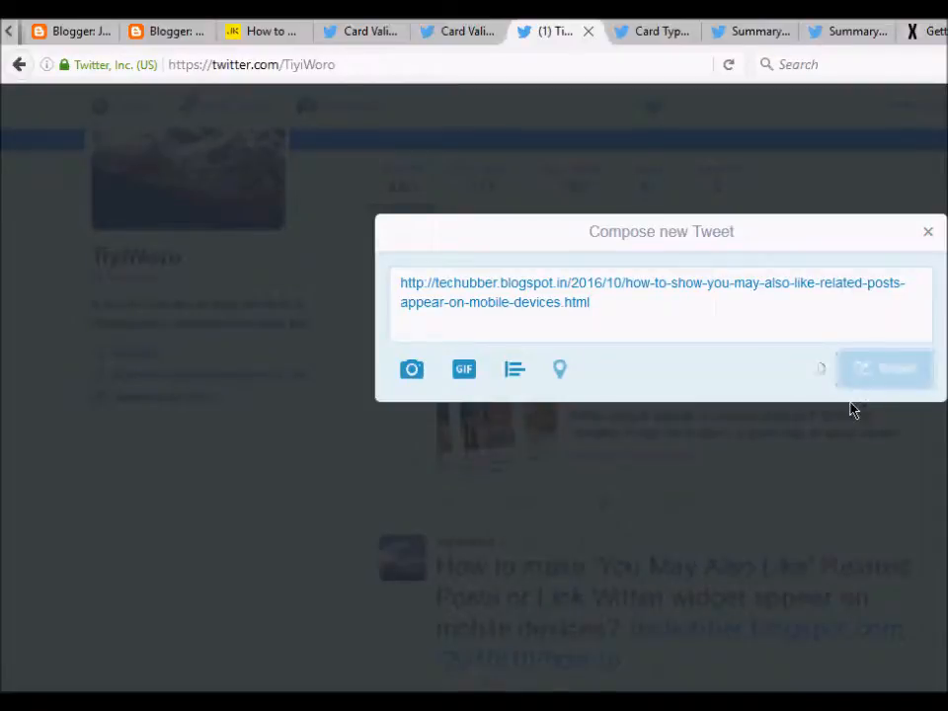
pyautogui.click(885, 368)
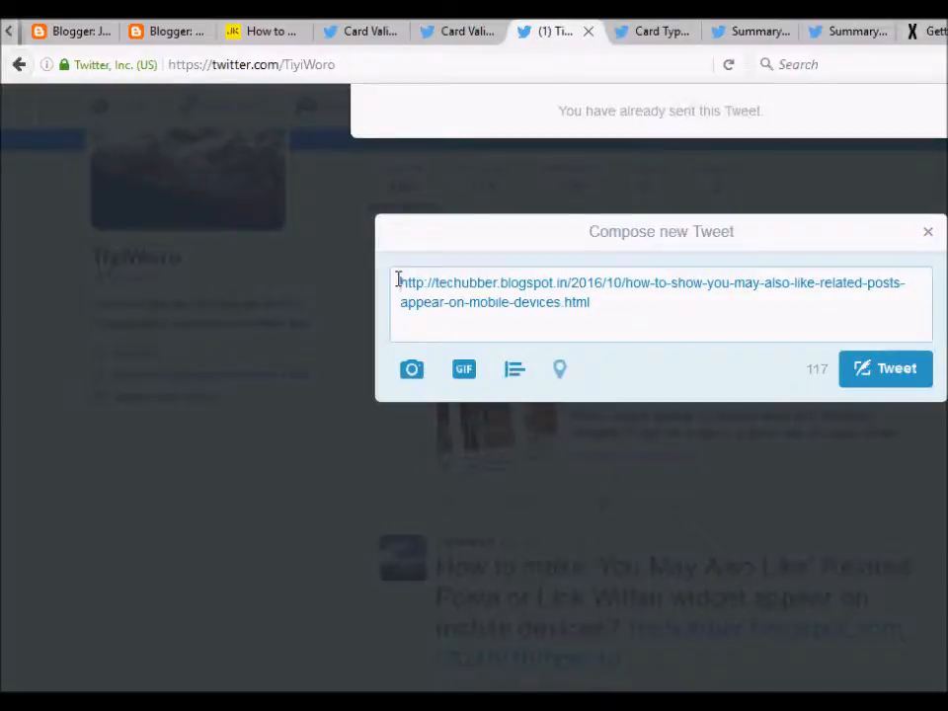
pyautogui.write('#R')
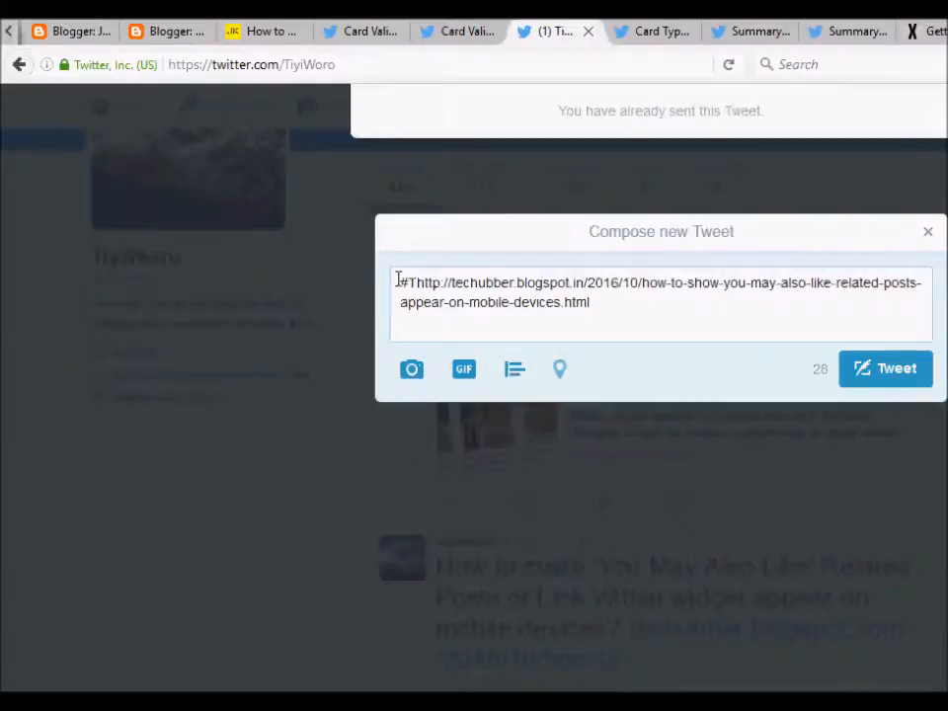
pyautogui.write('Blogger')
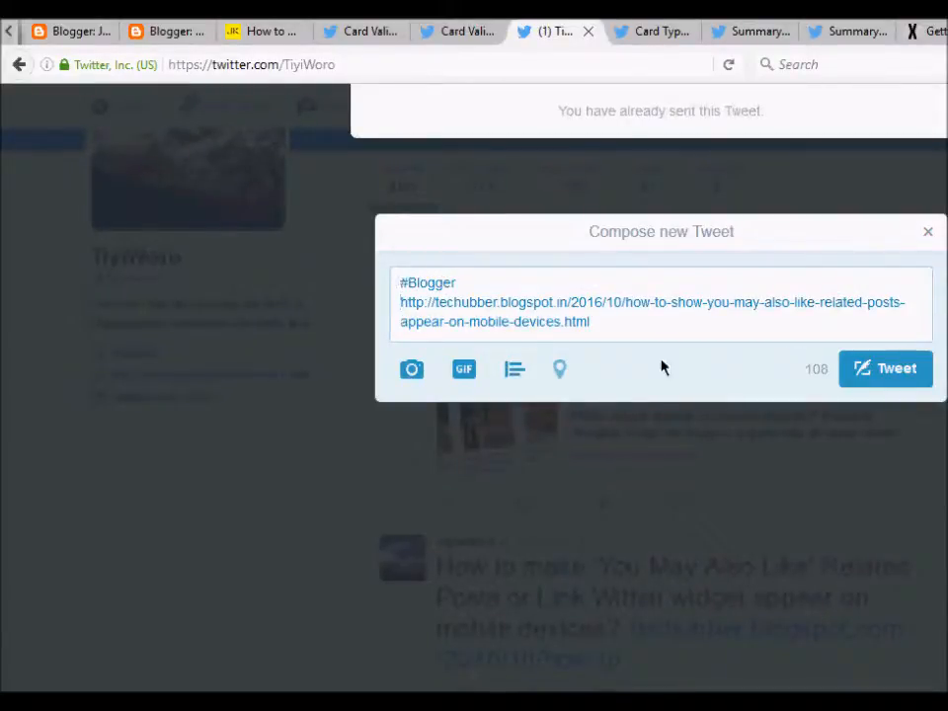
# Publish the #Blogger tweet and return to the Blogger template editor
pyautogui.press('ctrl+a')
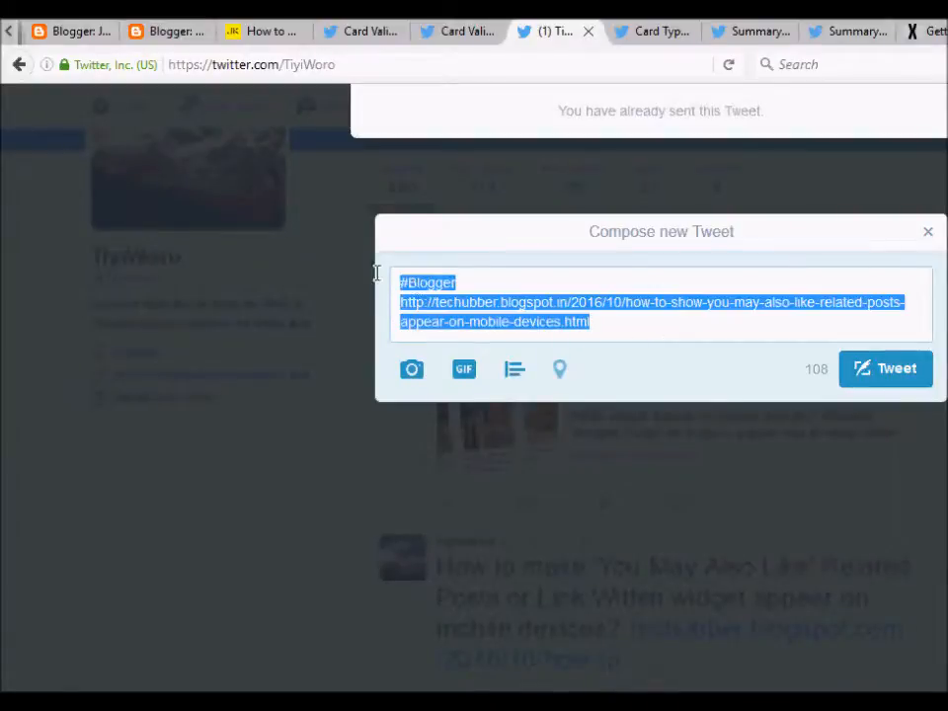
pyautogui.click(885, 367)
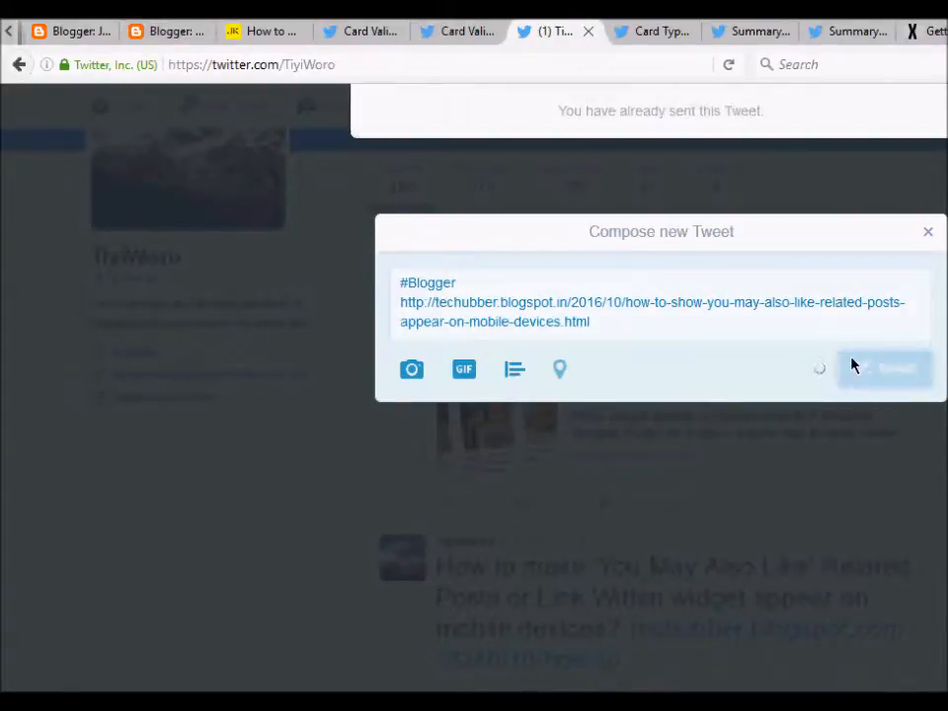
pyautogui.click(885, 370)
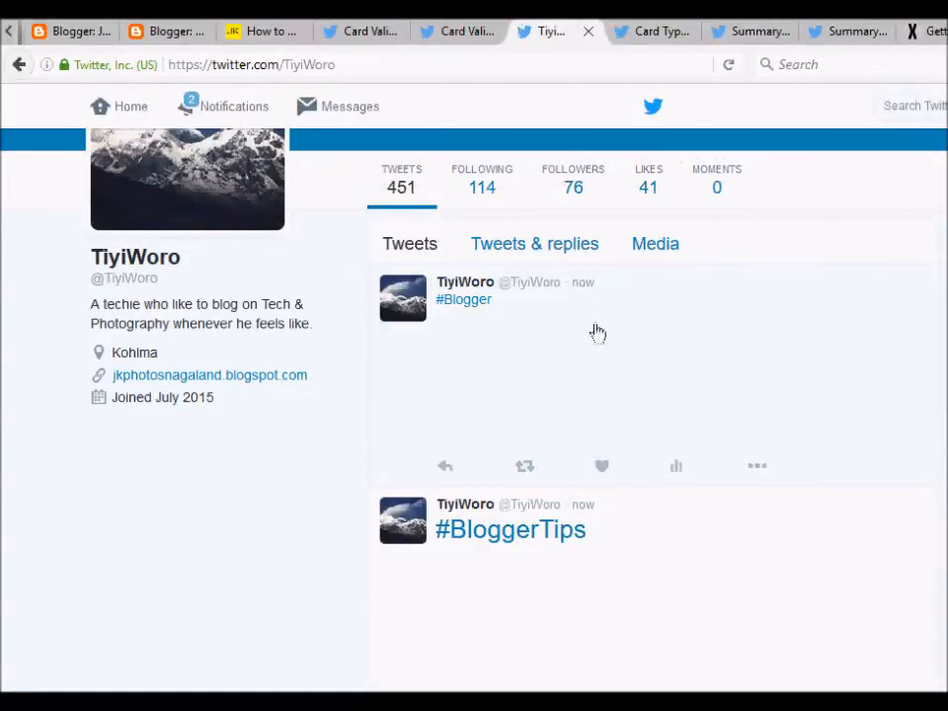
pyautogui.click(158, 32)
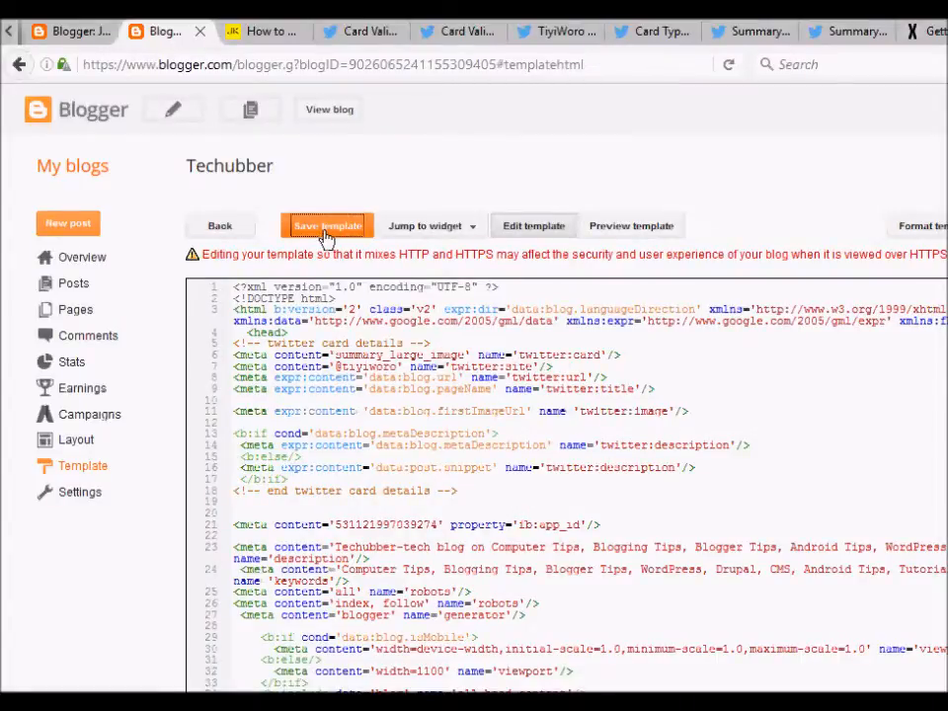
pyautogui.moveTo(346, 188)
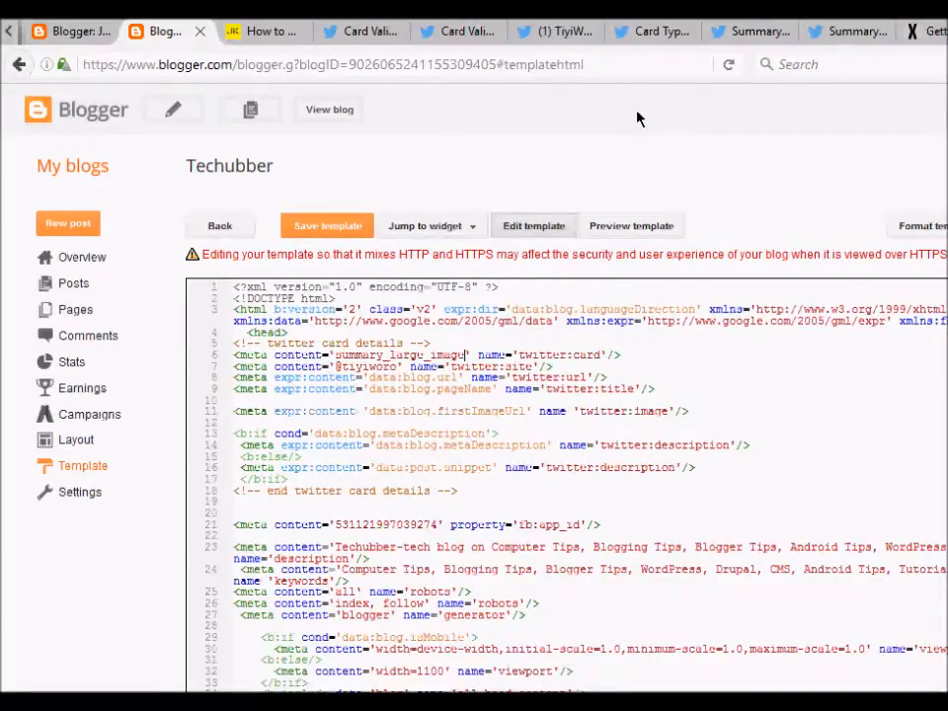
pyautogui.moveTo(642, 48)
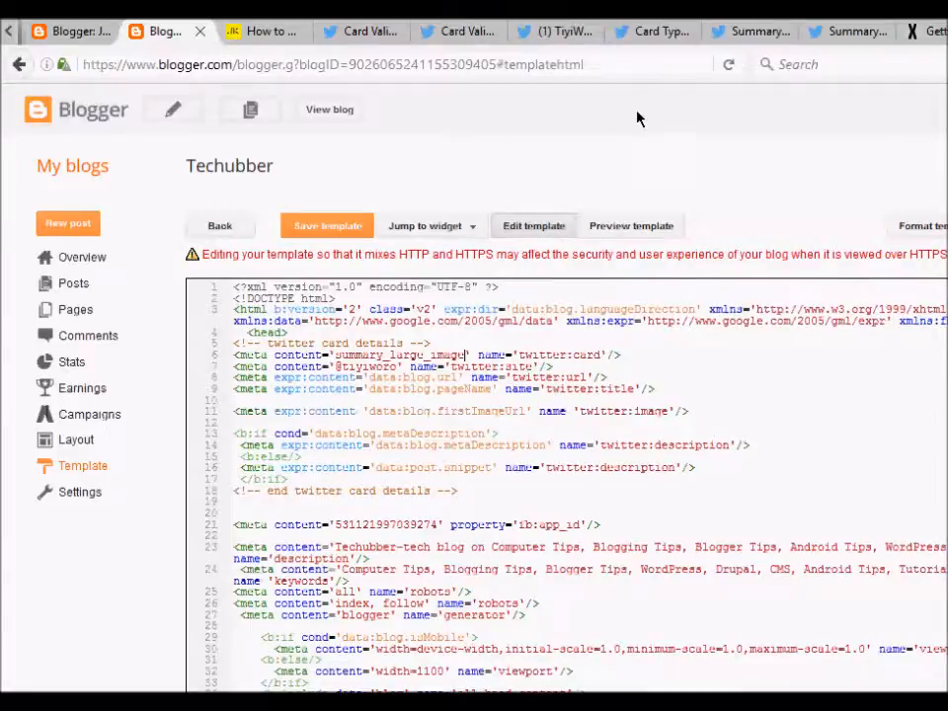
pyautogui.moveTo(642, 48)
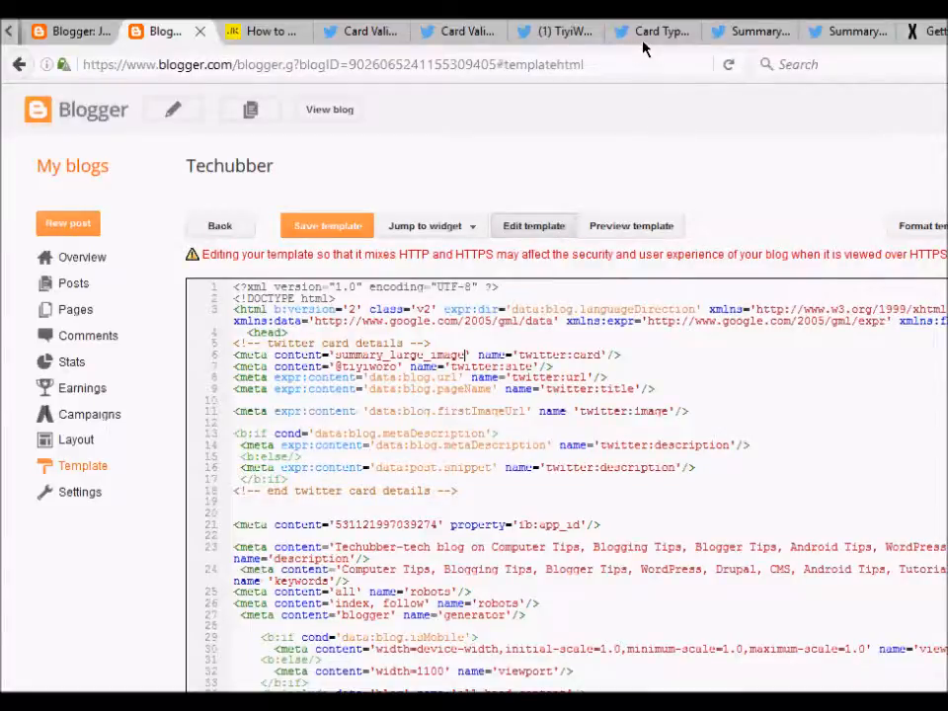